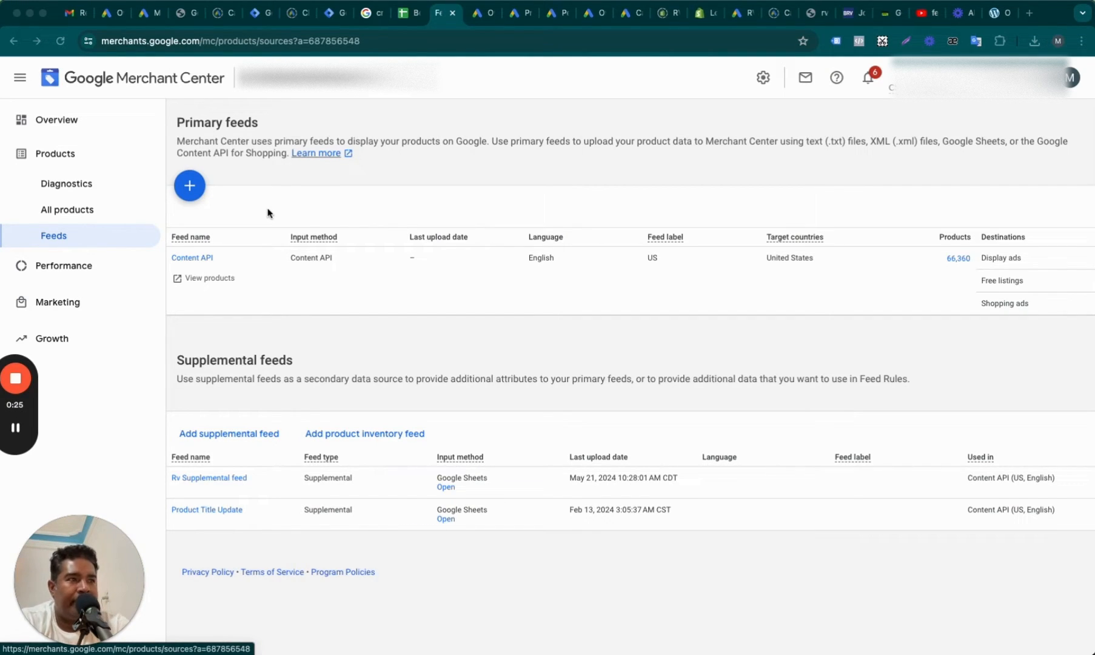
{"action": "mouse_move", "coordinate": [252, 262]}
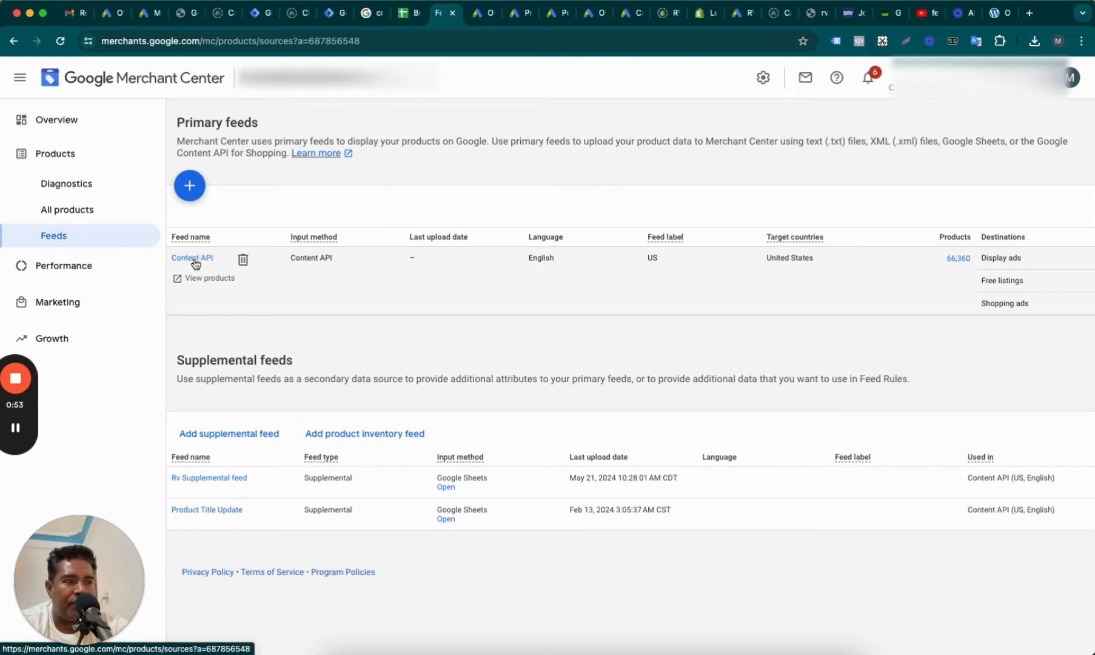
{"action": "mouse_move", "coordinate": [194, 317]}
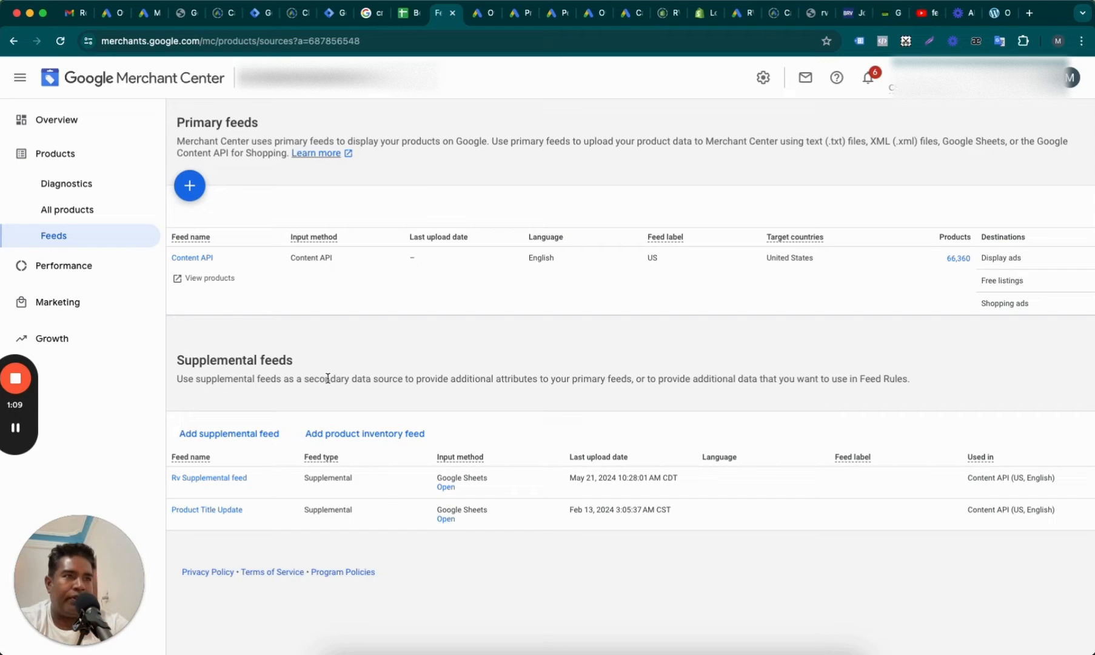
{"action": "mouse_move", "coordinate": [56, 119]}
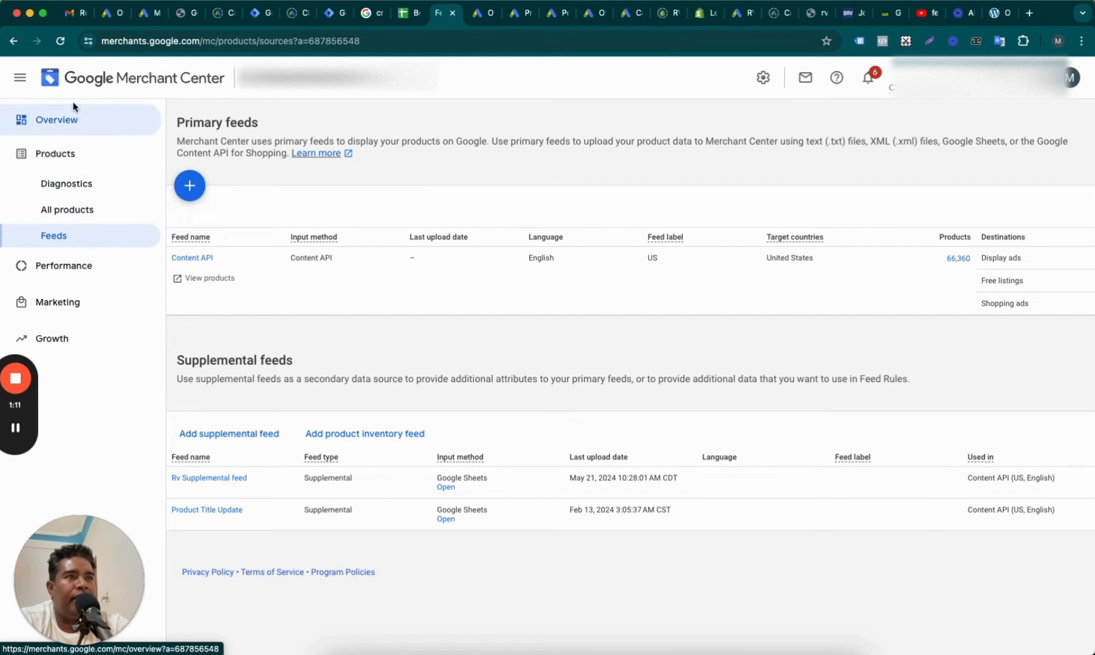
{"action": "mouse_move", "coordinate": [56, 119]}
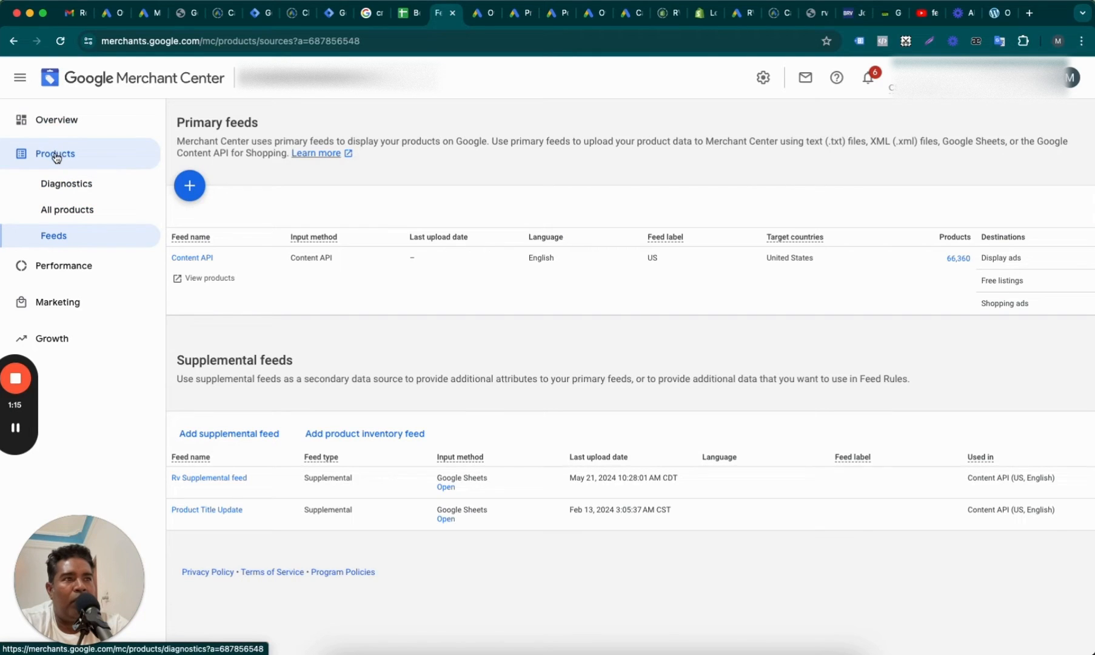
{"action": "mouse_move", "coordinate": [54, 236]}
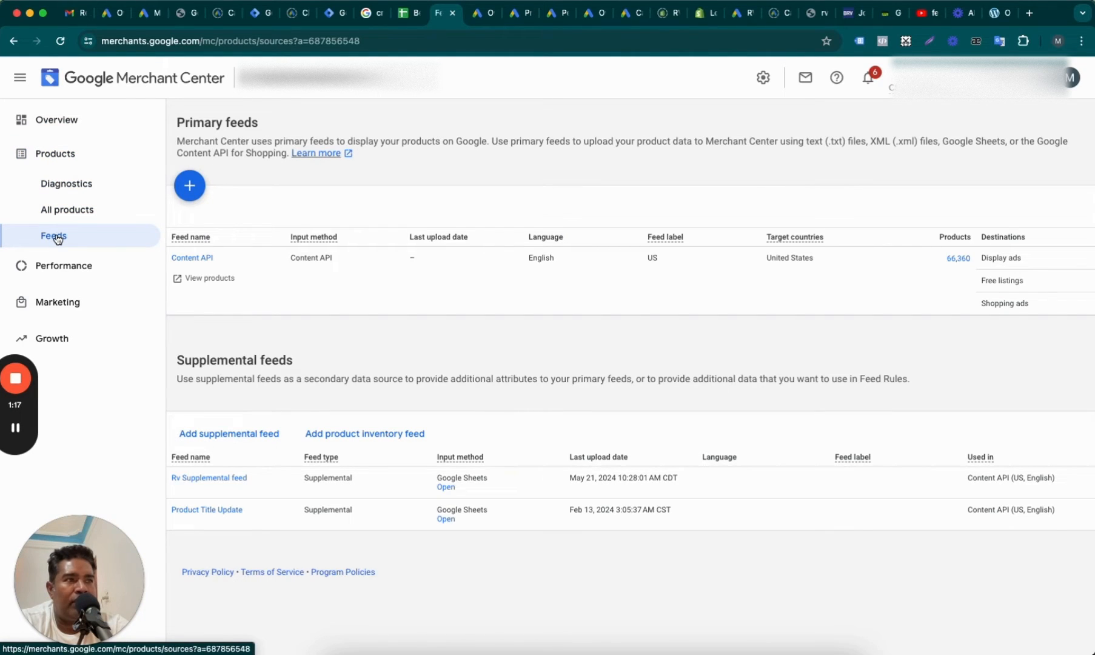
{"action": "mouse_move", "coordinate": [392, 411]}
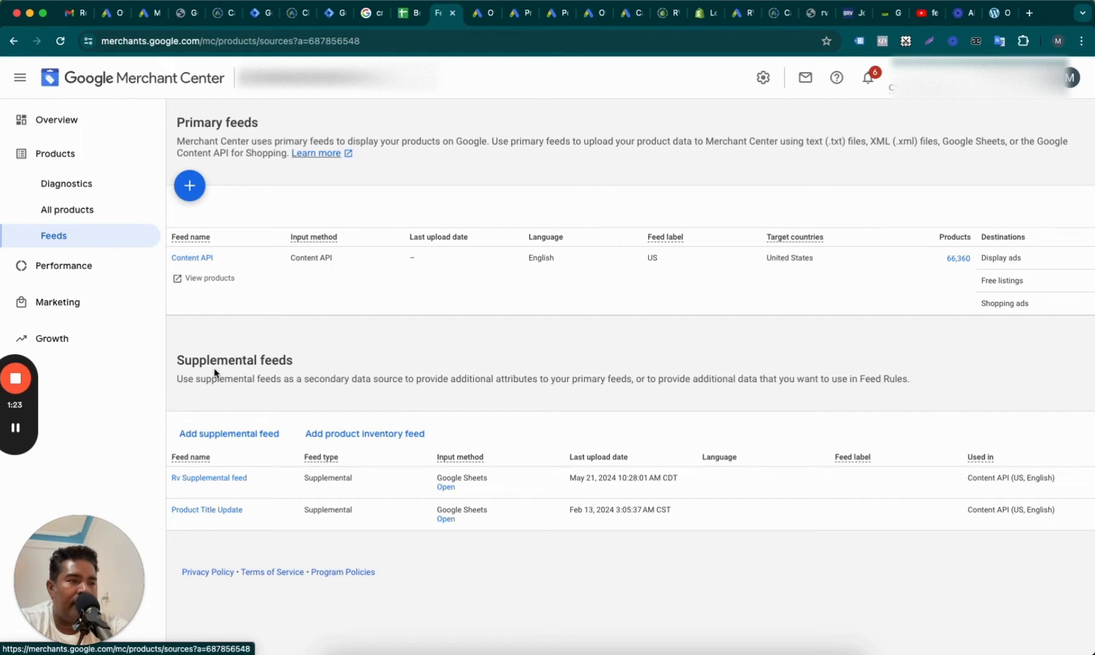
{"action": "mouse_move", "coordinate": [381, 517]}
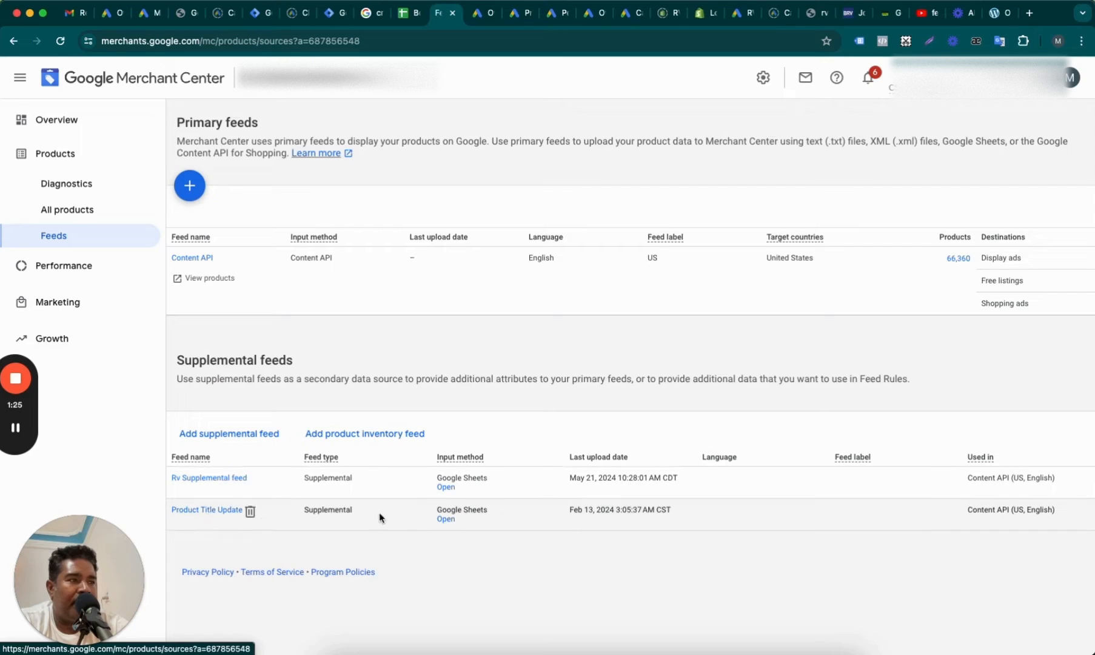
{"action": "mouse_move", "coordinate": [208, 453]}
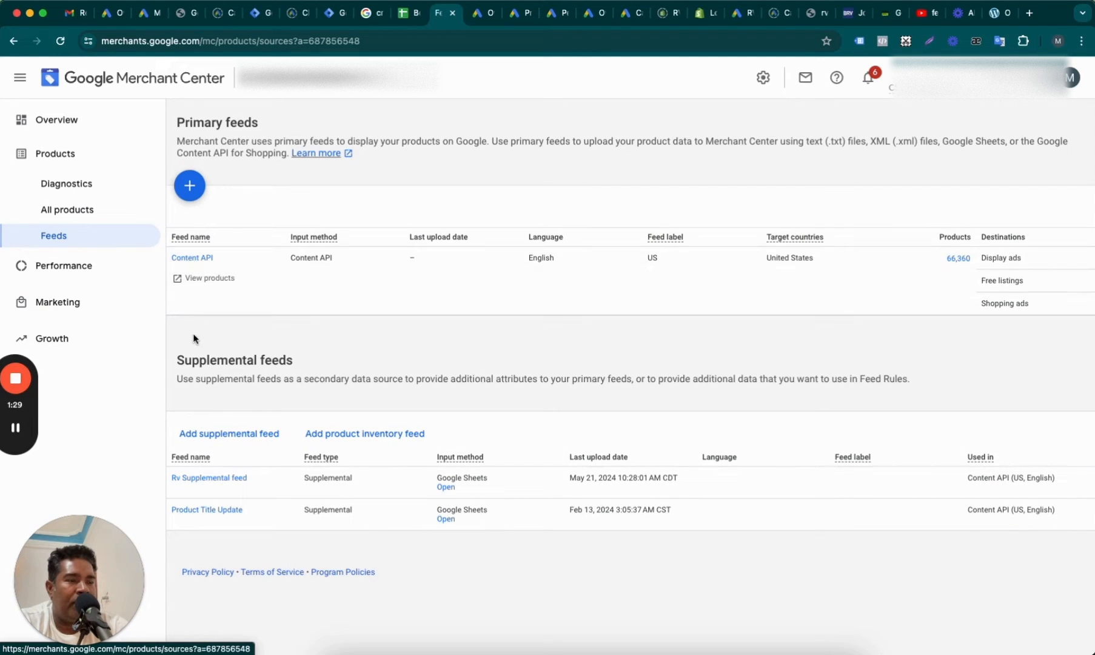
{"action": "mouse_move", "coordinate": [206, 510]}
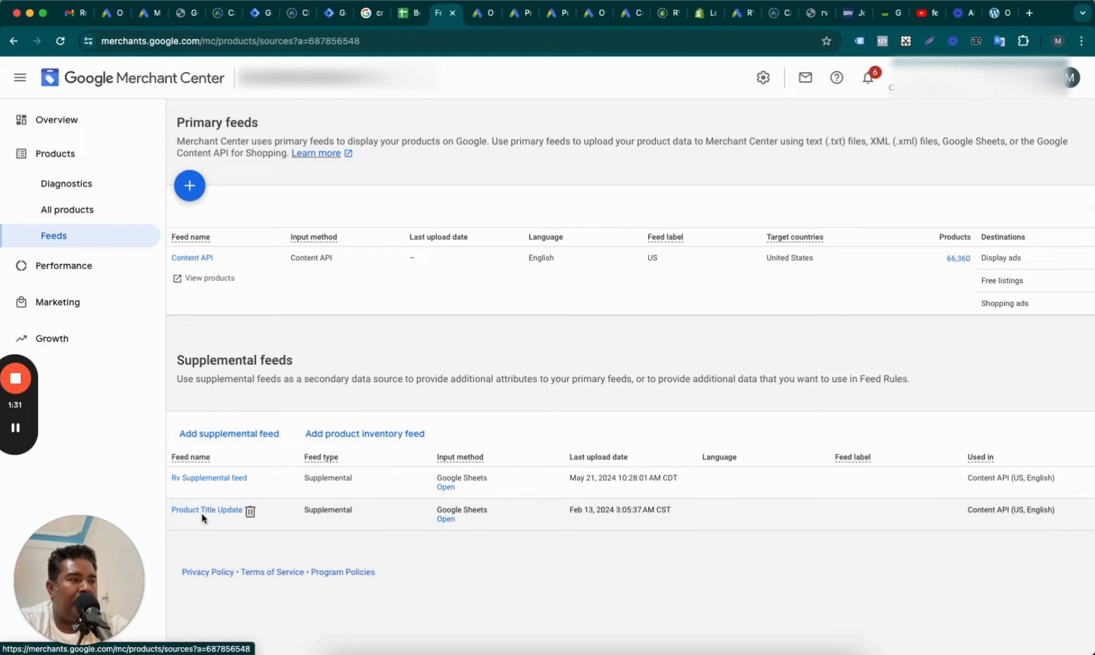
{"action": "mouse_move", "coordinate": [212, 479]}
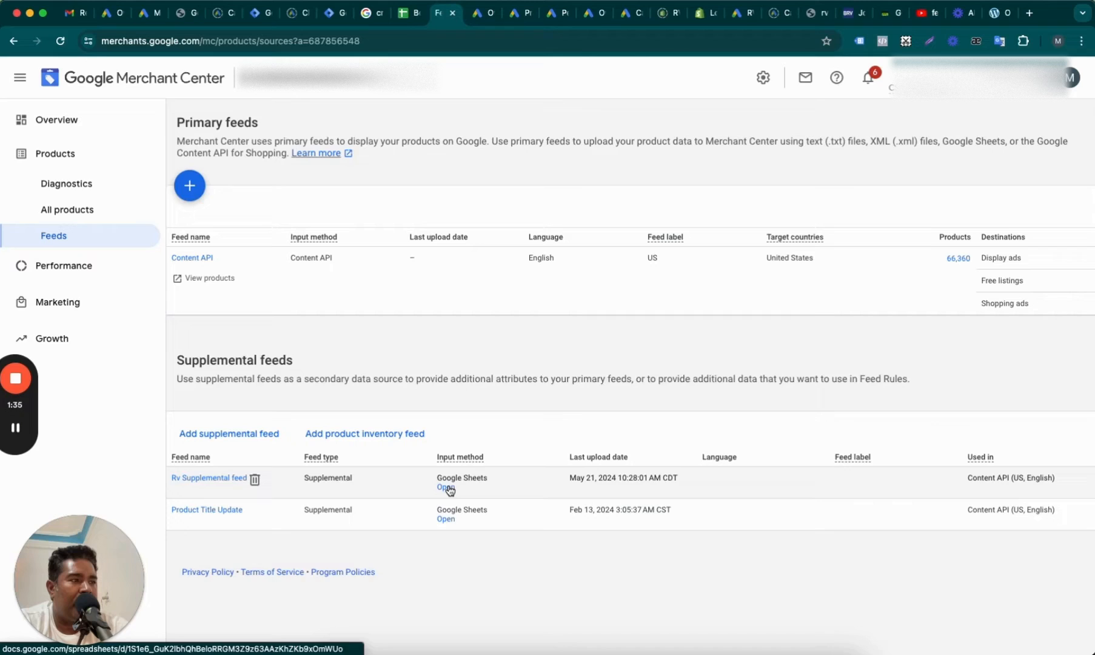
Glance at the Rv Supplemental sheet, then open the Product Title Update feed's spreadsheet
{"action": "left_click", "coordinate": [446, 488]}
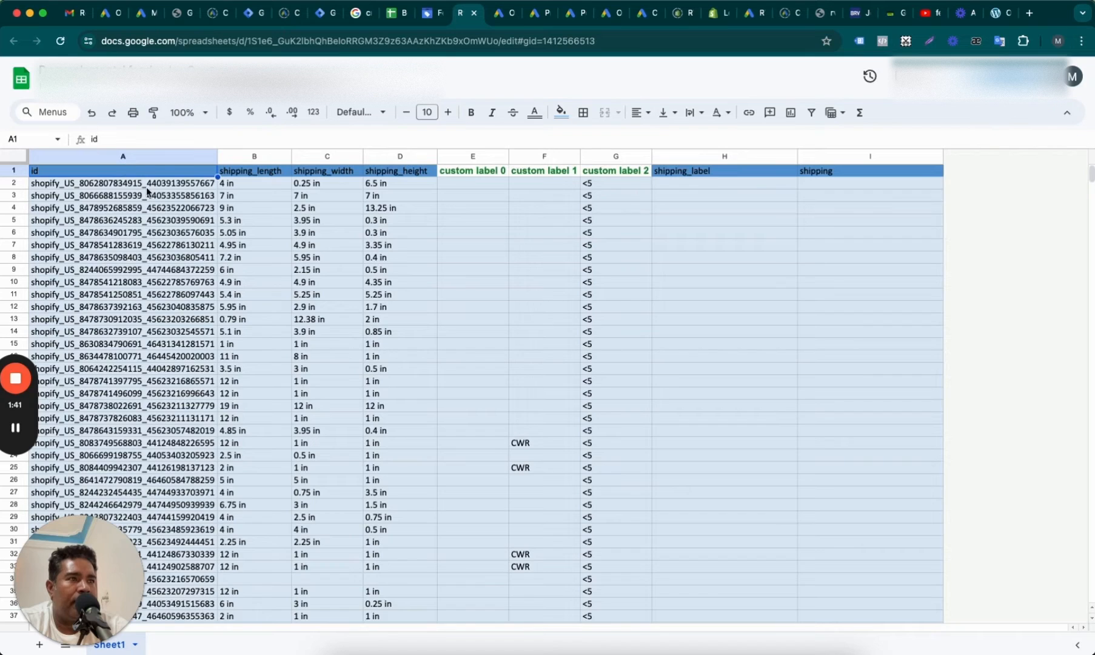
{"action": "mouse_move", "coordinate": [413, 180]}
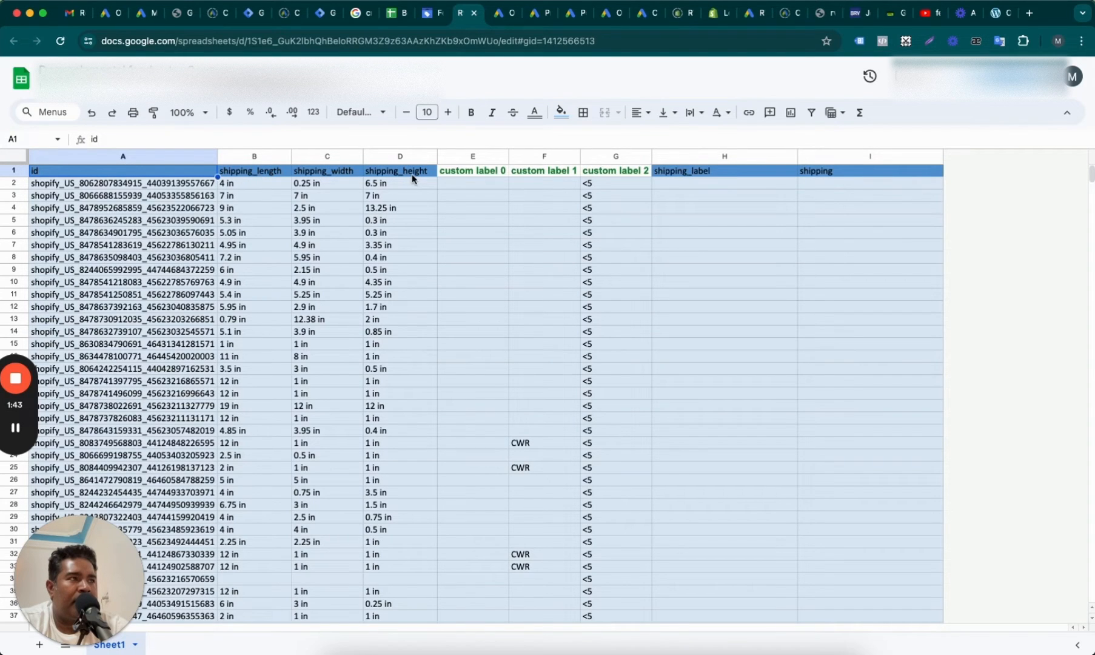
{"action": "mouse_move", "coordinate": [572, 178]}
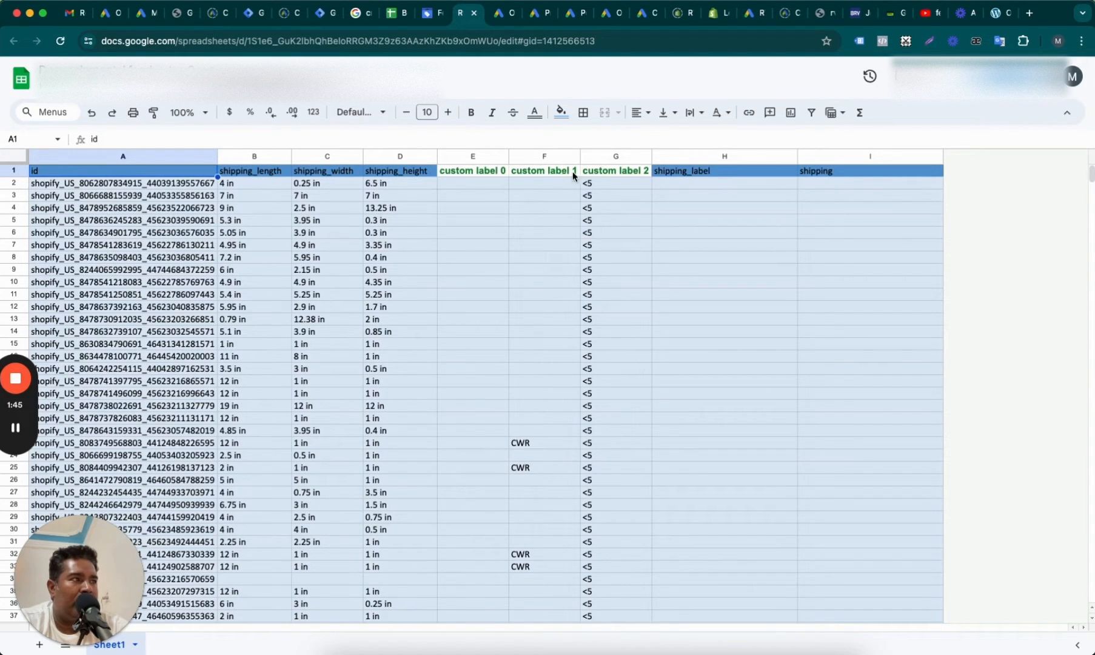
{"action": "mouse_move", "coordinate": [609, 181]}
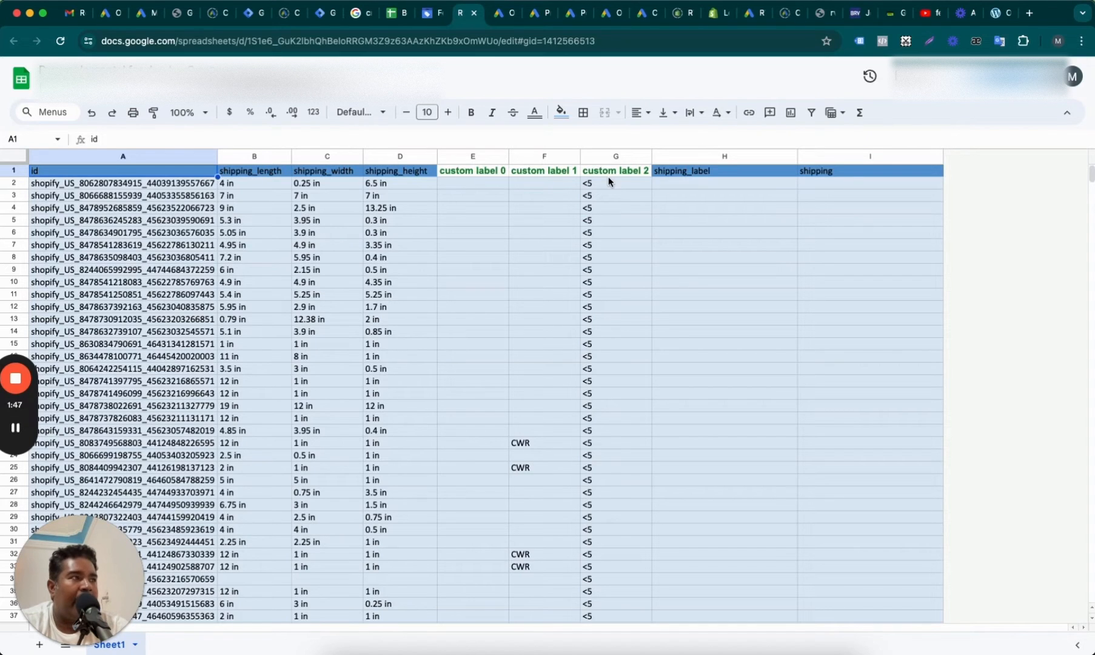
{"action": "mouse_move", "coordinate": [133, 363]}
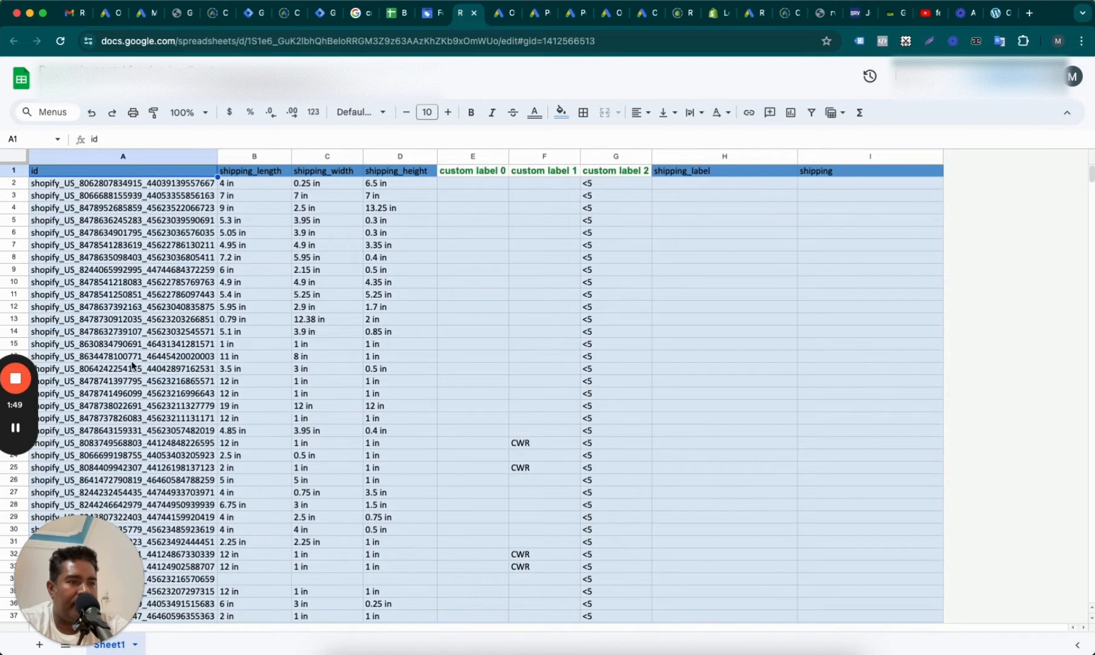
{"action": "left_click", "coordinate": [123, 356]}
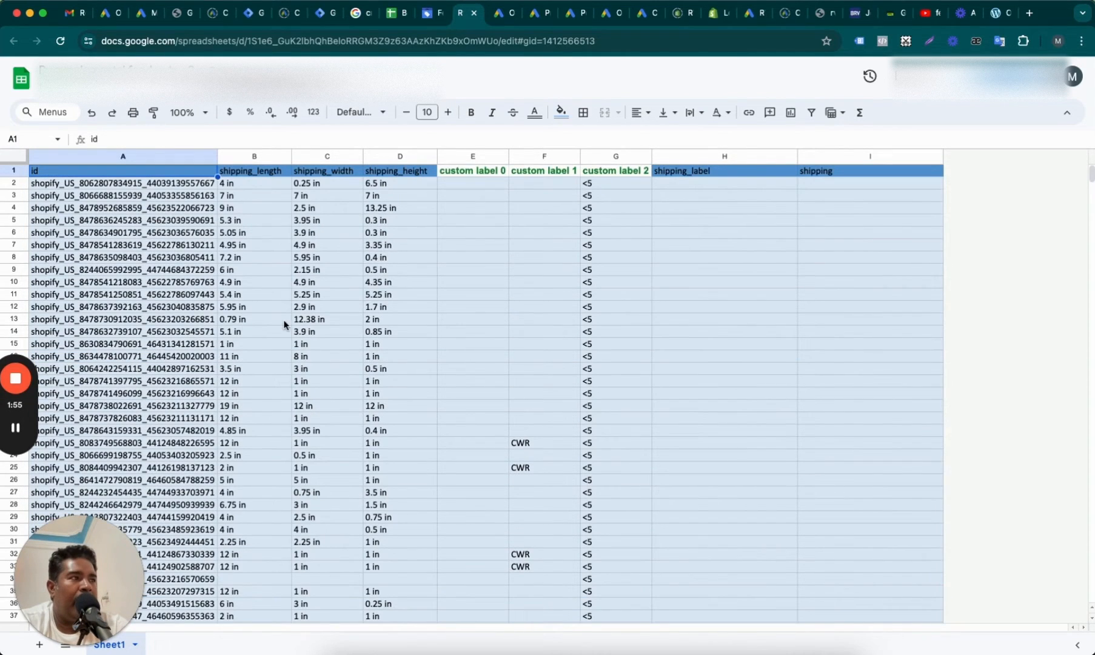
{"action": "mouse_move", "coordinate": [578, 273]}
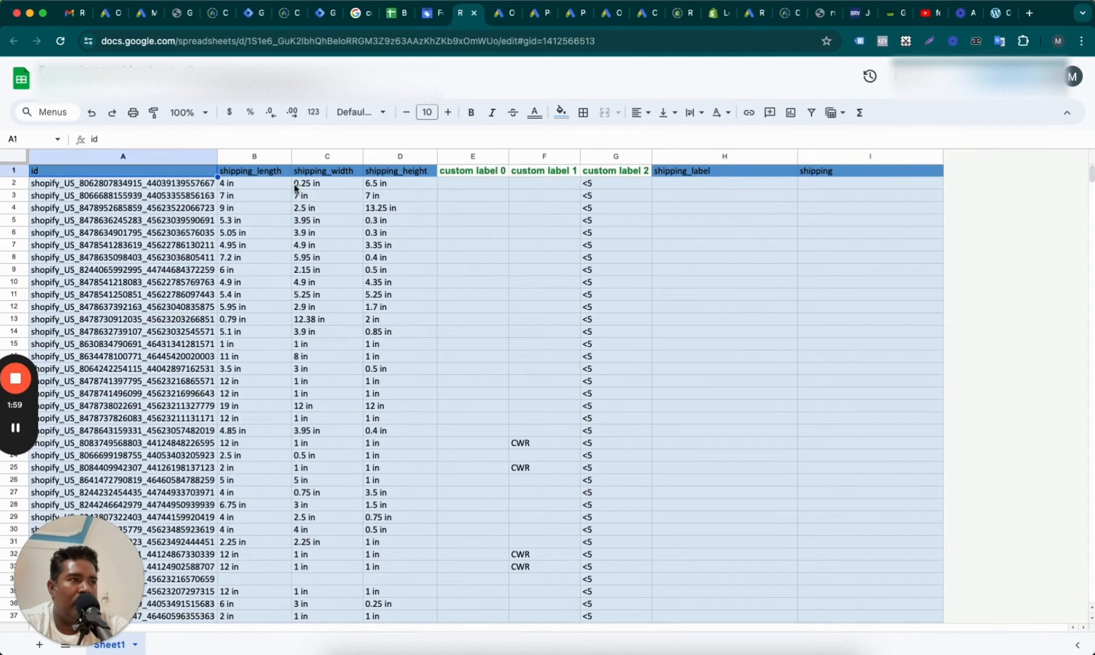
{"action": "mouse_move", "coordinate": [335, 180]}
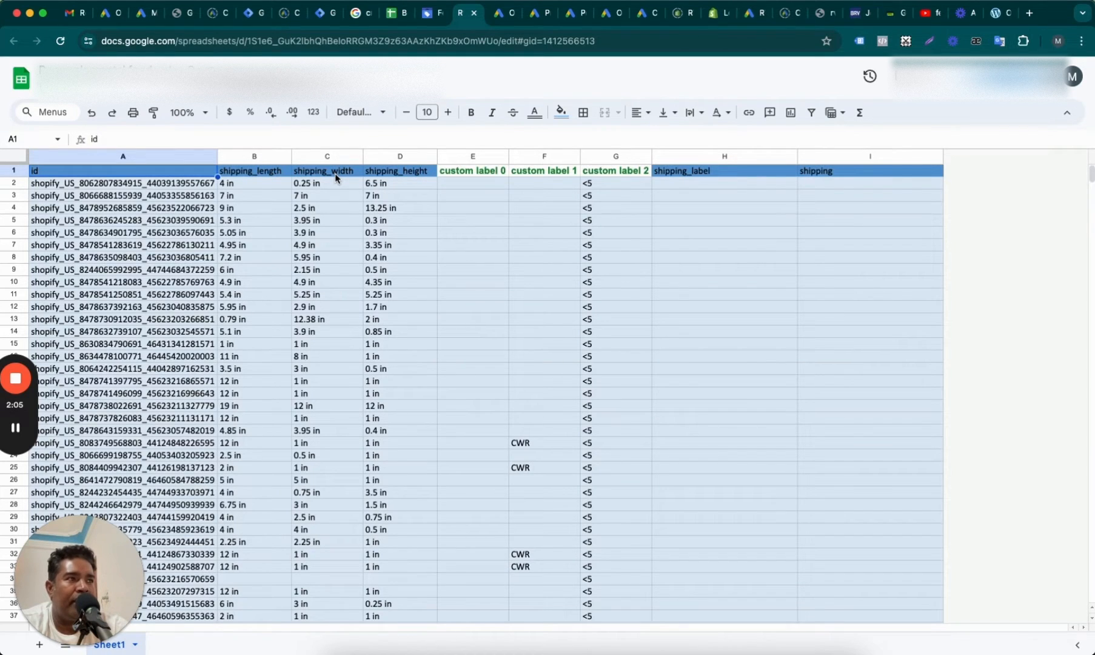
{"action": "mouse_move", "coordinate": [526, 268]}
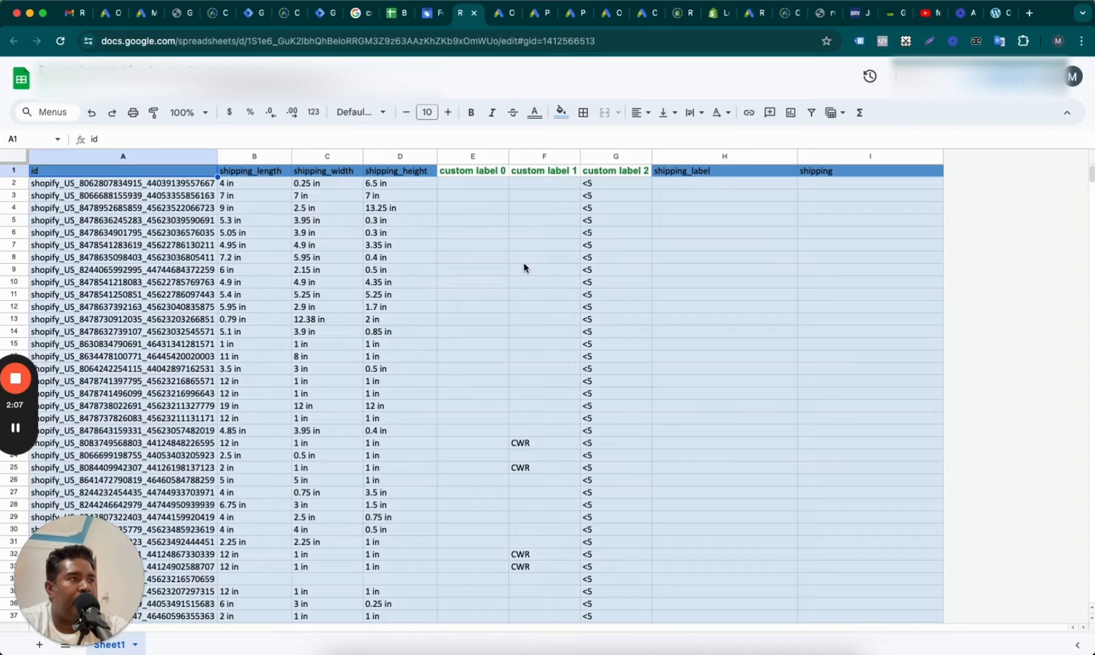
{"action": "mouse_move", "coordinate": [465, 13]}
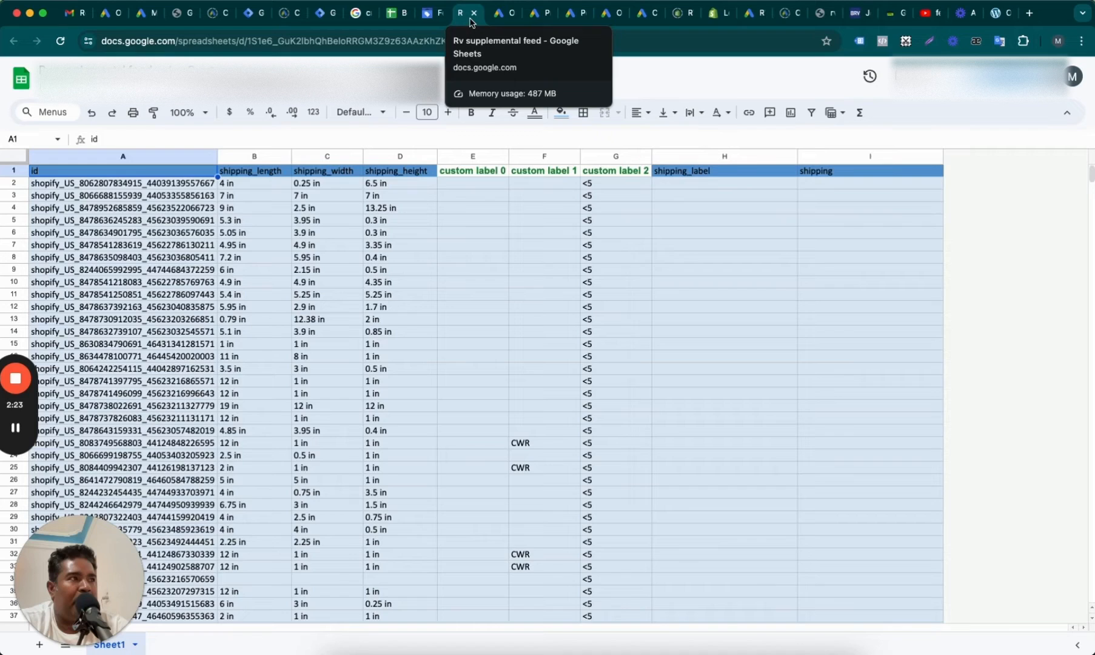
{"action": "left_click", "coordinate": [443, 13]}
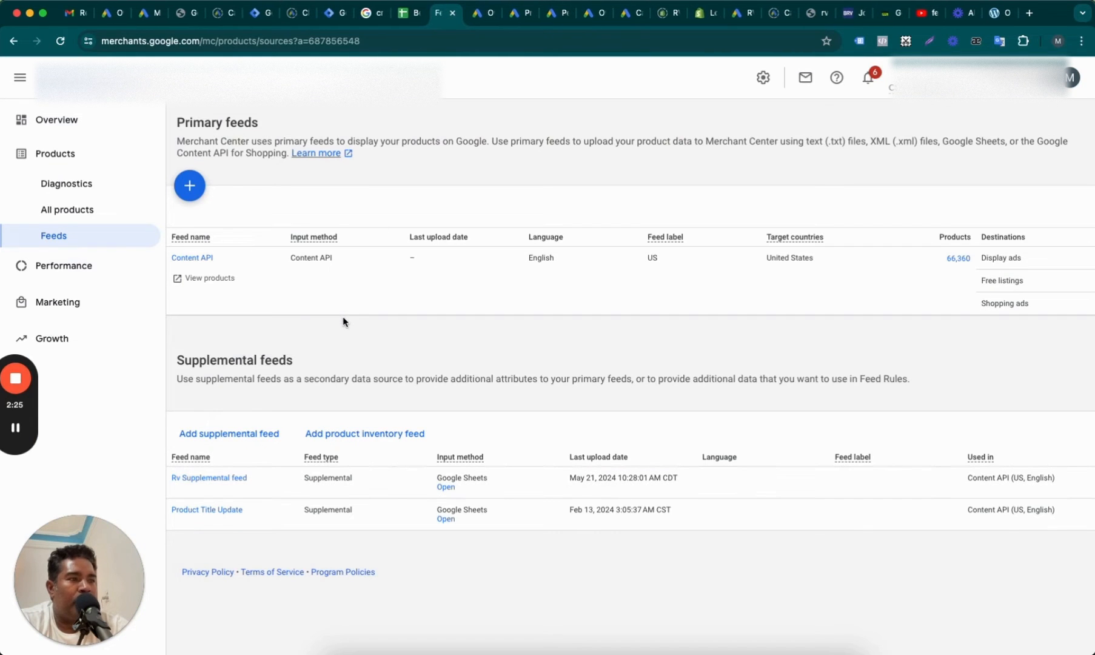
{"action": "mouse_move", "coordinate": [446, 524]}
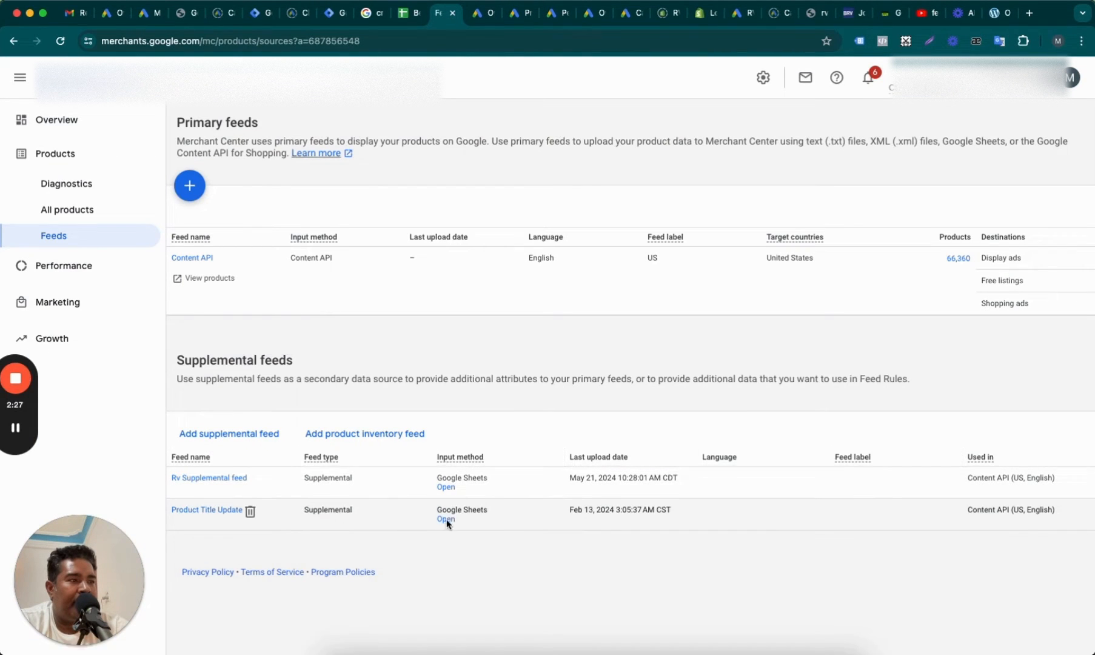
{"action": "left_click", "coordinate": [446, 520]}
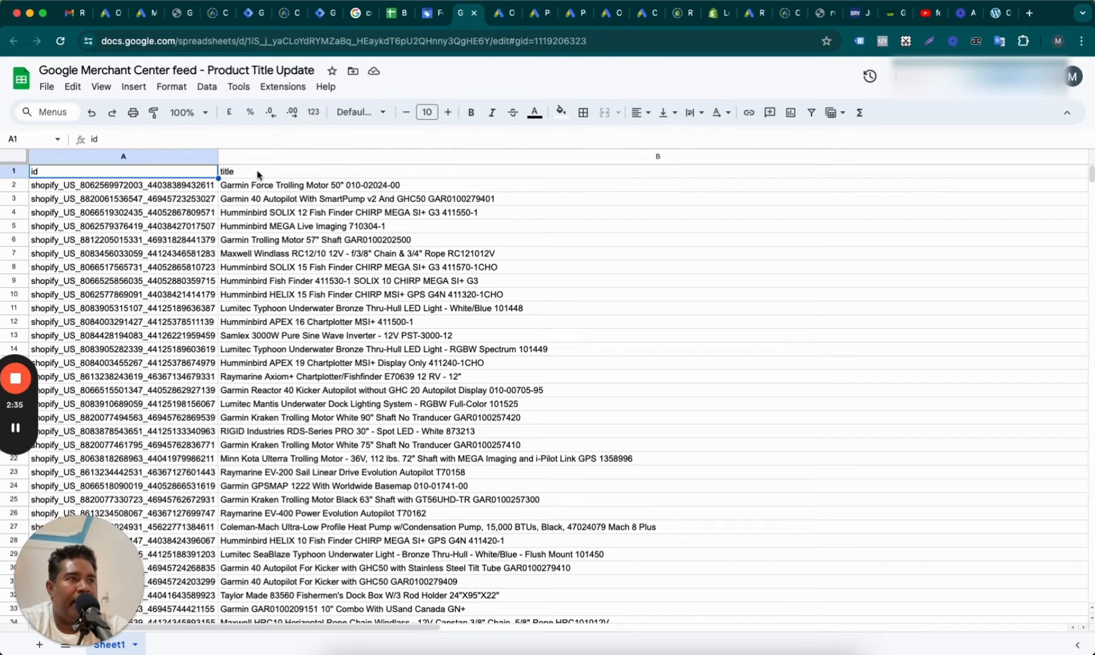
{"action": "mouse_move", "coordinate": [246, 211]}
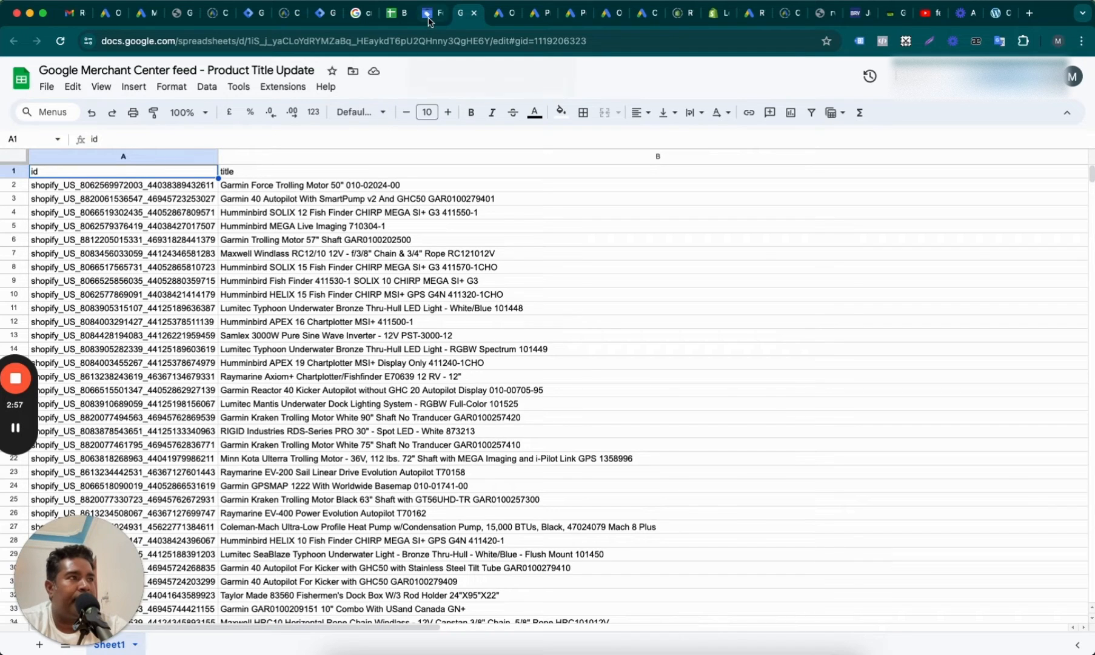
{"action": "left_click", "coordinate": [431, 14]}
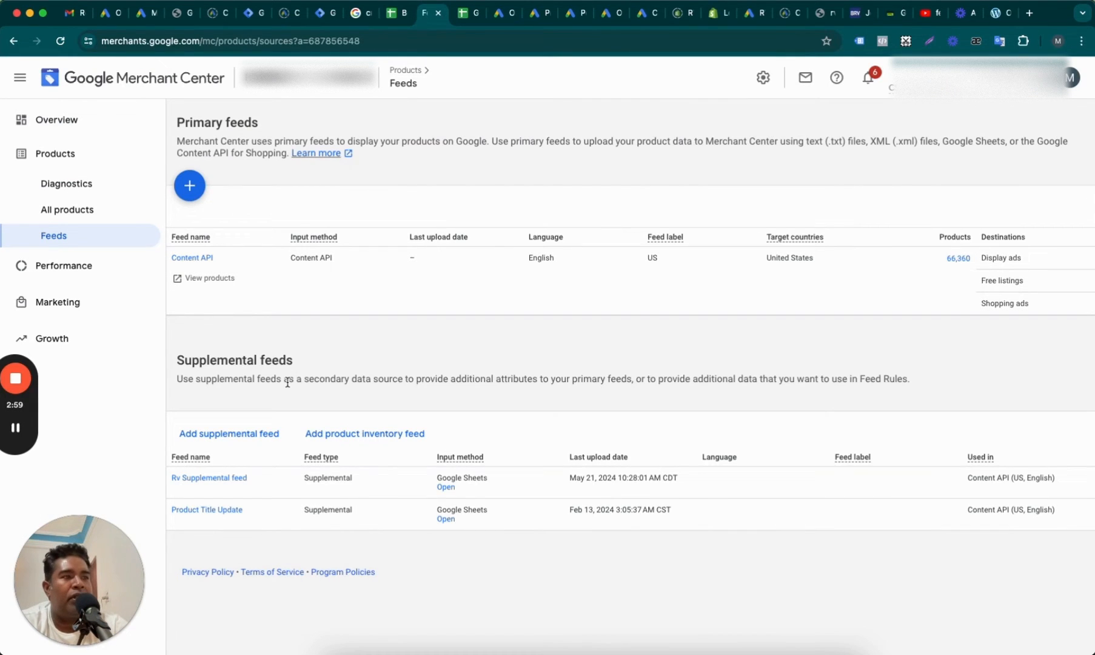
{"action": "mouse_move", "coordinate": [240, 518]}
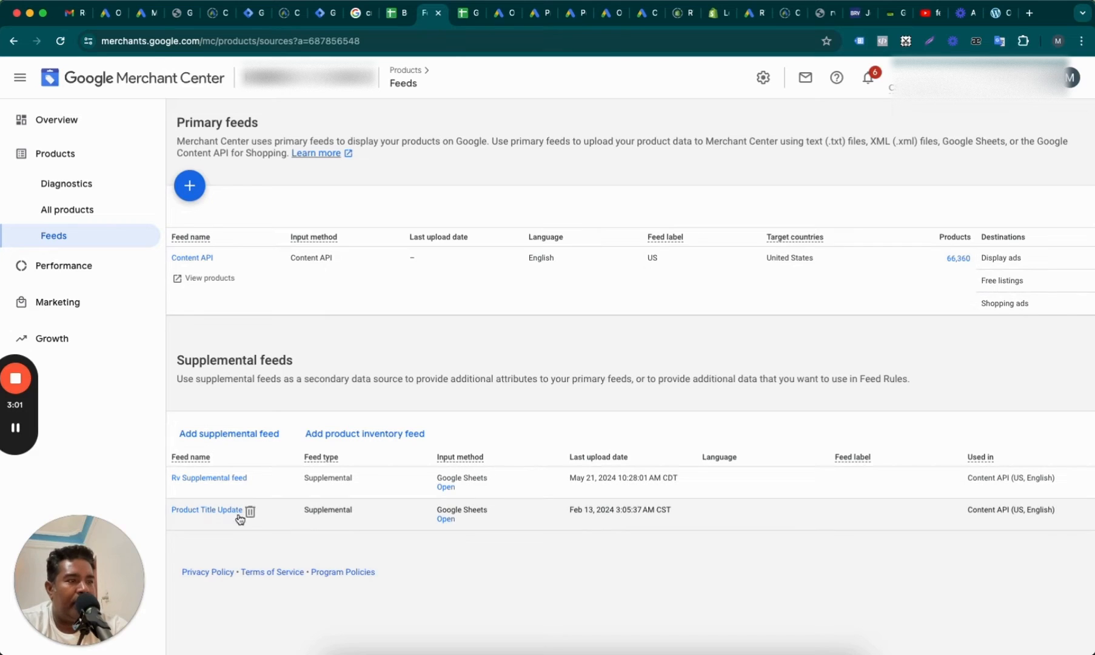
{"action": "mouse_move", "coordinate": [241, 534]}
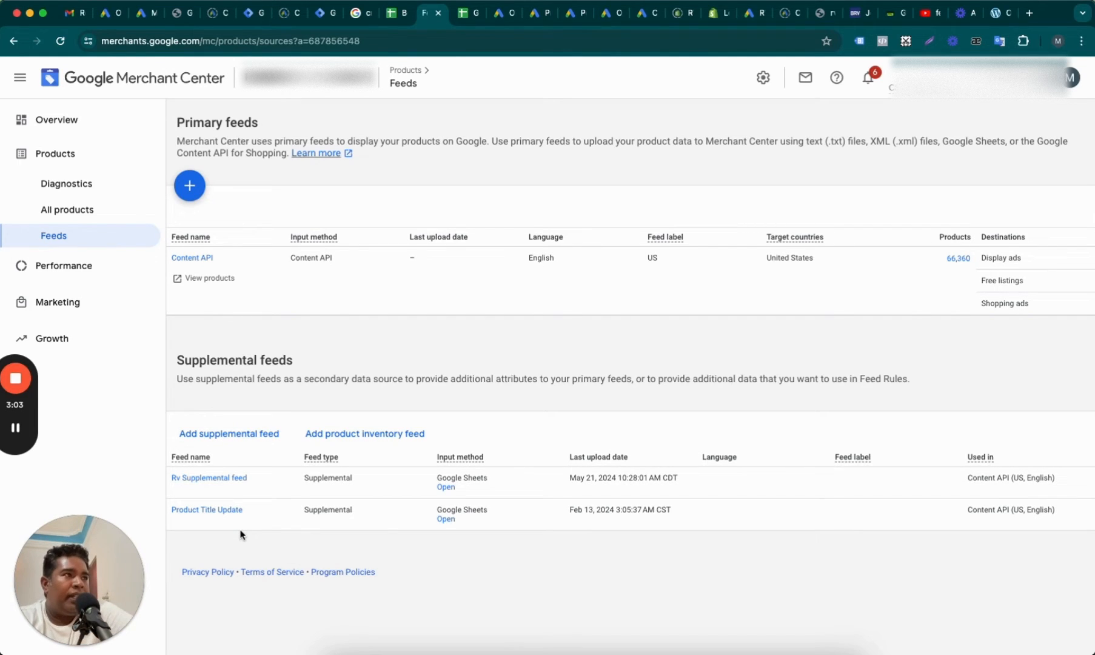
{"action": "mouse_move", "coordinate": [404, 94]}
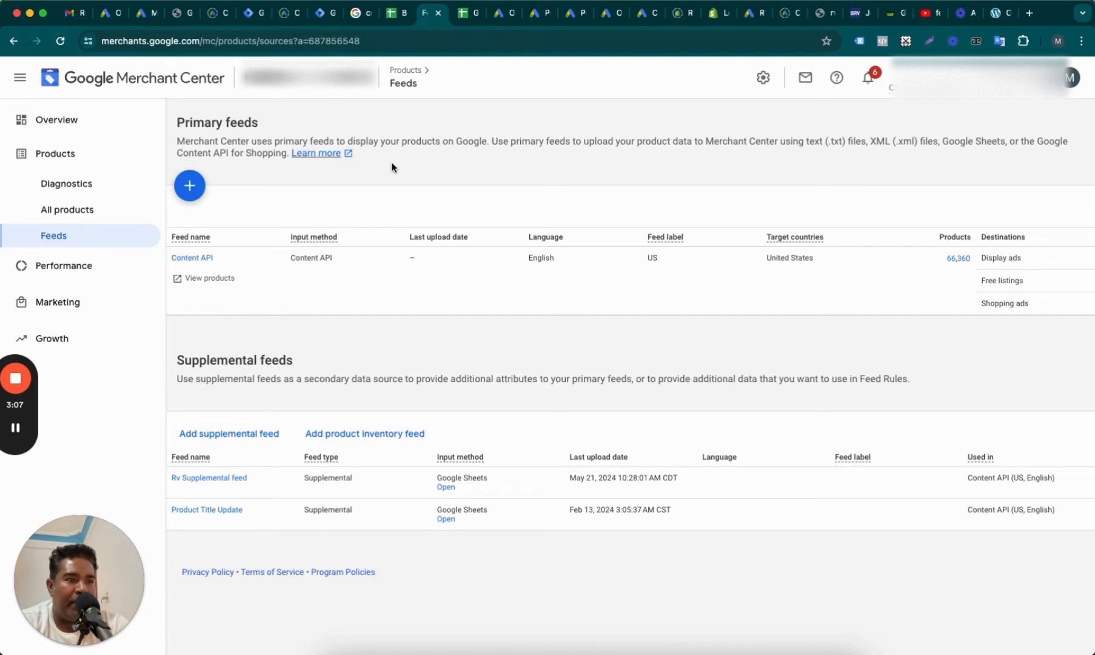
{"action": "mouse_move", "coordinate": [397, 13]}
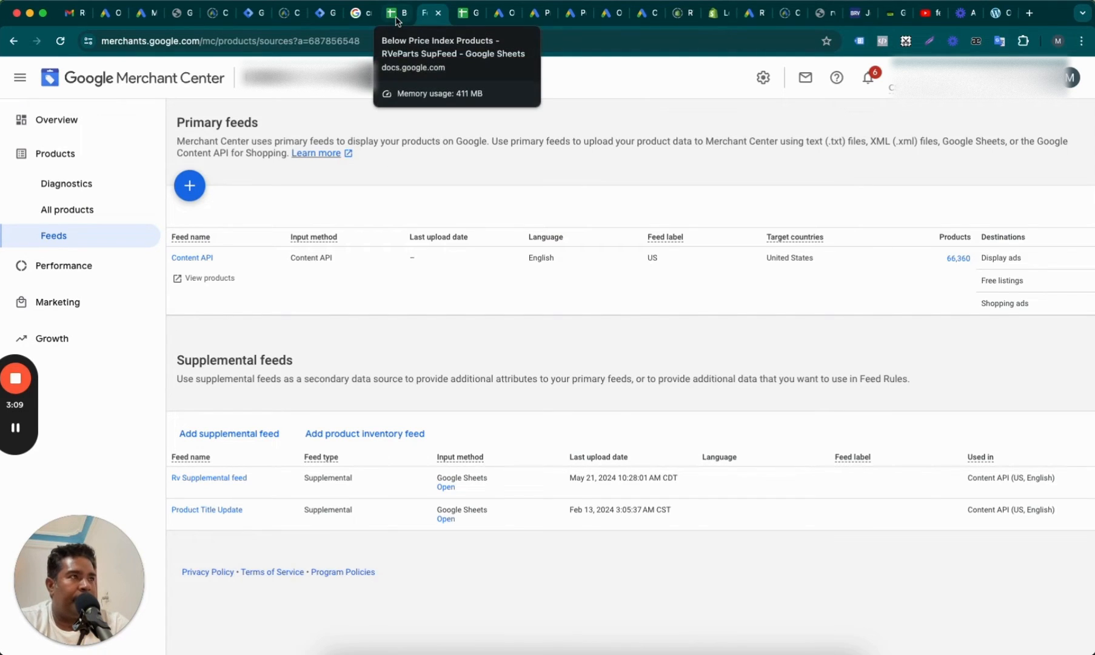
{"action": "mouse_move", "coordinate": [466, 13]}
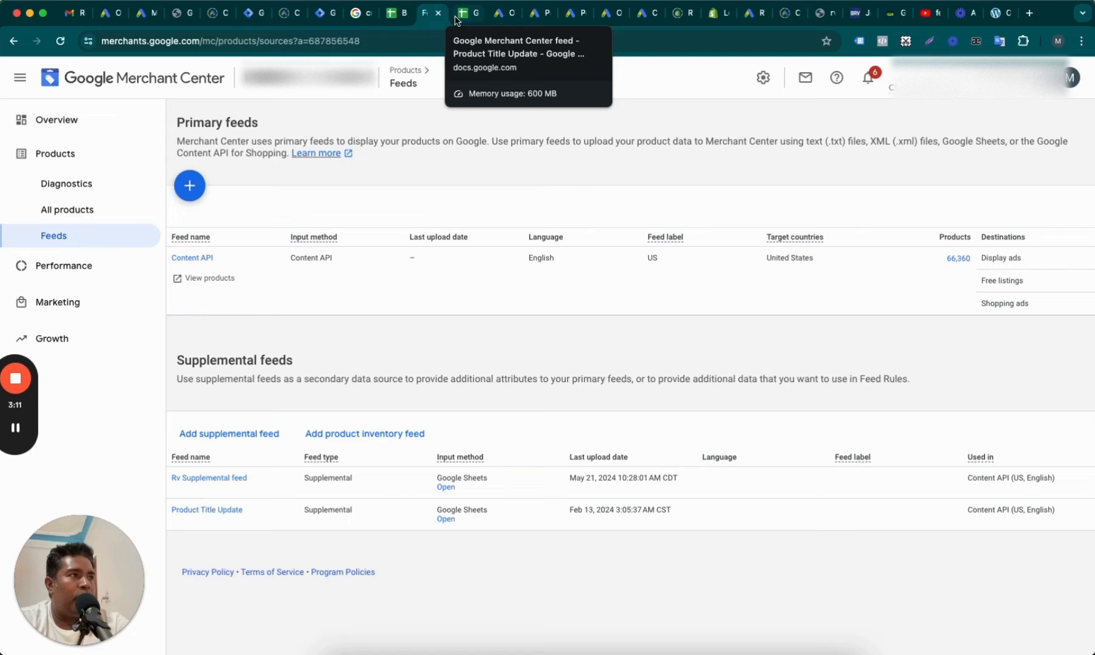
{"action": "mouse_move", "coordinate": [396, 25]}
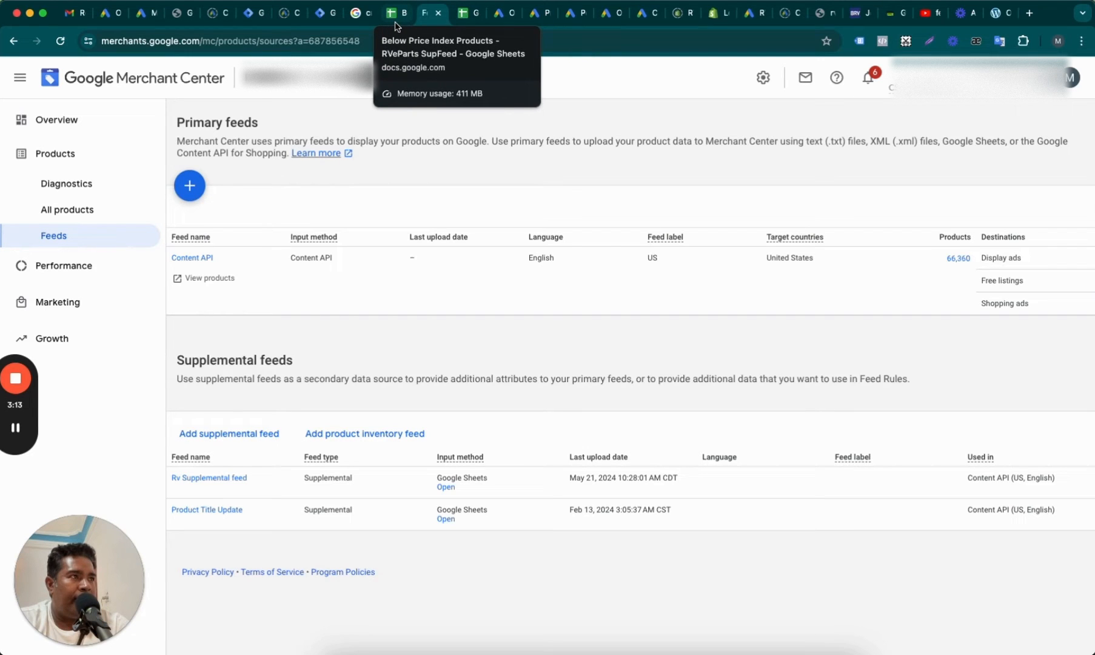
Review the custom label 4 header and BelowPriceIndex values in the Below Price Index sheet
{"action": "left_click", "coordinate": [396, 13]}
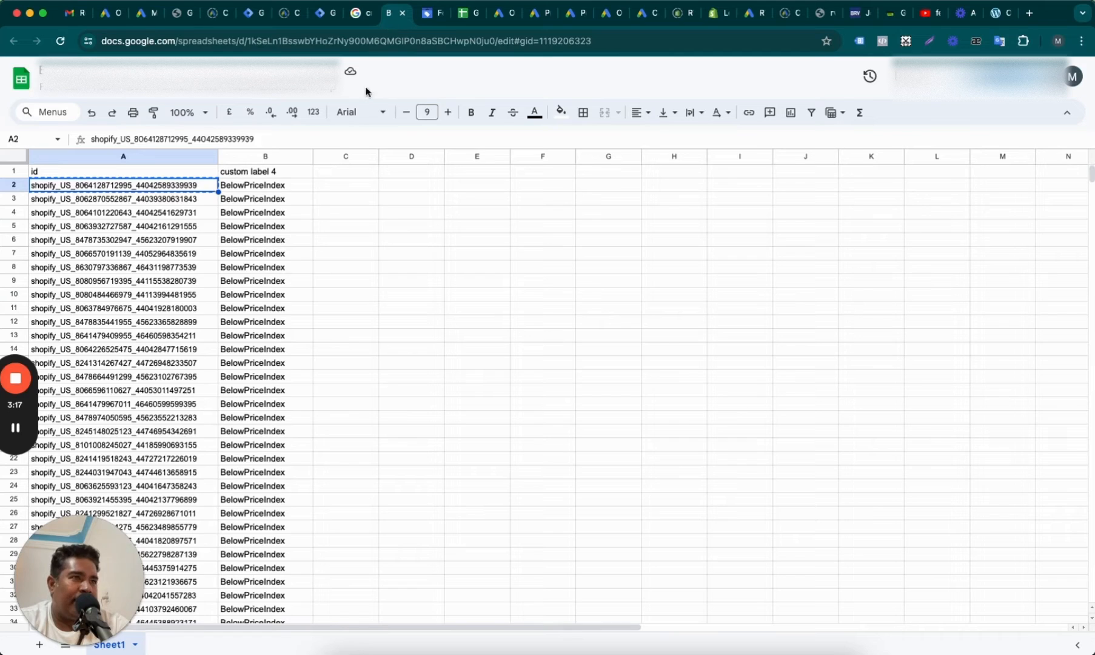
{"action": "mouse_move", "coordinate": [305, 263]}
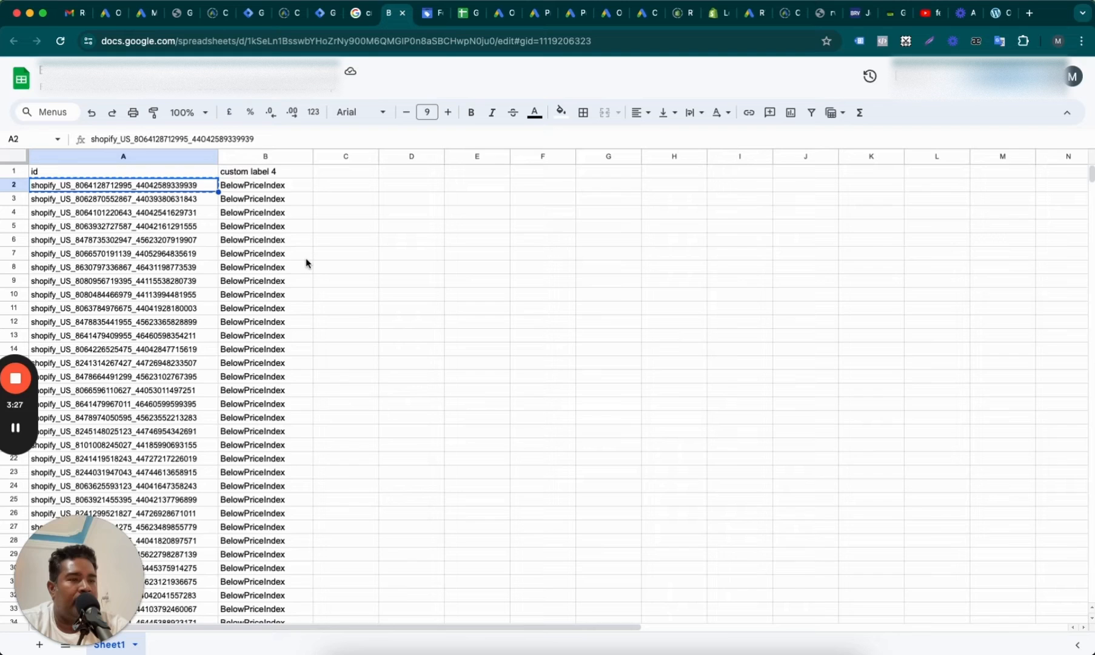
{"action": "mouse_move", "coordinate": [212, 234]}
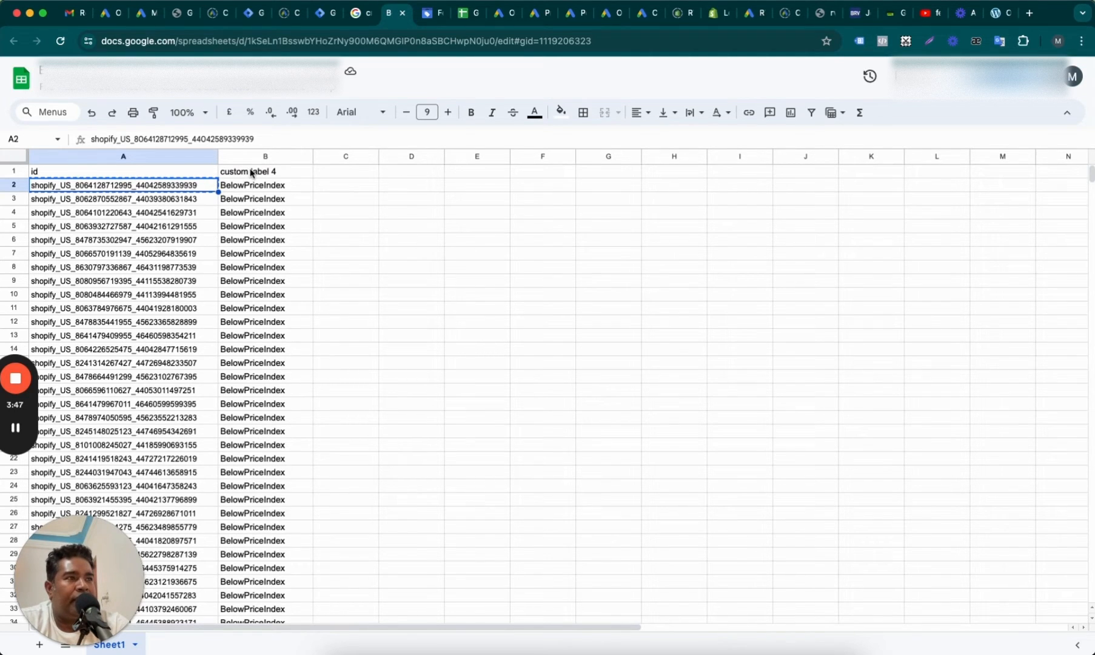
{"action": "left_click", "coordinate": [265, 185]}
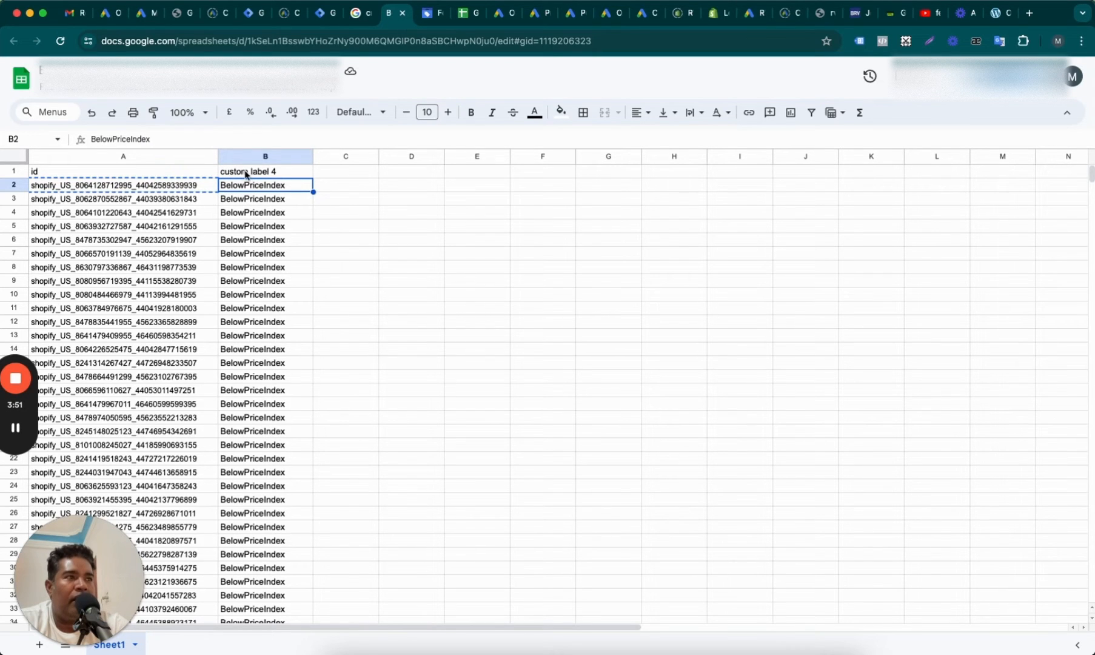
{"action": "left_click", "coordinate": [265, 171]}
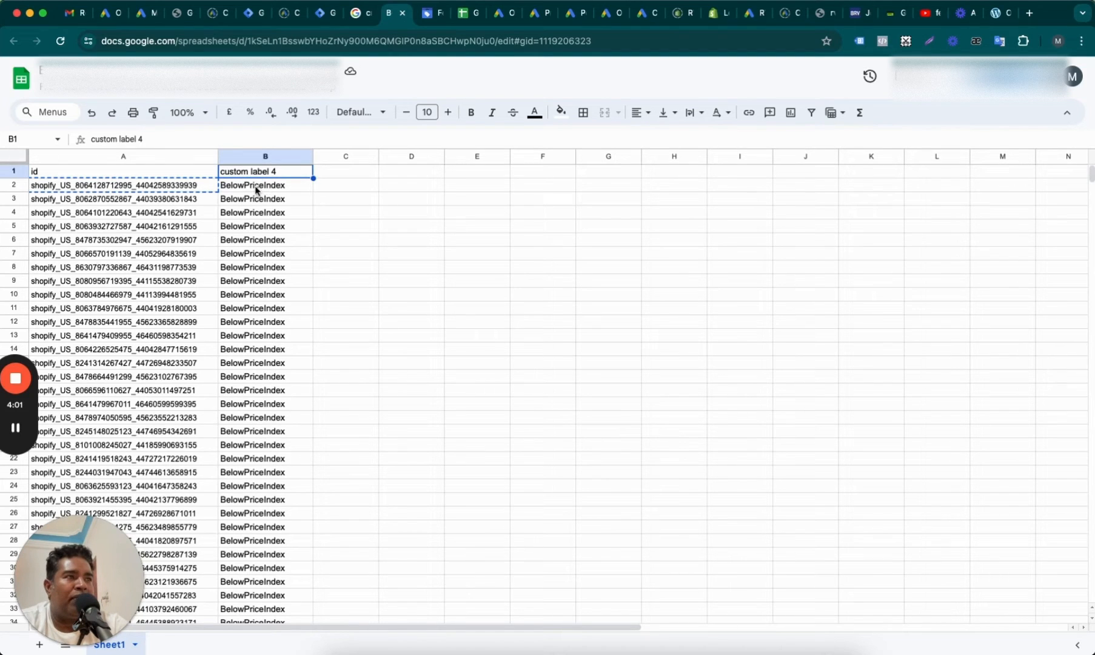
{"action": "left_click", "coordinate": [265, 185]}
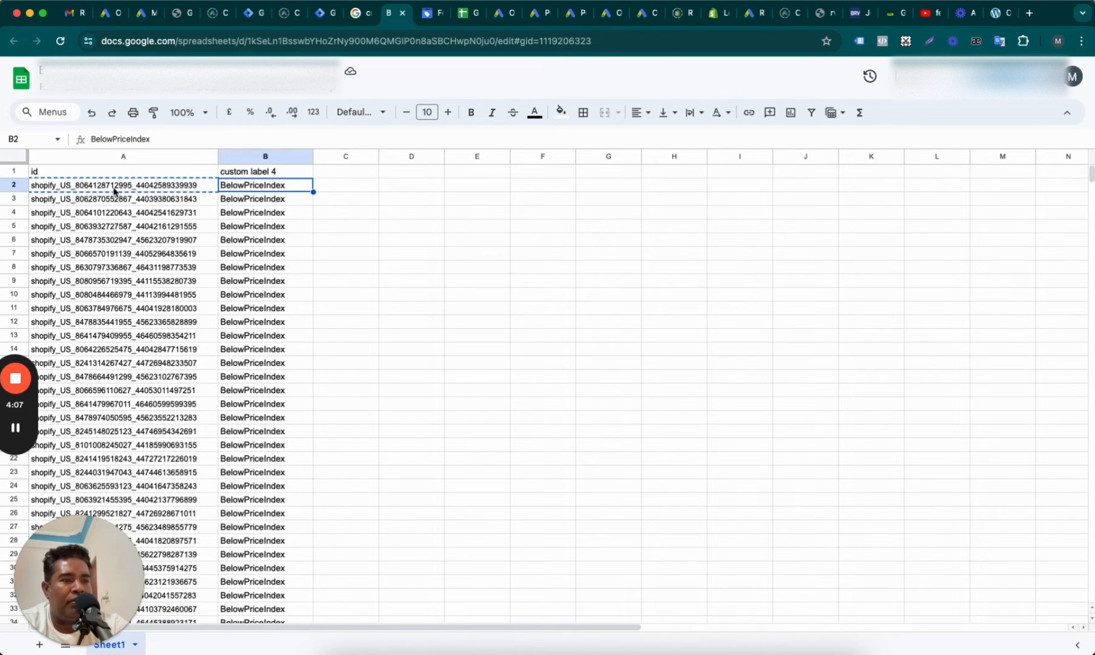
{"action": "mouse_move", "coordinate": [141, 244]}
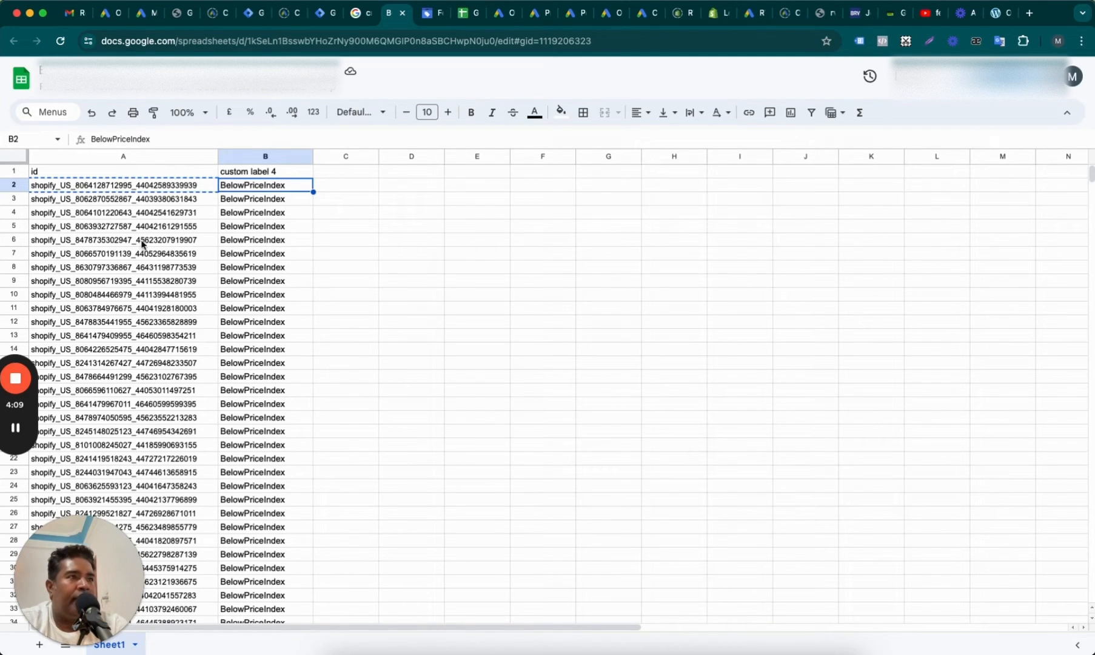
{"action": "mouse_move", "coordinate": [89, 163]}
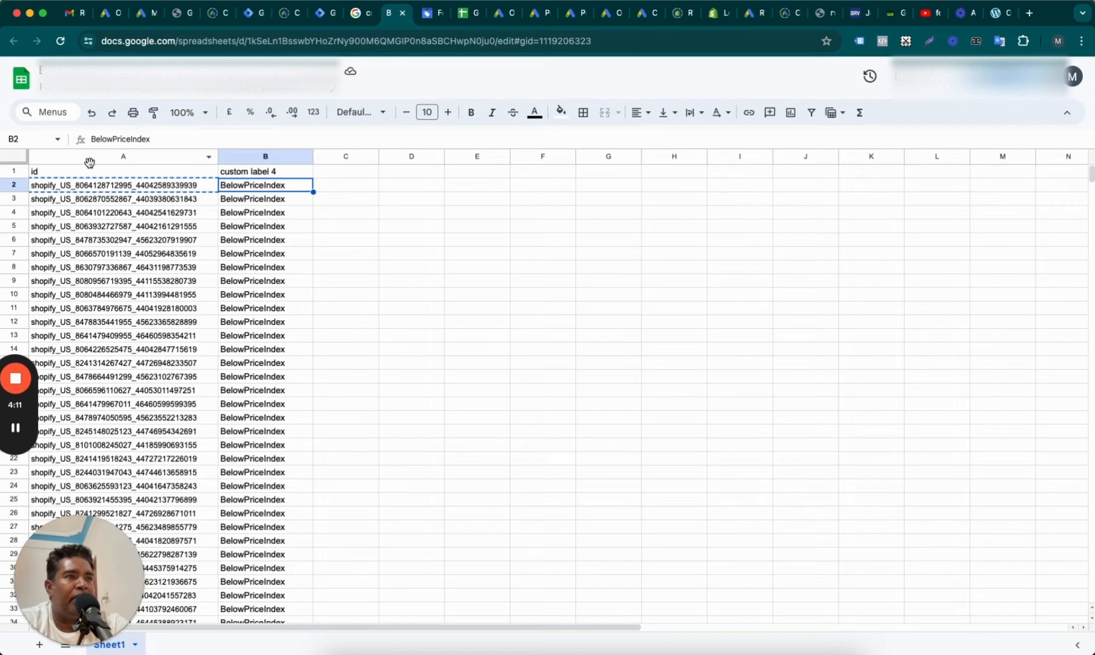
{"action": "left_click", "coordinate": [265, 171]}
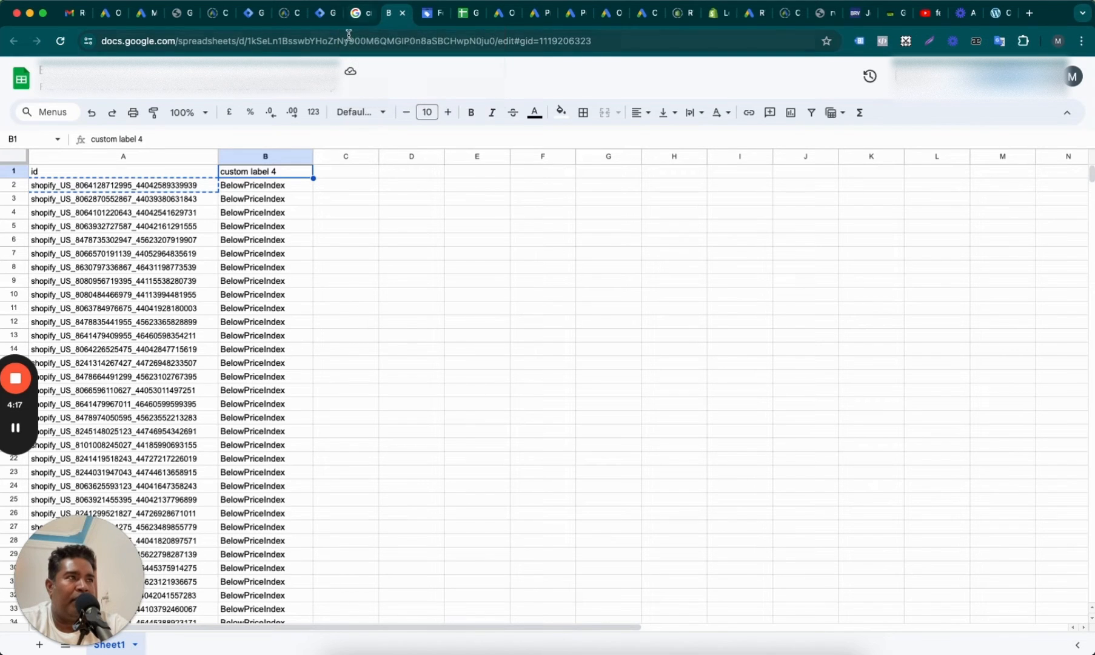
{"action": "mouse_move", "coordinate": [431, 13]}
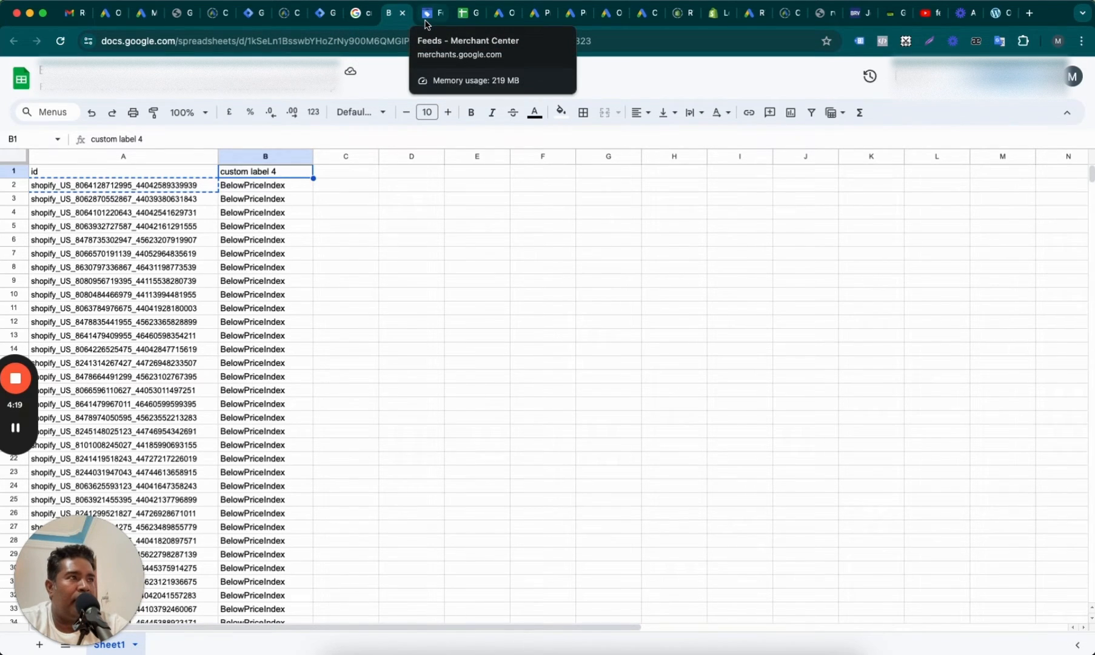
Add a supplemental feed in Merchant Center named 'US Supp BelowPriceIndex'
{"action": "left_click", "coordinate": [431, 13]}
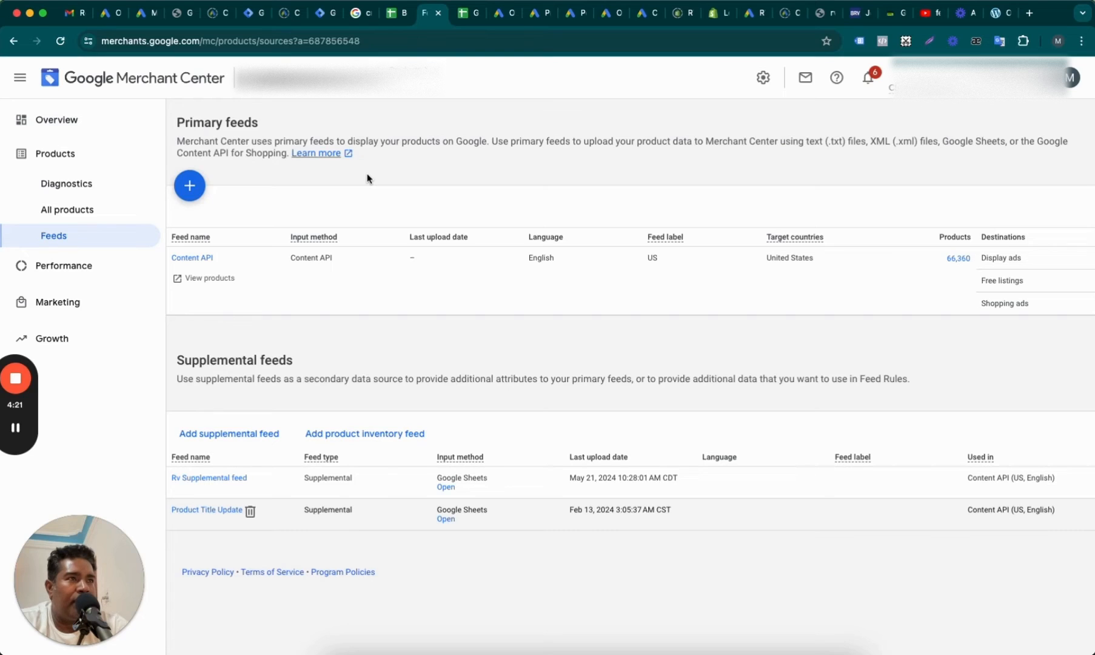
{"action": "mouse_move", "coordinate": [287, 438]}
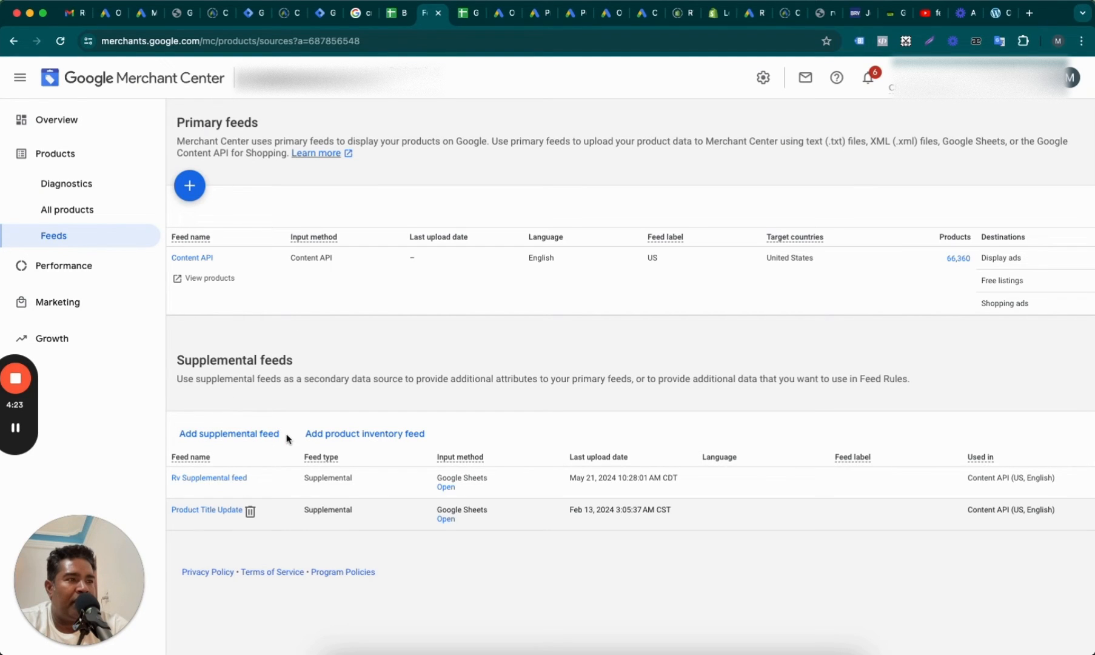
{"action": "left_click", "coordinate": [229, 433]}
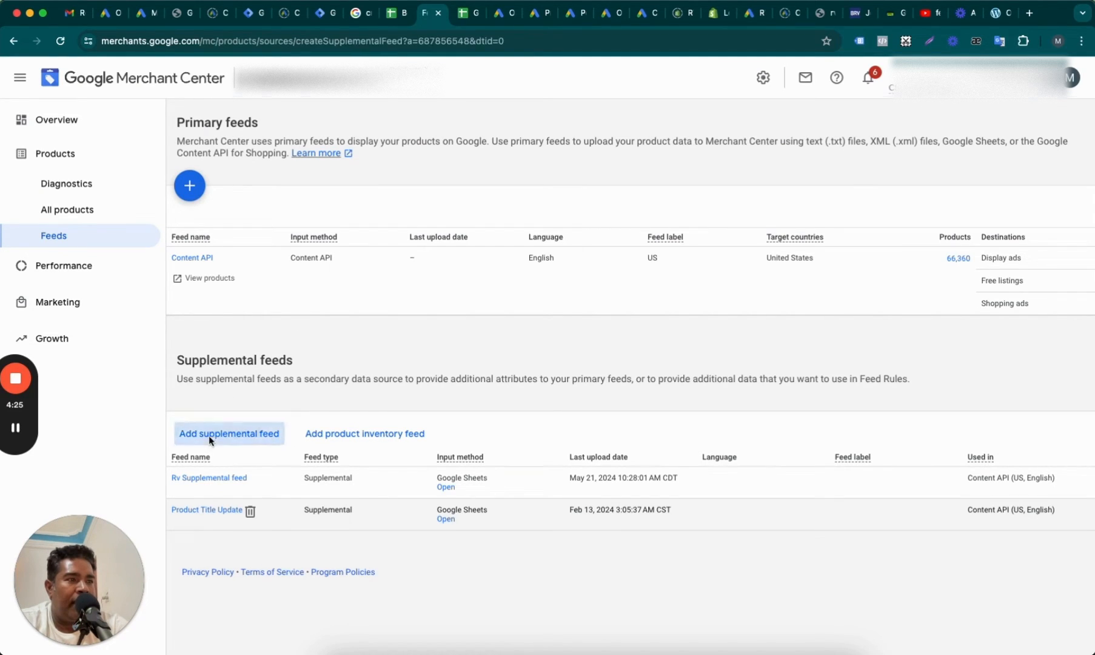
{"action": "left_click", "coordinate": [229, 433]}
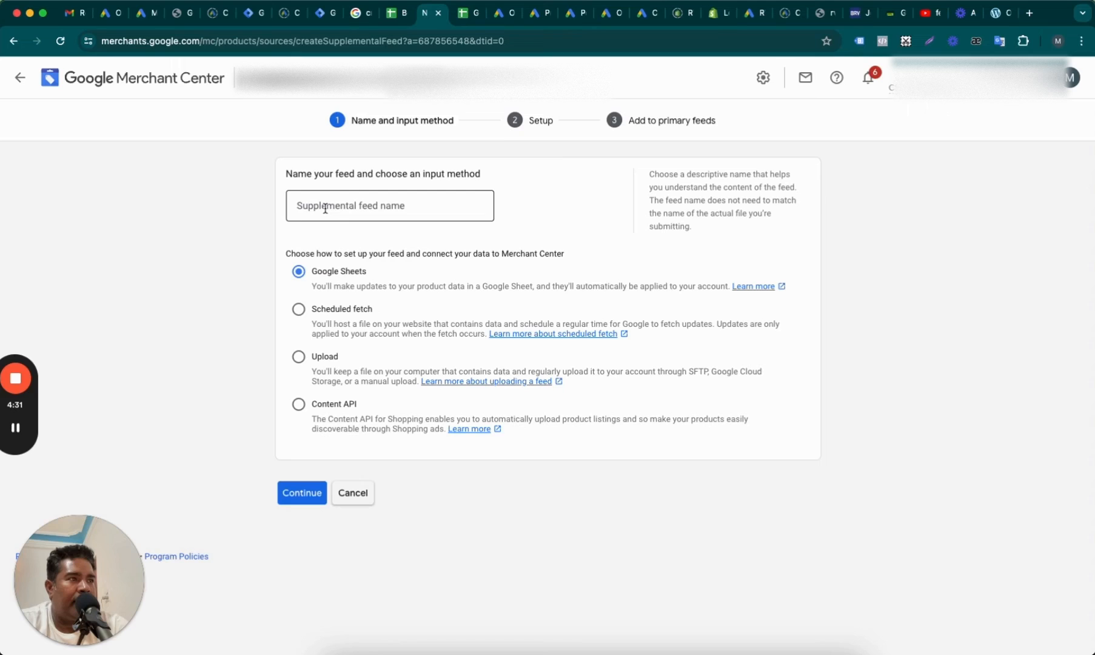
{"action": "type", "text": "US"}
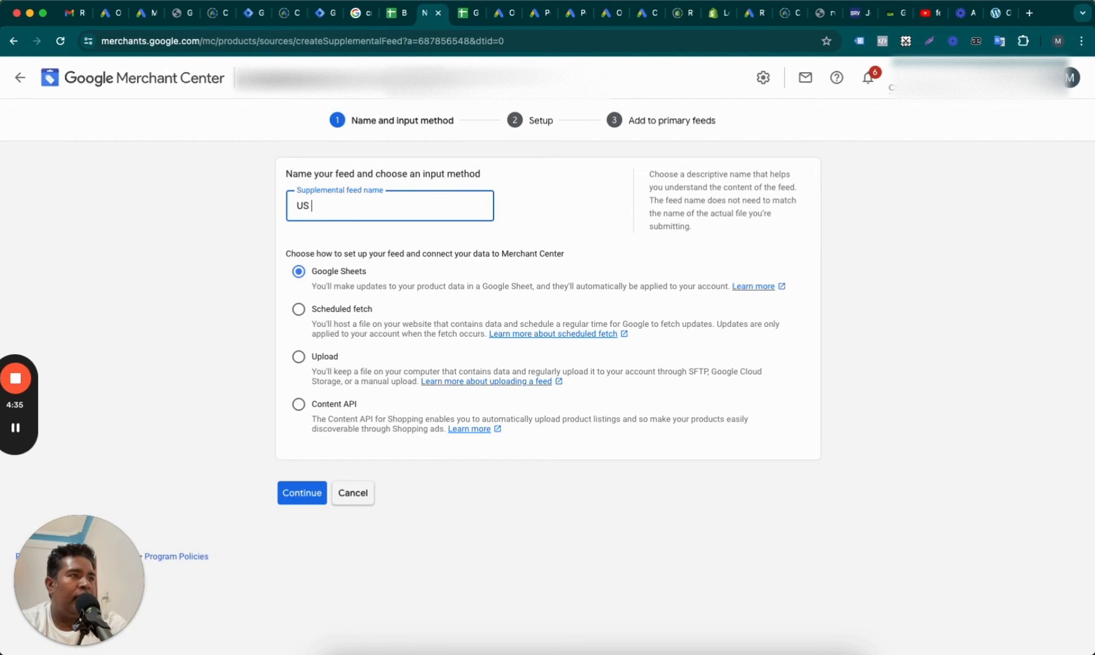
{"action": "type", "text": "Supp"}
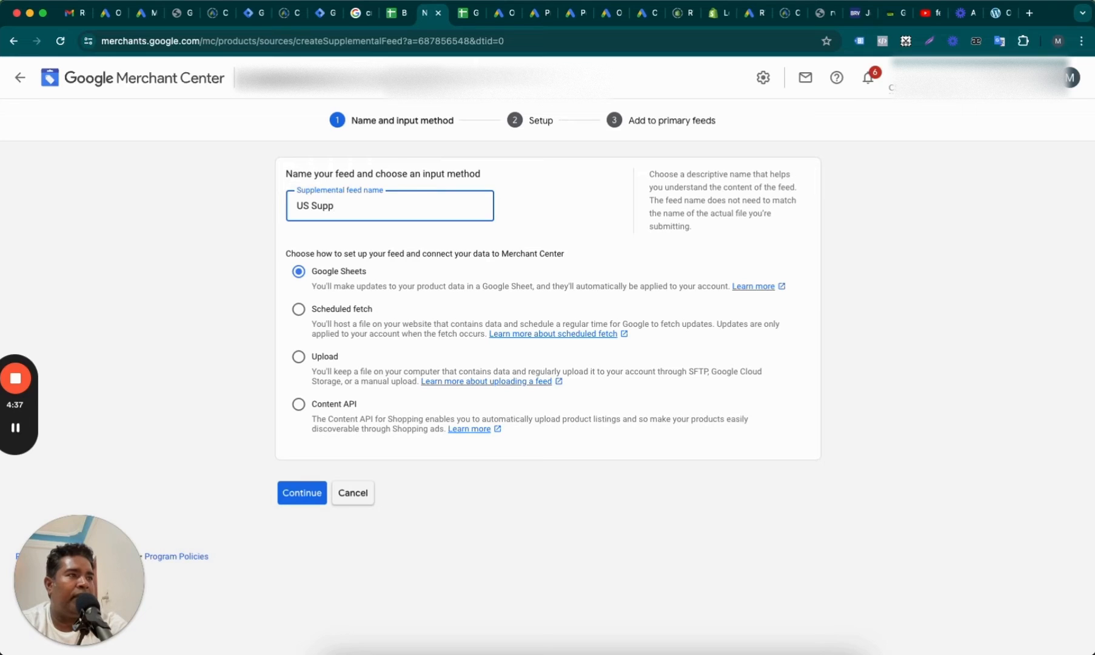
{"action": "type", "text": "Below"}
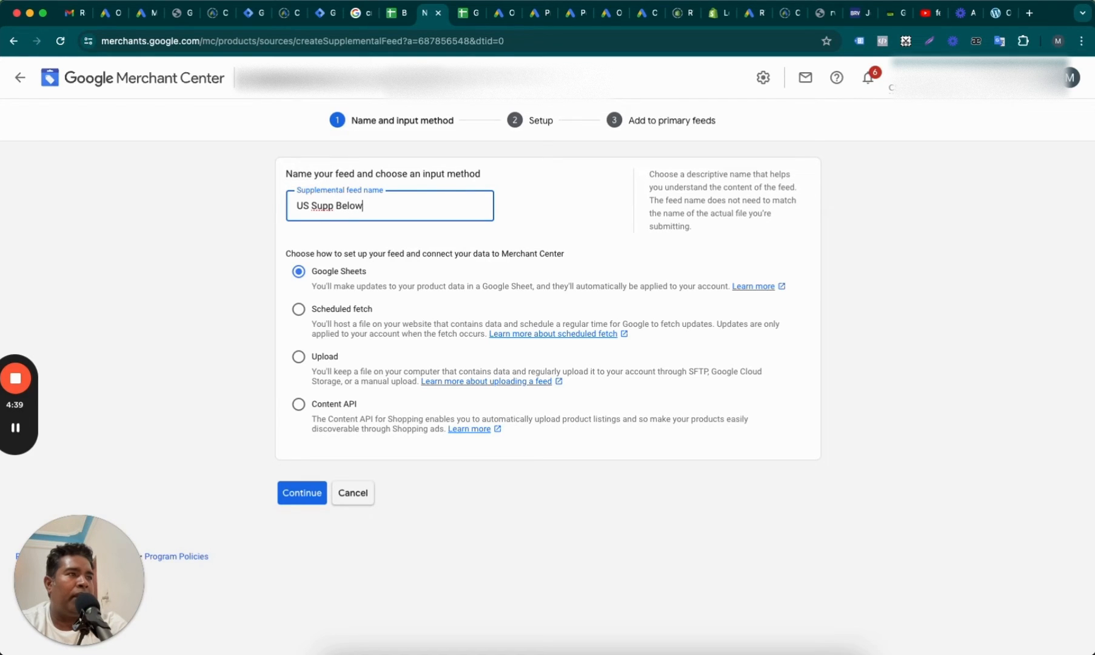
{"action": "type", "text": "Price"}
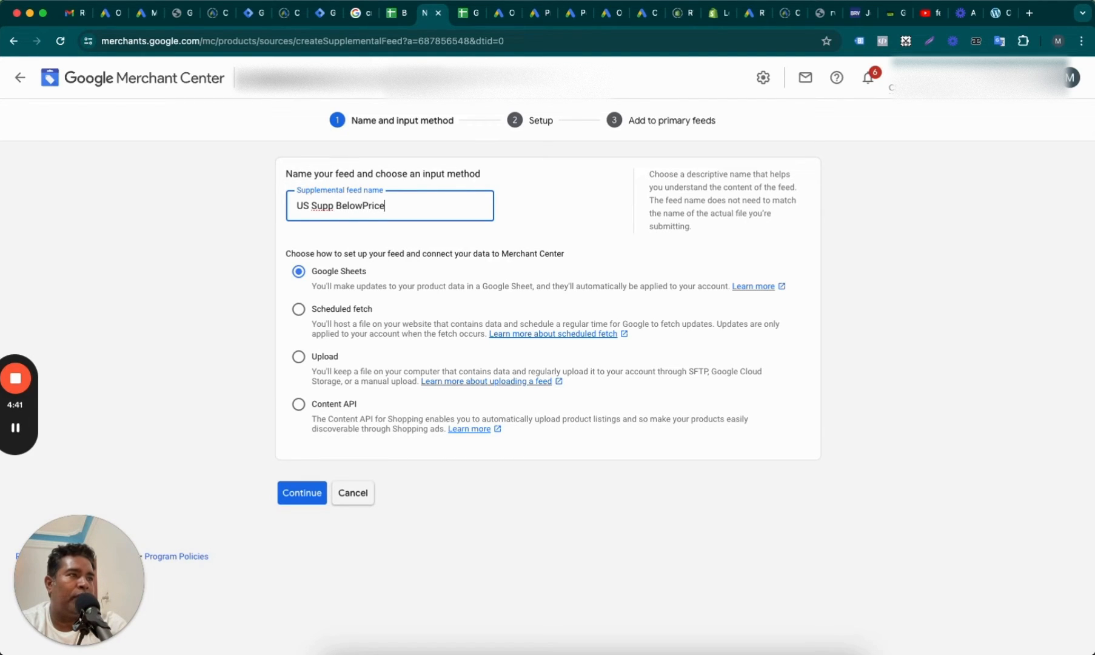
{"action": "type", "text": "Index"}
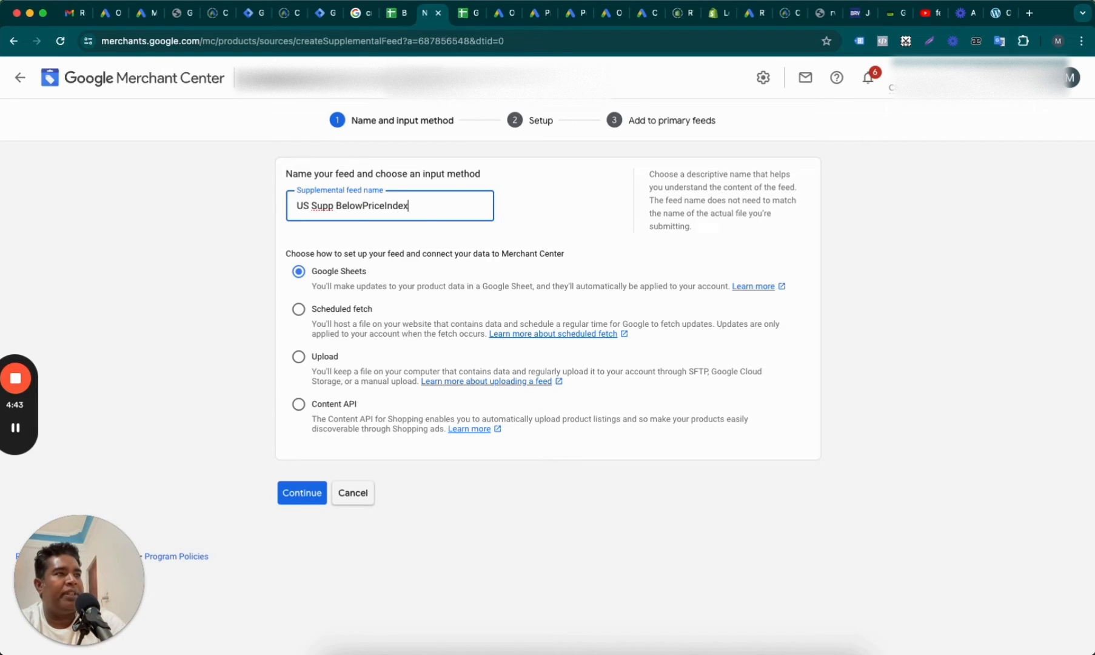
Attach the existing 'Below Price Index Products - RVeParts SupFeed' spreadsheet and reveal its upload schedule
{"action": "left_click", "coordinate": [301, 493]}
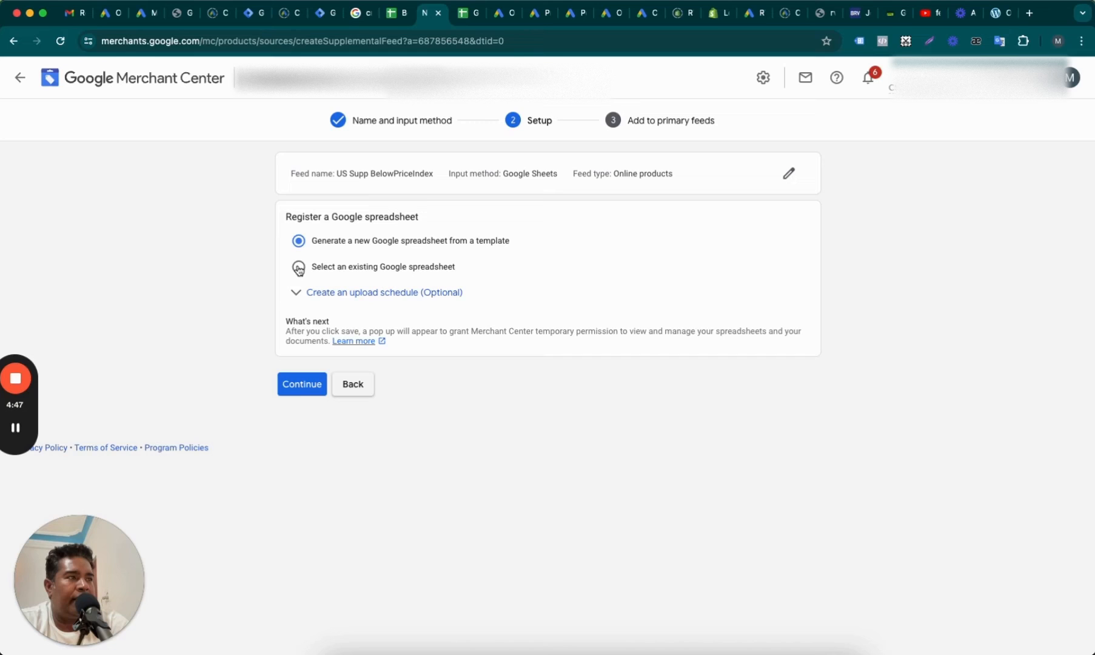
{"action": "left_click", "coordinate": [300, 384]}
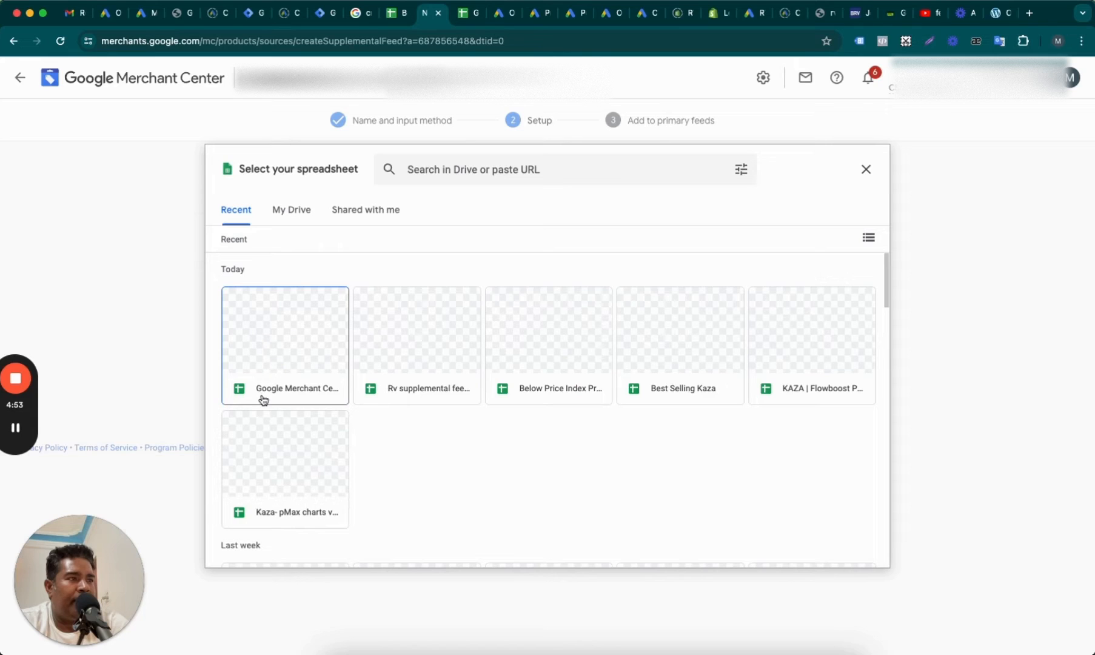
{"action": "left_click", "coordinate": [284, 332]}
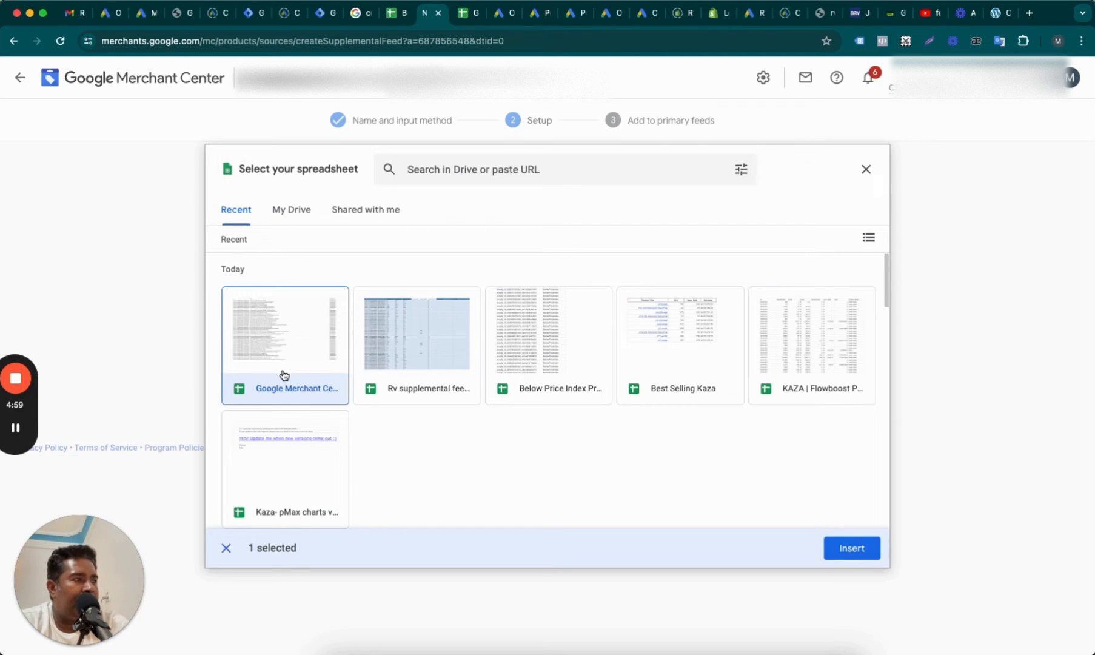
{"action": "left_click", "coordinate": [548, 333]}
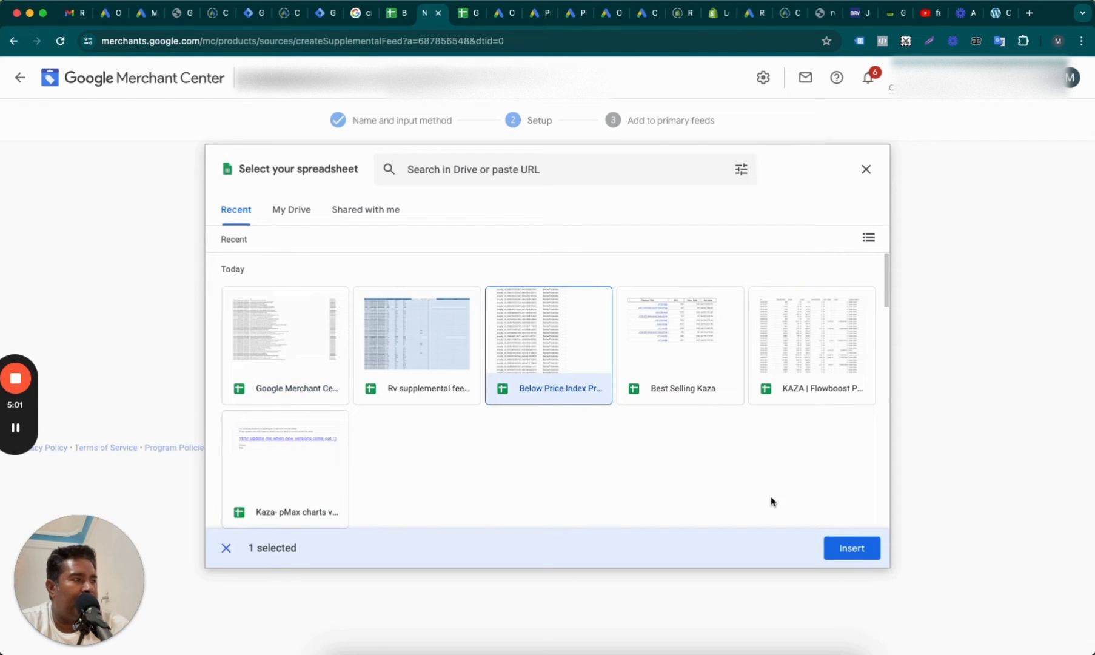
{"action": "left_click", "coordinate": [851, 548]}
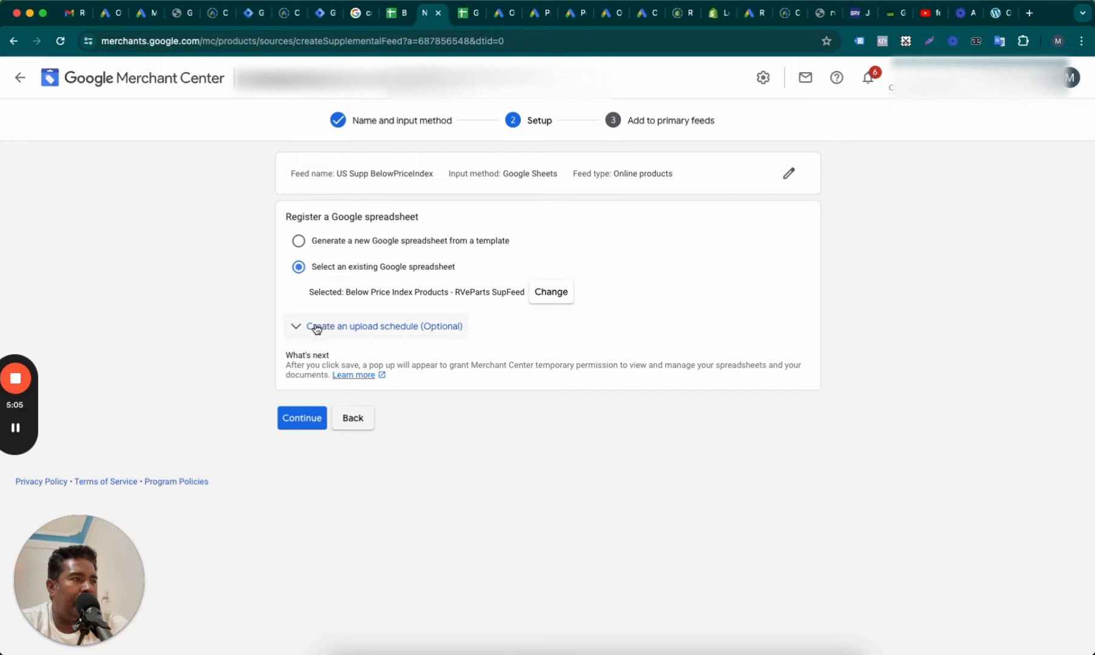
{"action": "left_click", "coordinate": [382, 327]}
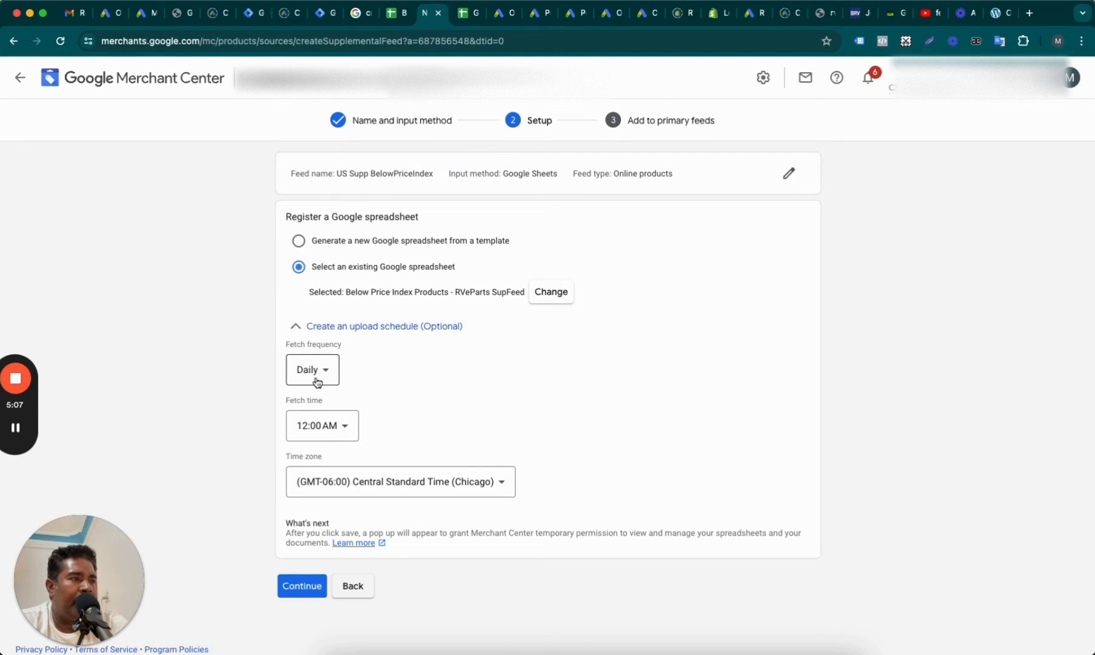
{"action": "mouse_move", "coordinate": [369, 448]}
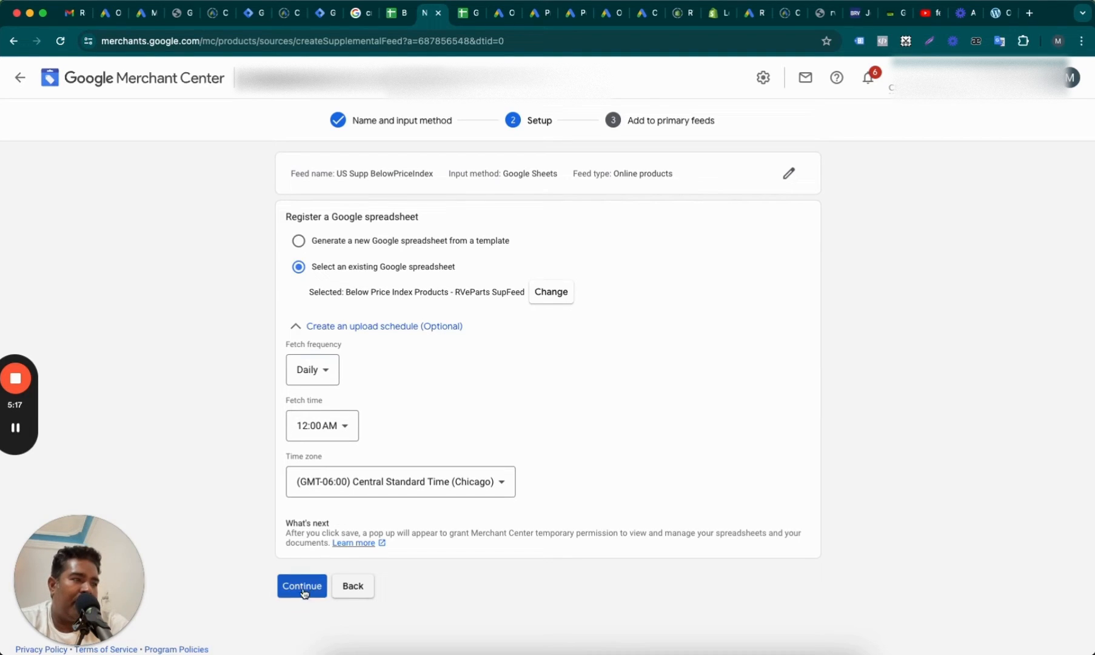
Apply the feed to the Content API (US, English) primary feed, authorize the account, and create it
{"action": "left_click", "coordinate": [302, 586]}
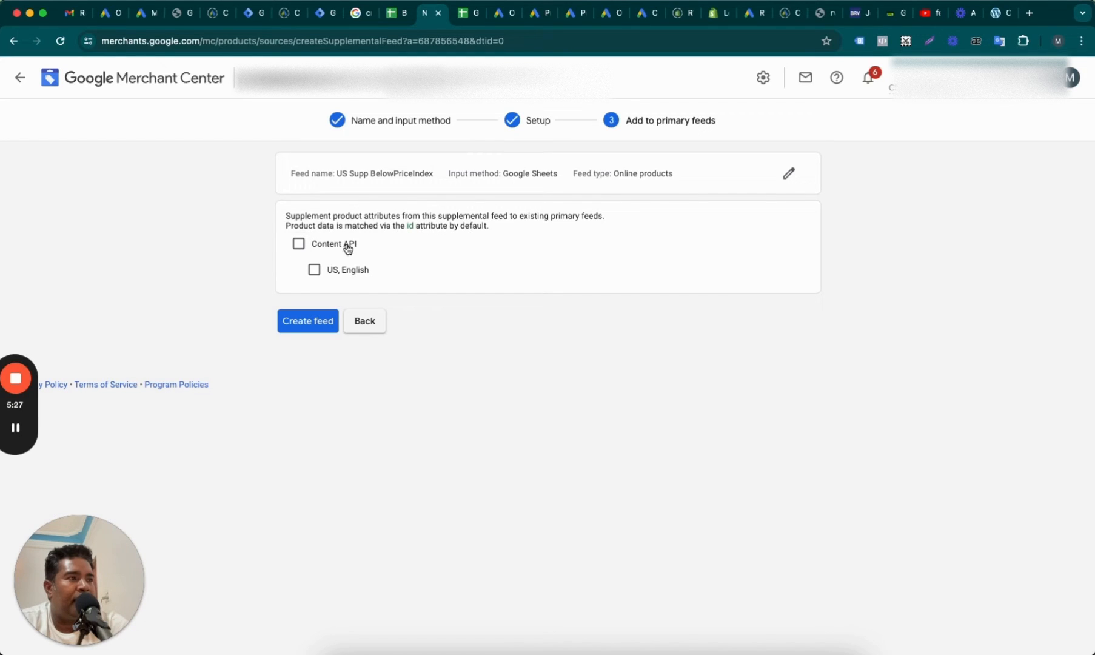
{"action": "left_click", "coordinate": [299, 243]}
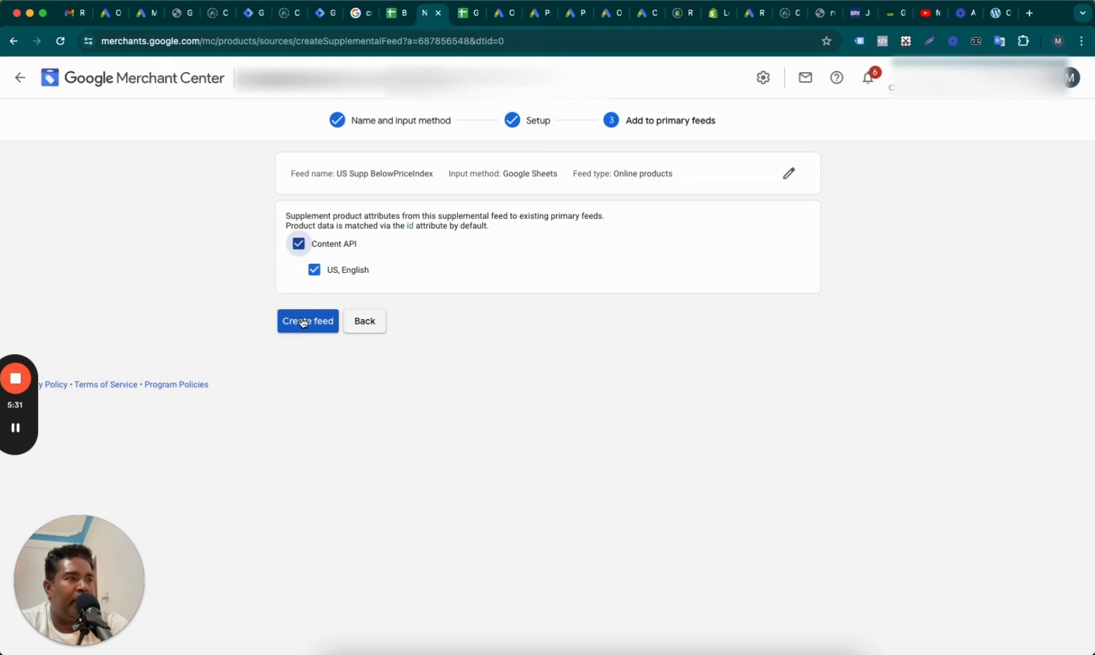
{"action": "left_click", "coordinate": [308, 320]}
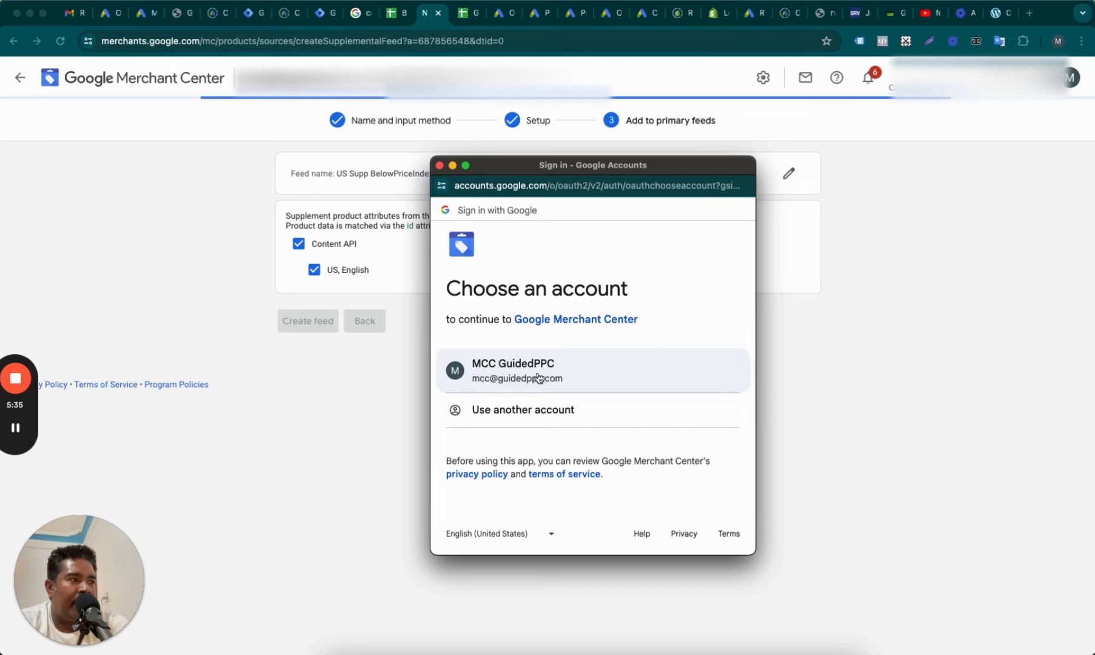
{"action": "left_click", "coordinate": [590, 370]}
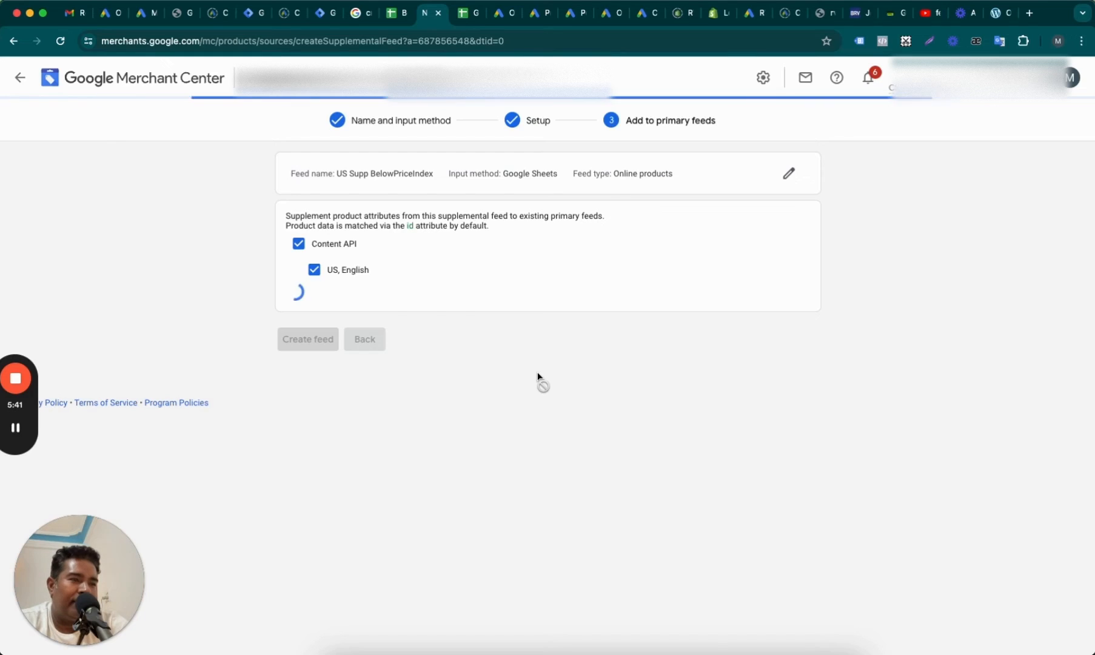
{"action": "left_click", "coordinate": [308, 338]}
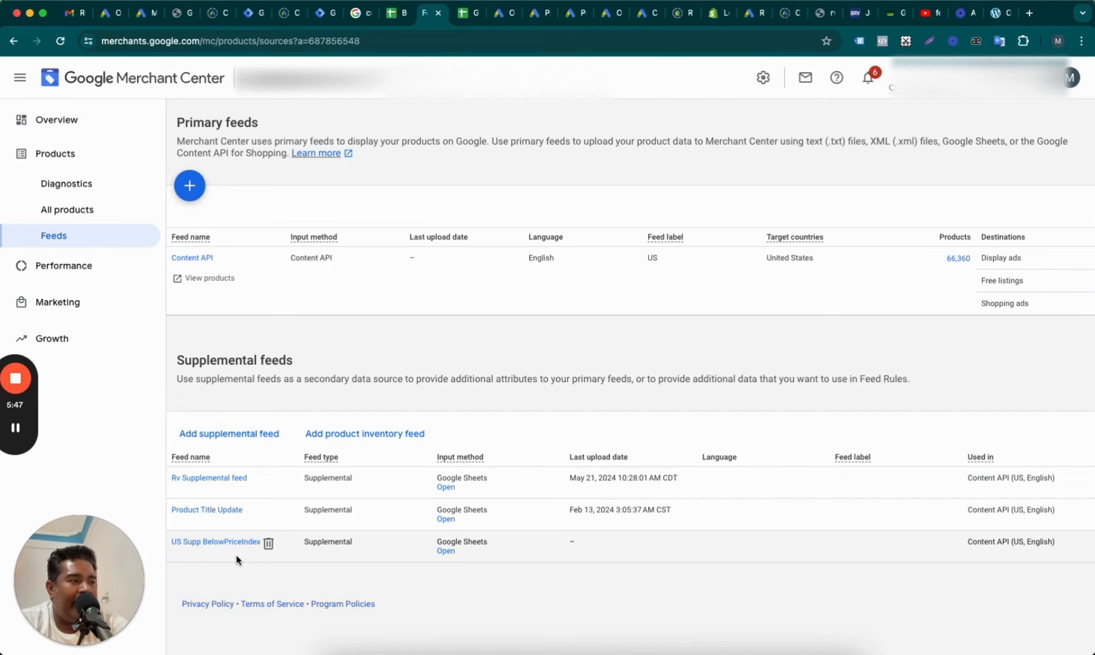
{"action": "mouse_move", "coordinate": [646, 548]}
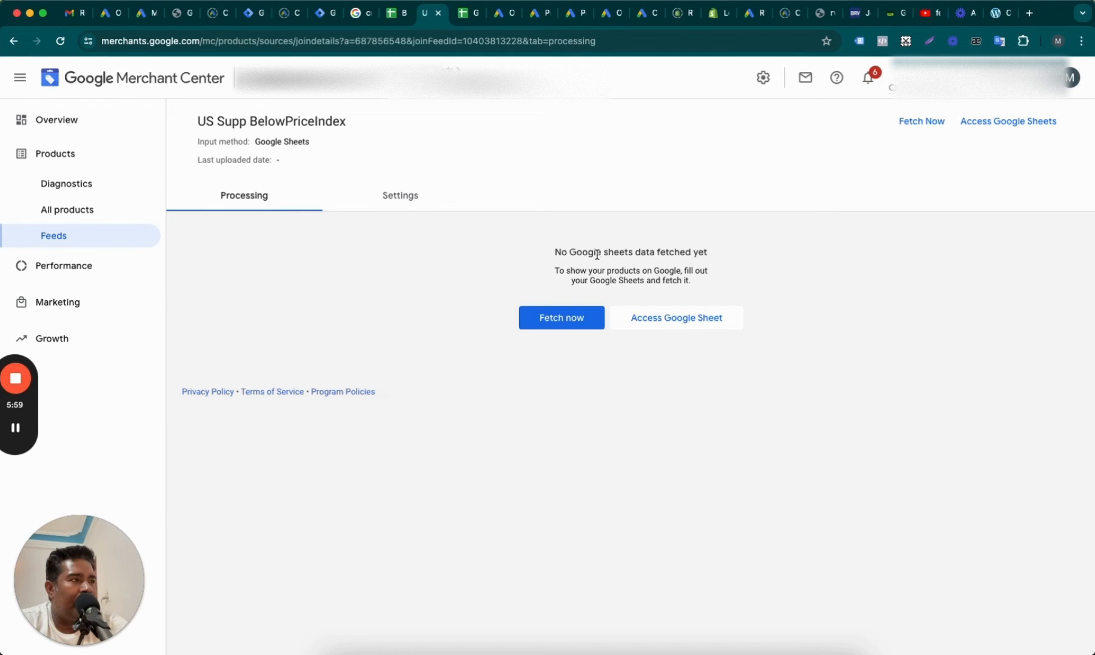
{"action": "mouse_move", "coordinate": [561, 318]}
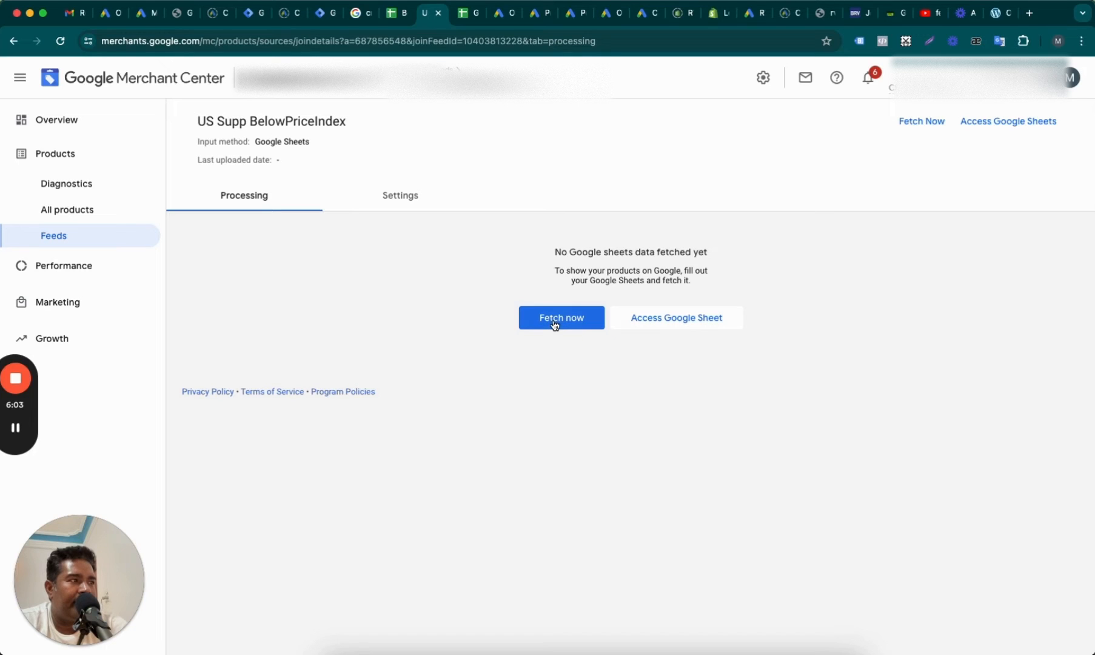
Fetch the US Supp BelowPriceIndex data now, processing 1,964 matched items
{"action": "left_click", "coordinate": [561, 318]}
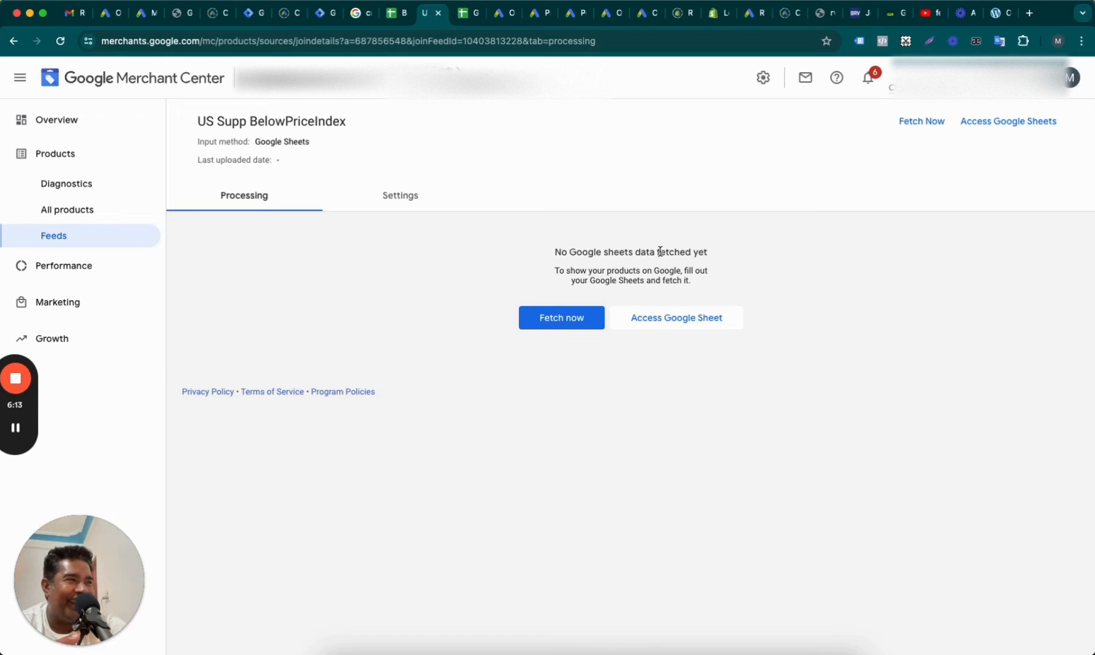
{"action": "mouse_move", "coordinate": [556, 292]}
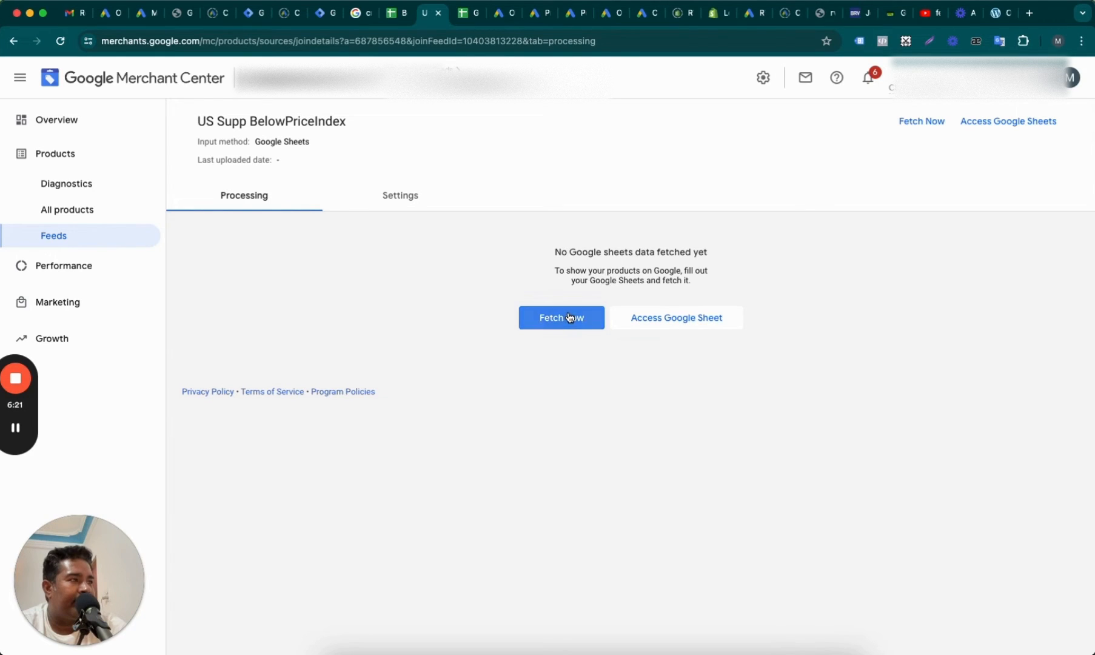
{"action": "mouse_move", "coordinate": [497, 381]}
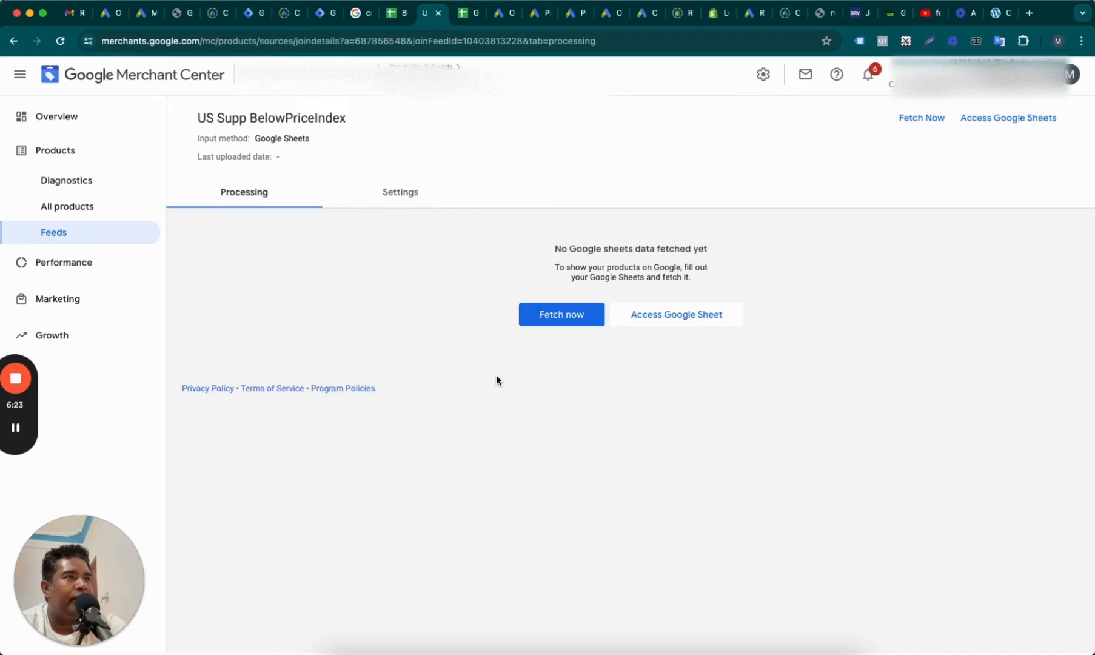
{"action": "left_click", "coordinate": [561, 314]}
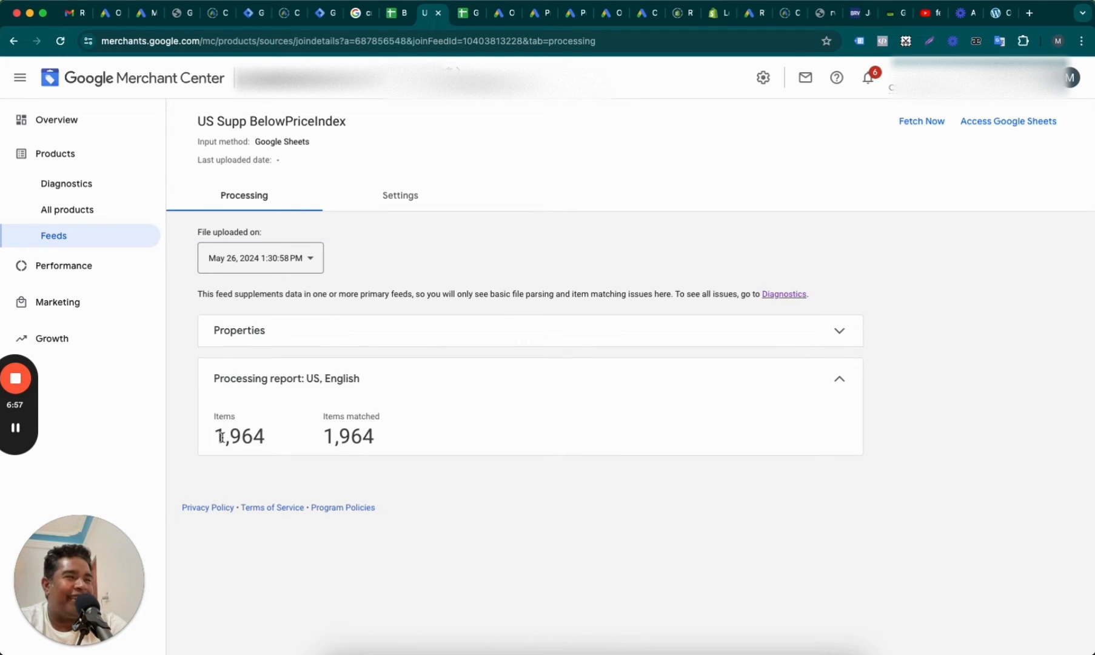
Check the 1,964-item processing report, file properties and feed settings
{"action": "double_click", "coordinate": [239, 436]}
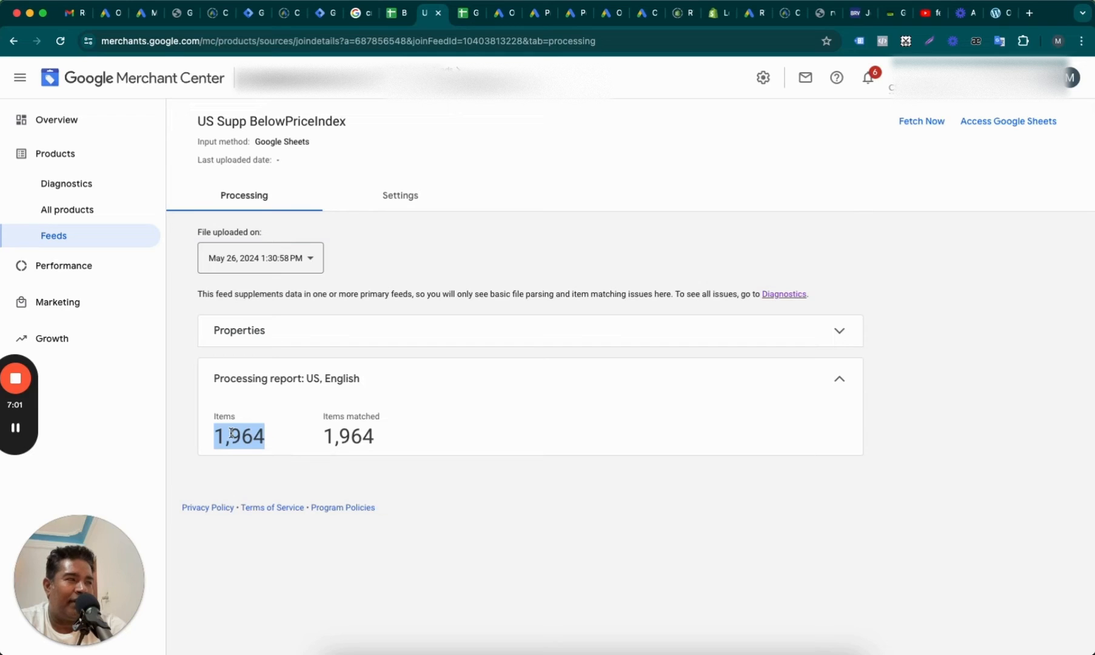
{"action": "mouse_move", "coordinate": [410, 404]}
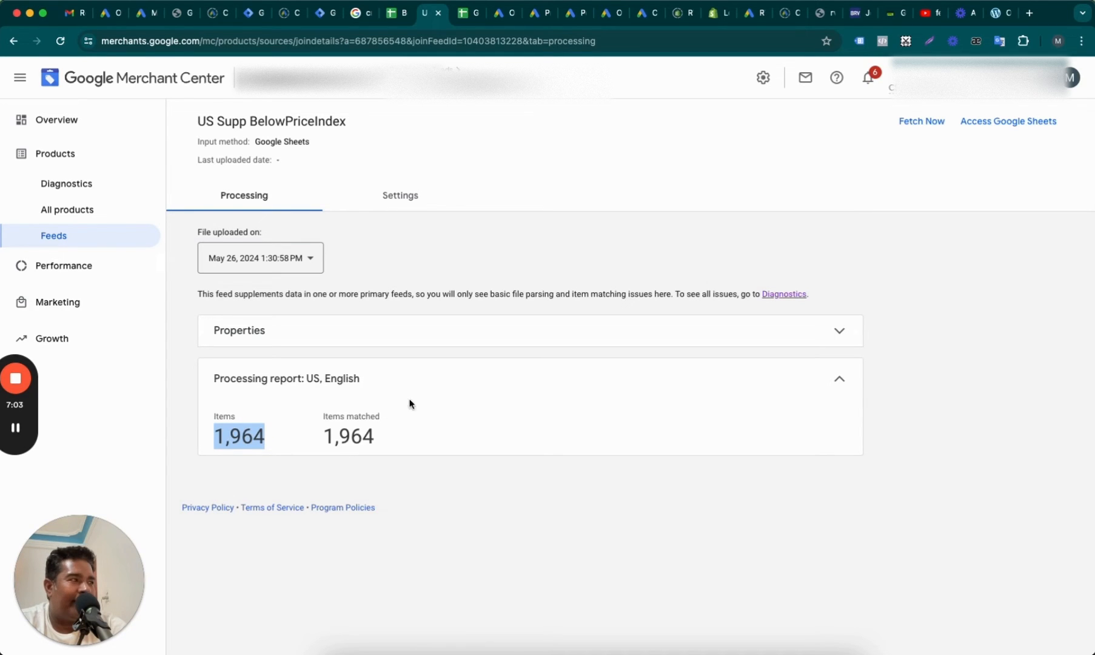
{"action": "left_click", "coordinate": [238, 331]}
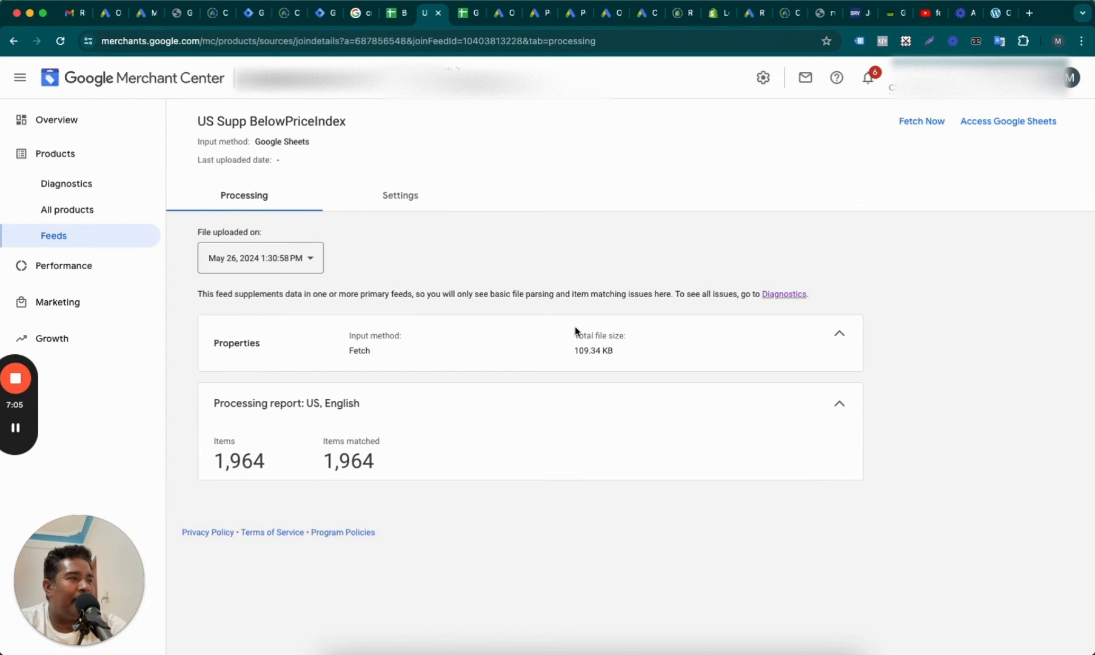
{"action": "mouse_move", "coordinate": [583, 466]}
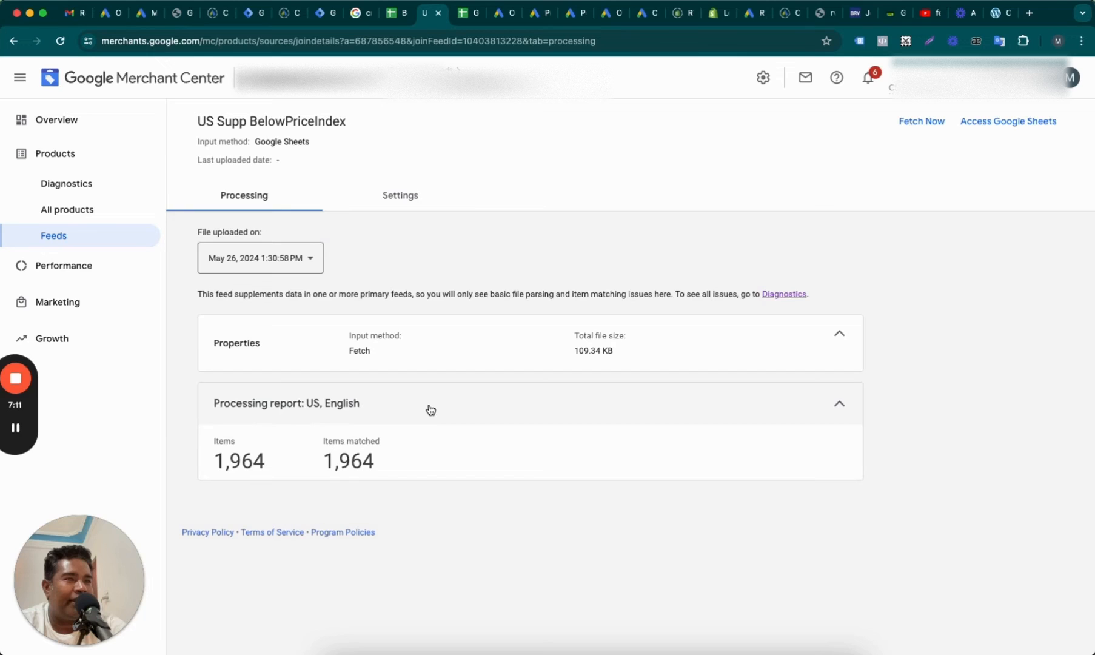
{"action": "left_click", "coordinate": [400, 196]}
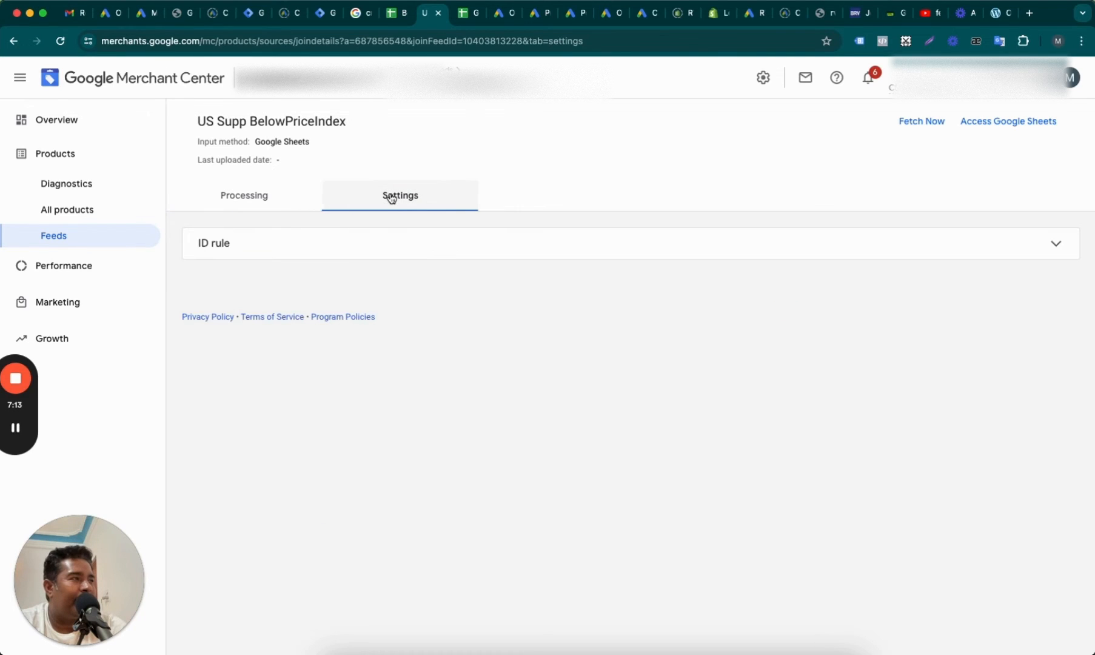
{"action": "left_click", "coordinate": [400, 195]}
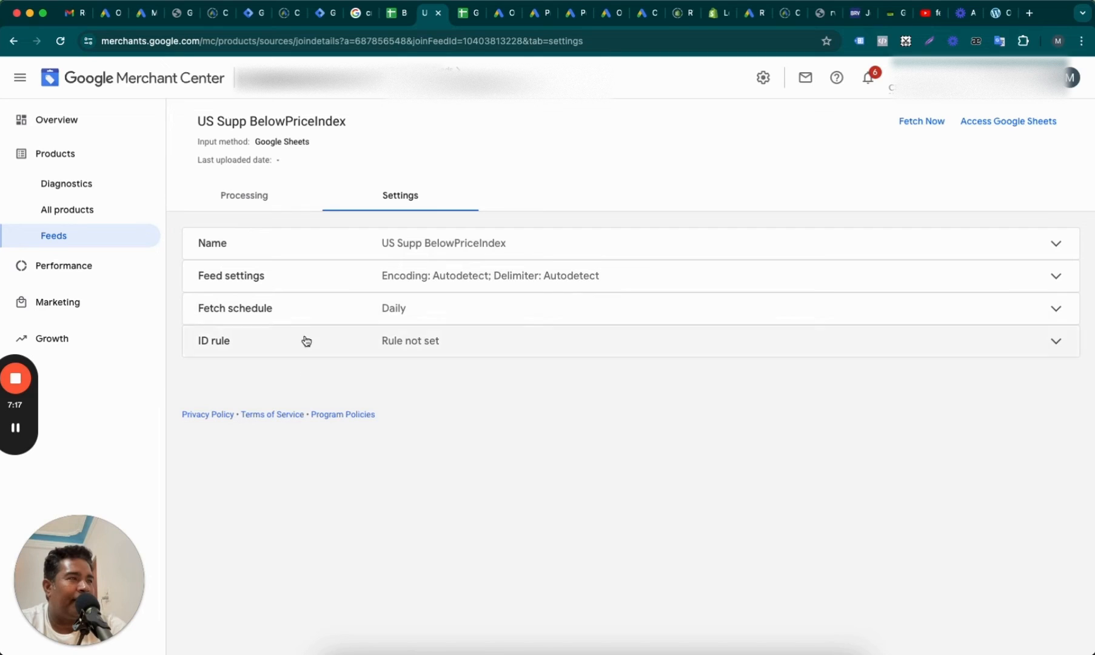
{"action": "left_click", "coordinate": [244, 195]}
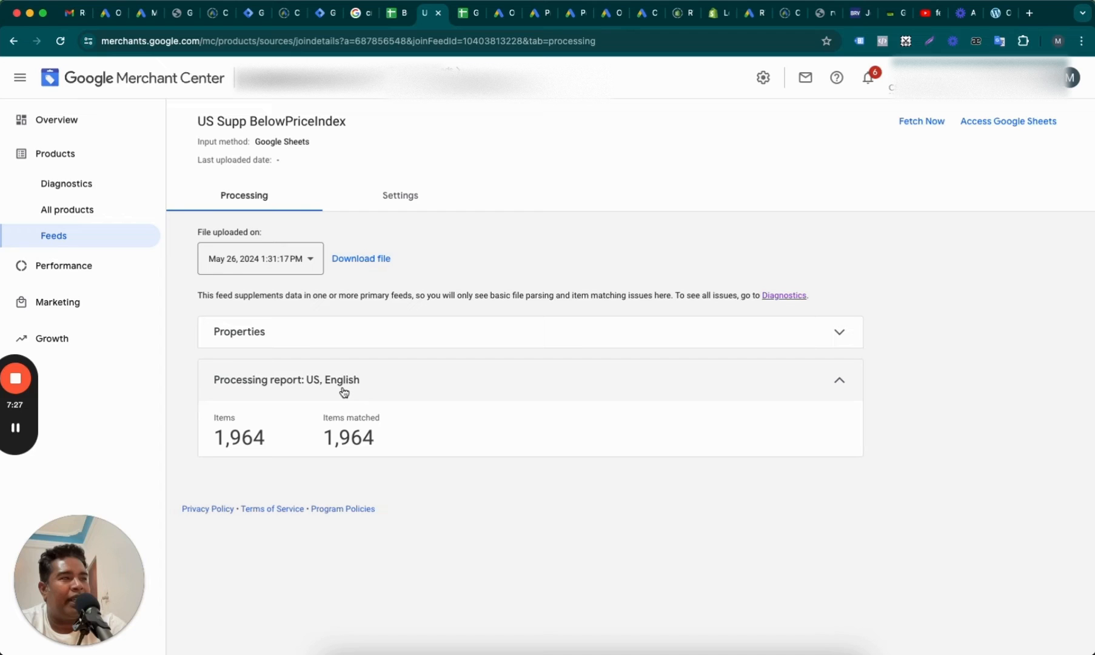
{"action": "mouse_move", "coordinate": [66, 183]}
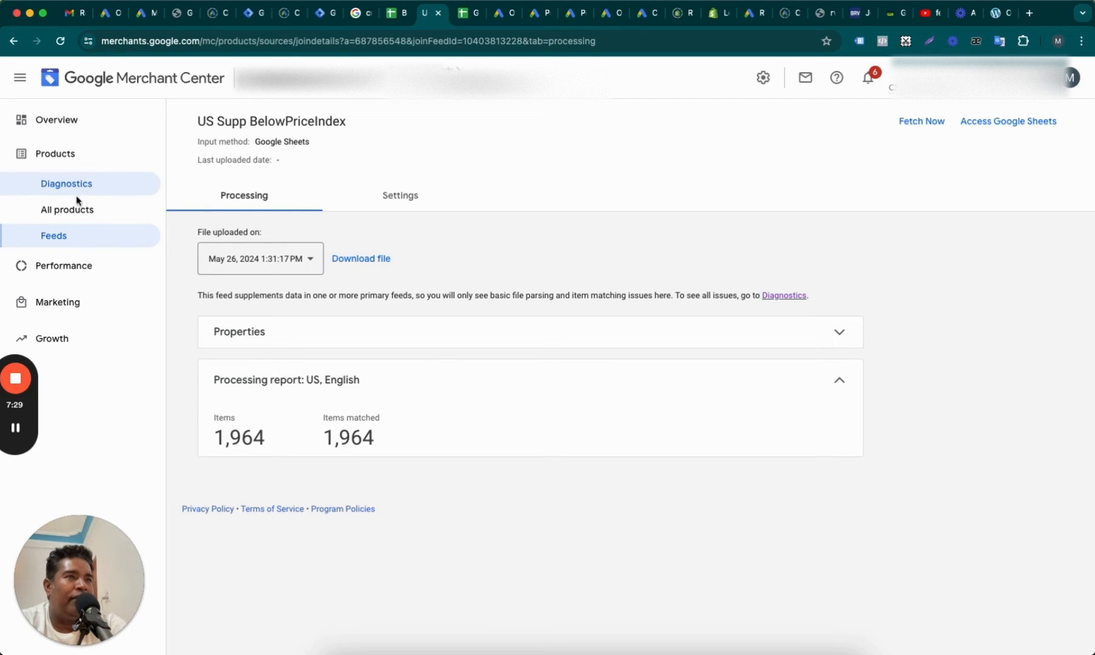
{"action": "mouse_move", "coordinate": [68, 209]}
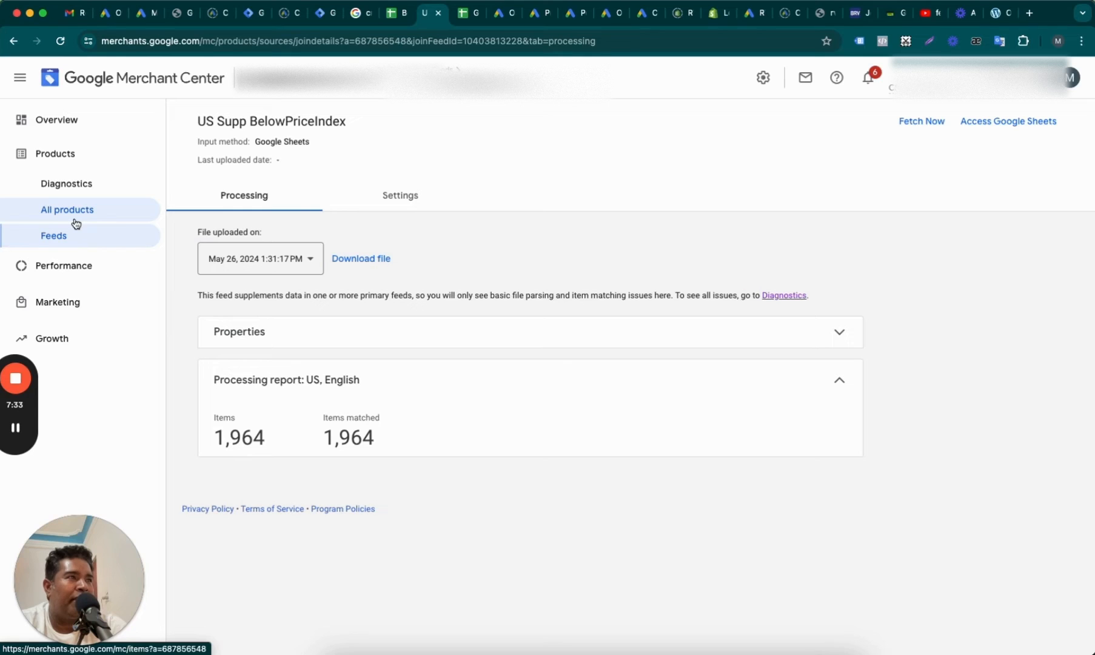
{"action": "mouse_move", "coordinate": [398, 13]}
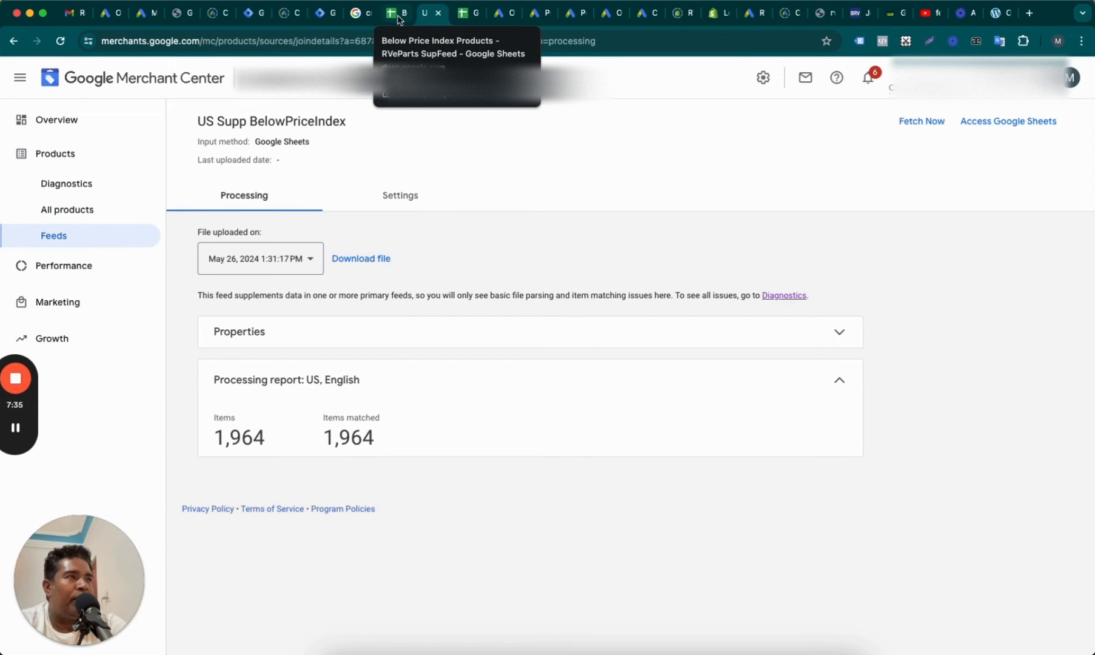
Grab the first product id from the Below Price Index sheet and return to Merchant Center
{"action": "left_click", "coordinate": [397, 12]}
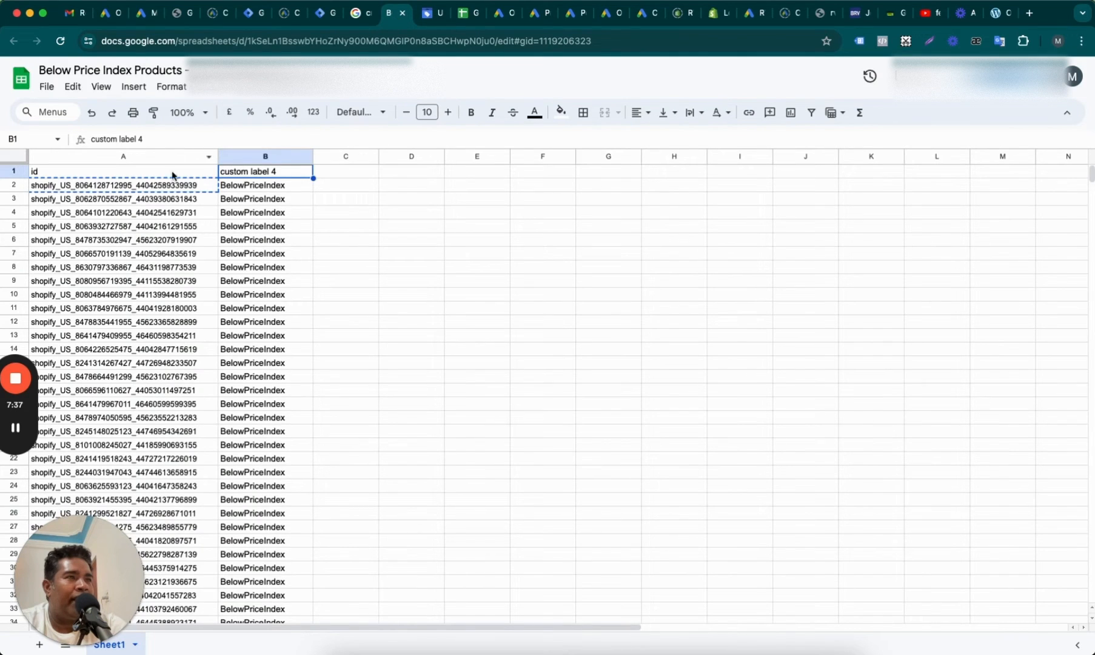
{"action": "left_click", "coordinate": [123, 185]}
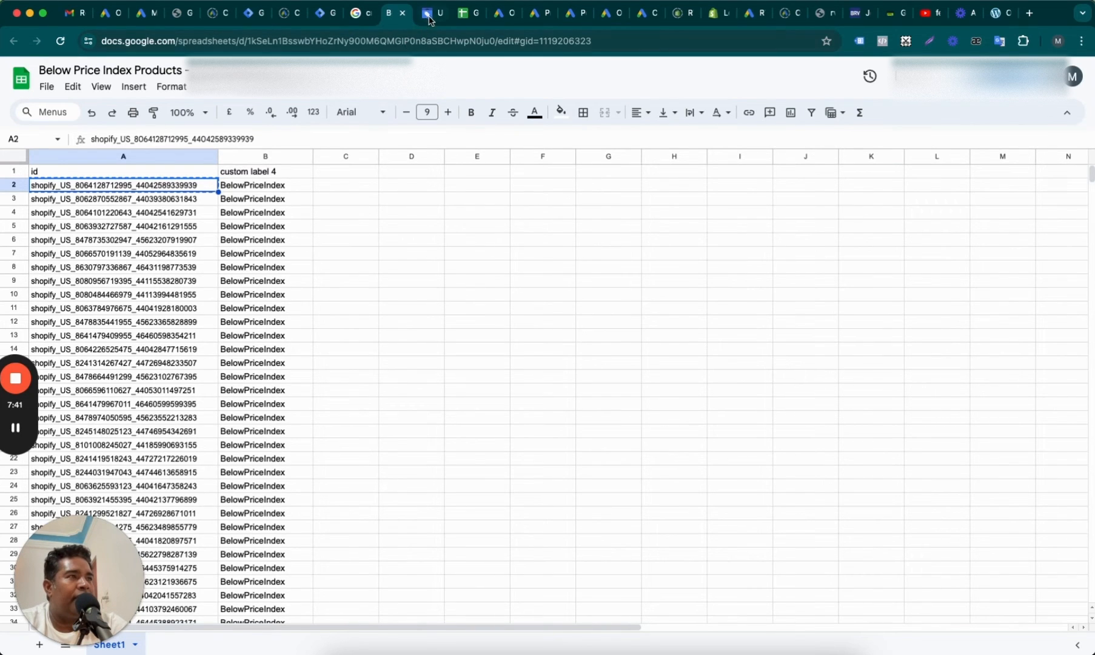
{"action": "left_click", "coordinate": [432, 13]}
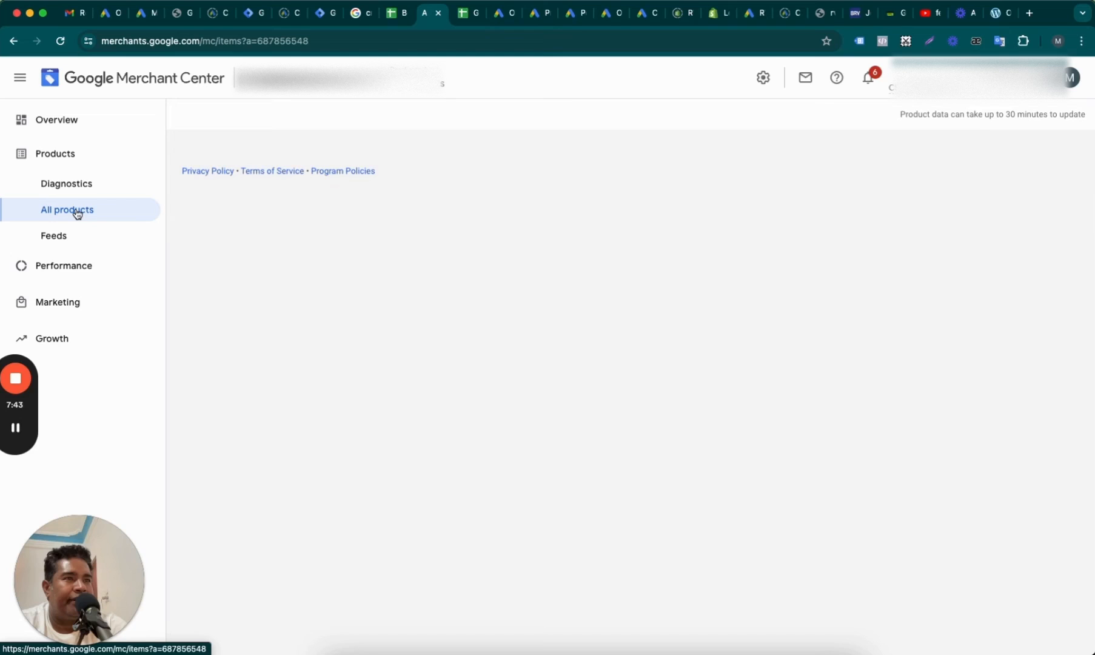
{"action": "left_click", "coordinate": [67, 209]}
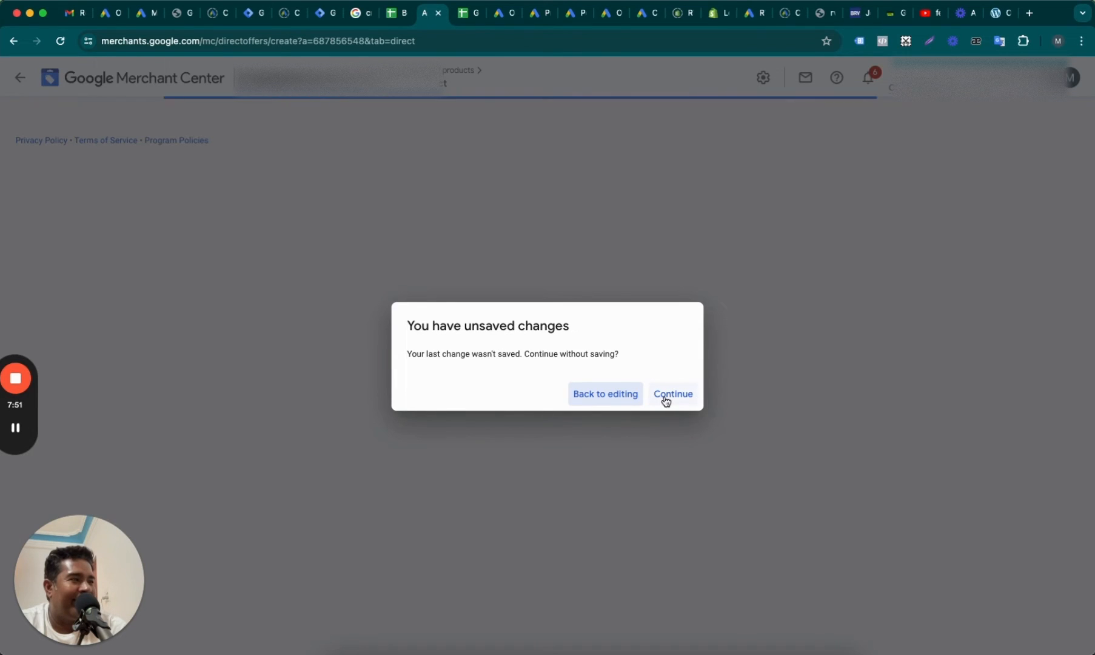
{"action": "left_click", "coordinate": [673, 393]}
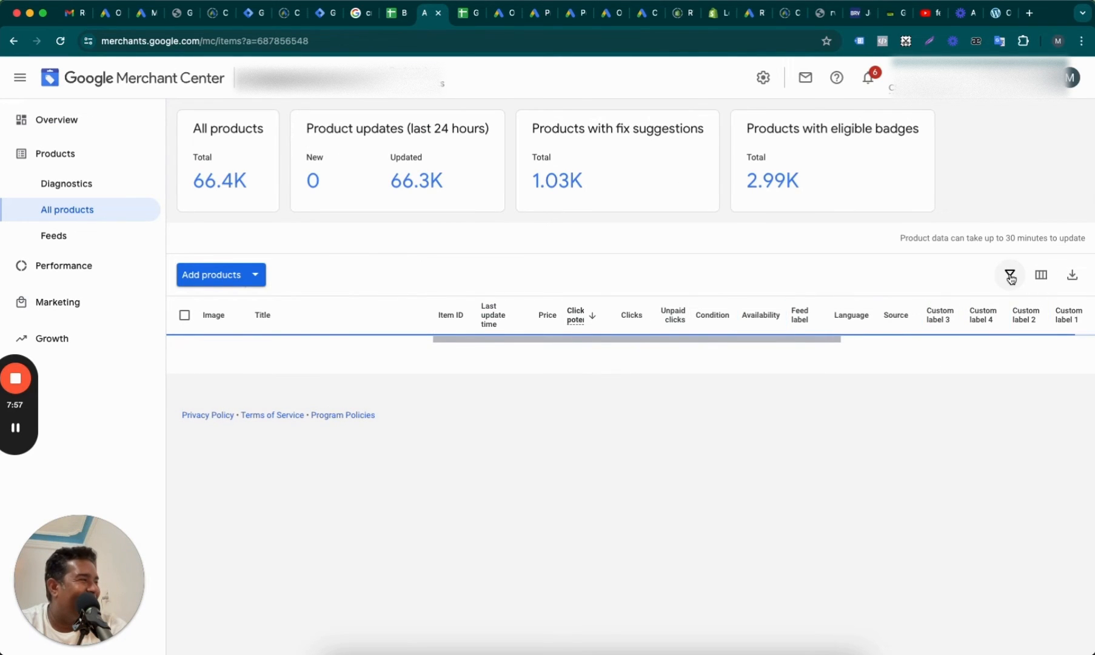
Filter All products by the Item ID and check Custom label 4 reads 'belowprice'
{"action": "left_click", "coordinate": [1009, 274]}
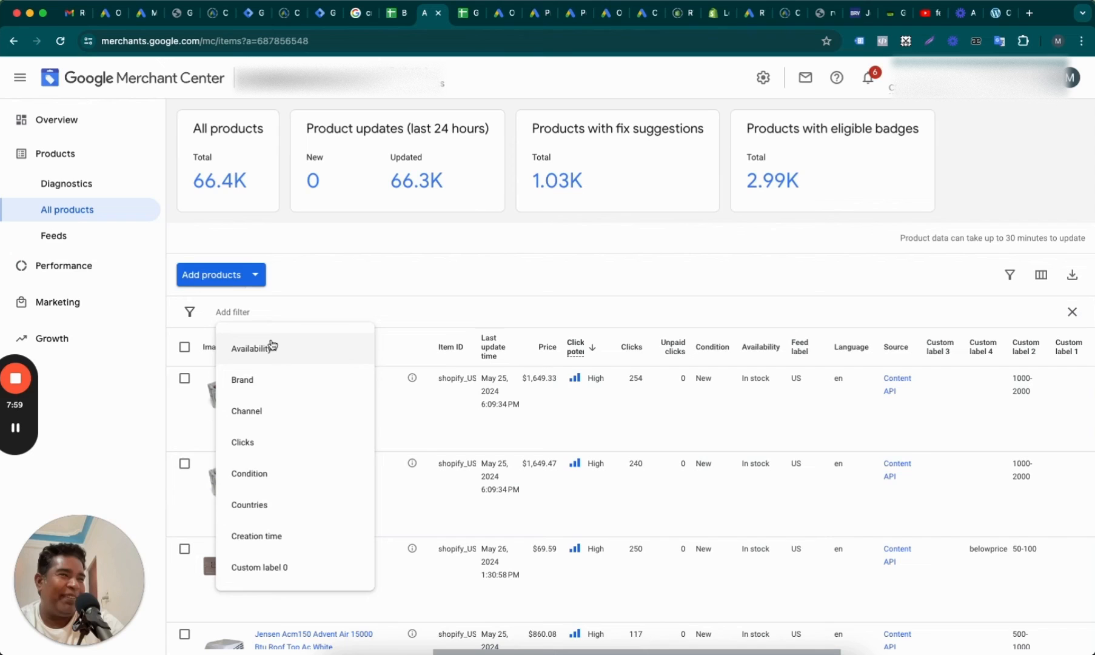
{"action": "type", "text": "id"}
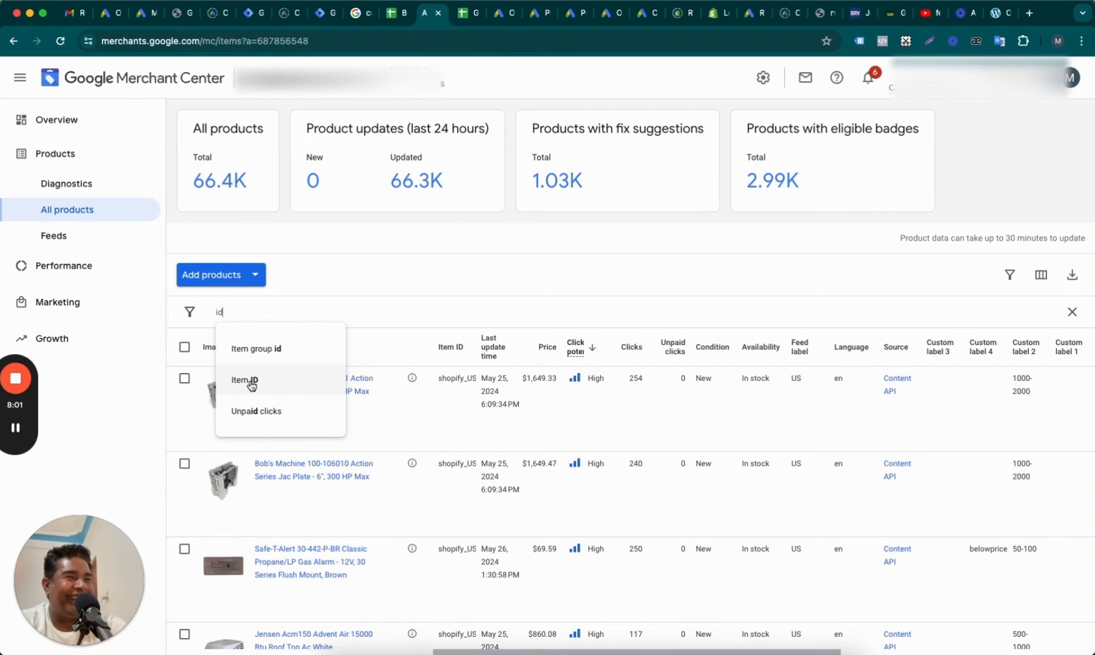
{"action": "left_click", "coordinate": [245, 380]}
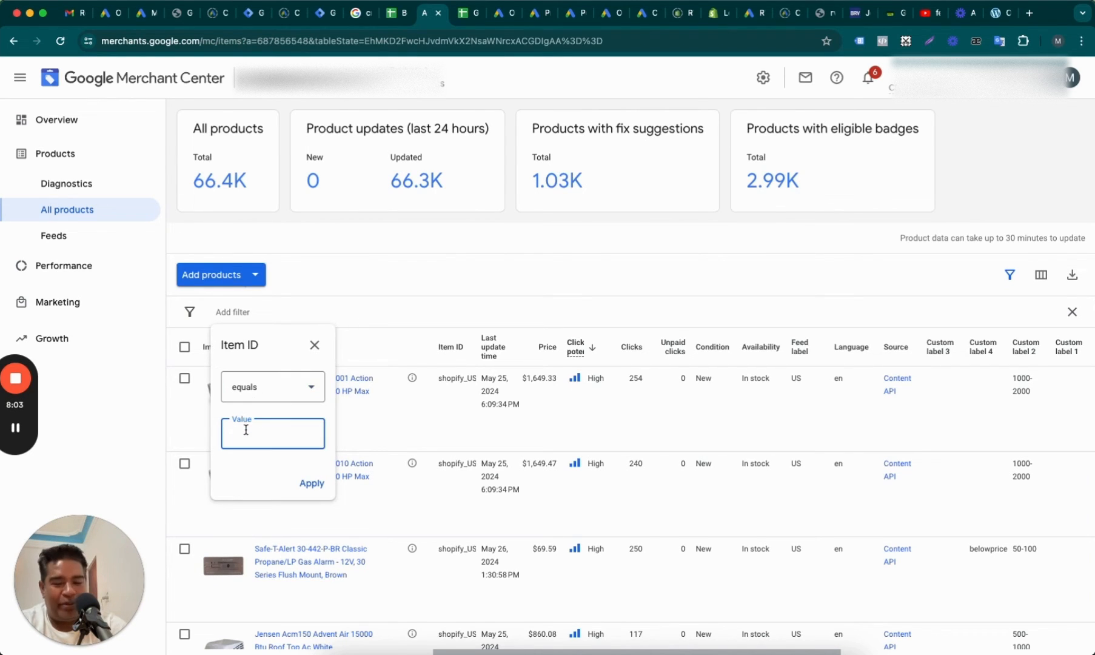
{"action": "left_click", "coordinate": [312, 484]}
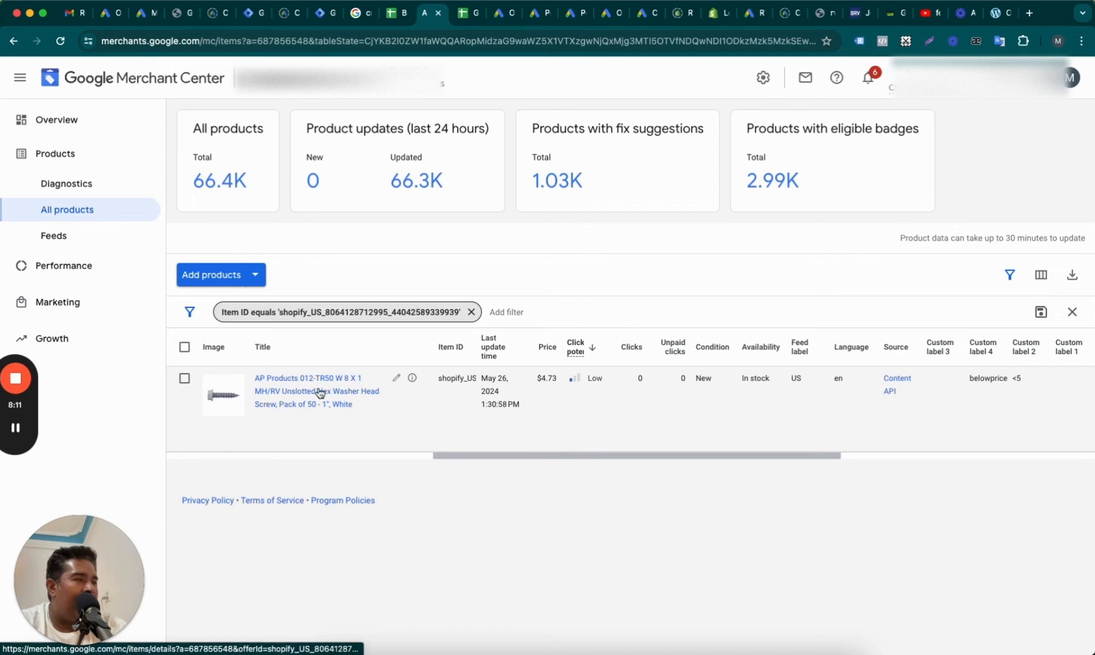
{"action": "mouse_move", "coordinate": [438, 393]}
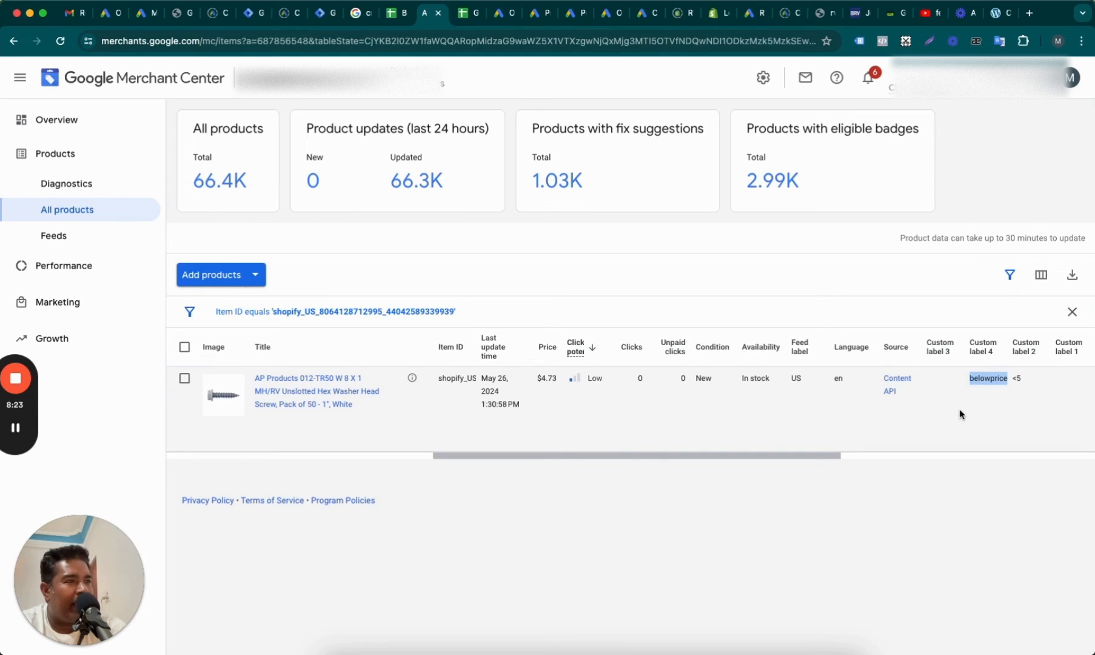
{"action": "mouse_move", "coordinate": [595, 101]}
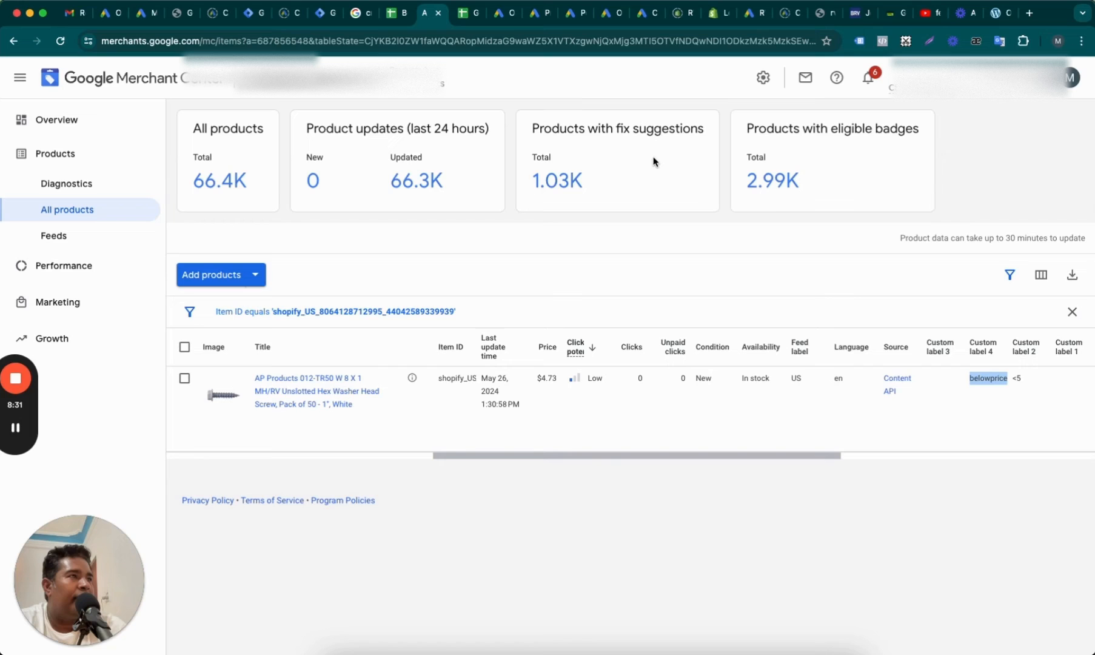
{"action": "left_click", "coordinate": [431, 13]}
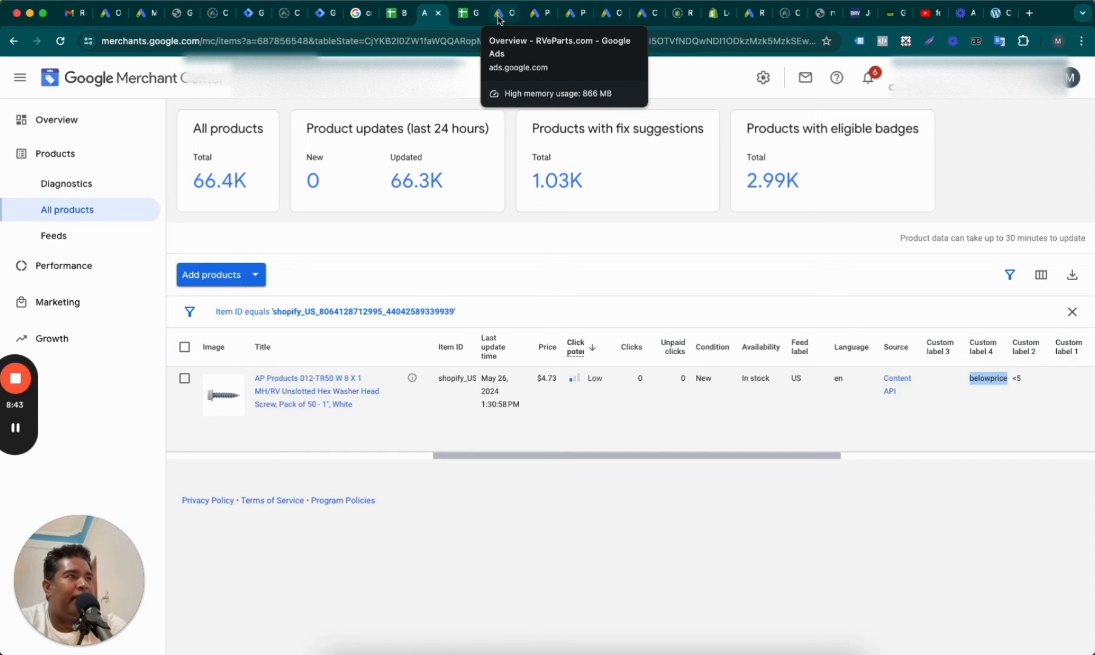
In Google Ads, go to the standard-shopping best-sellers campaign's BelowPriceIndex ad group
{"action": "left_click", "coordinate": [502, 13]}
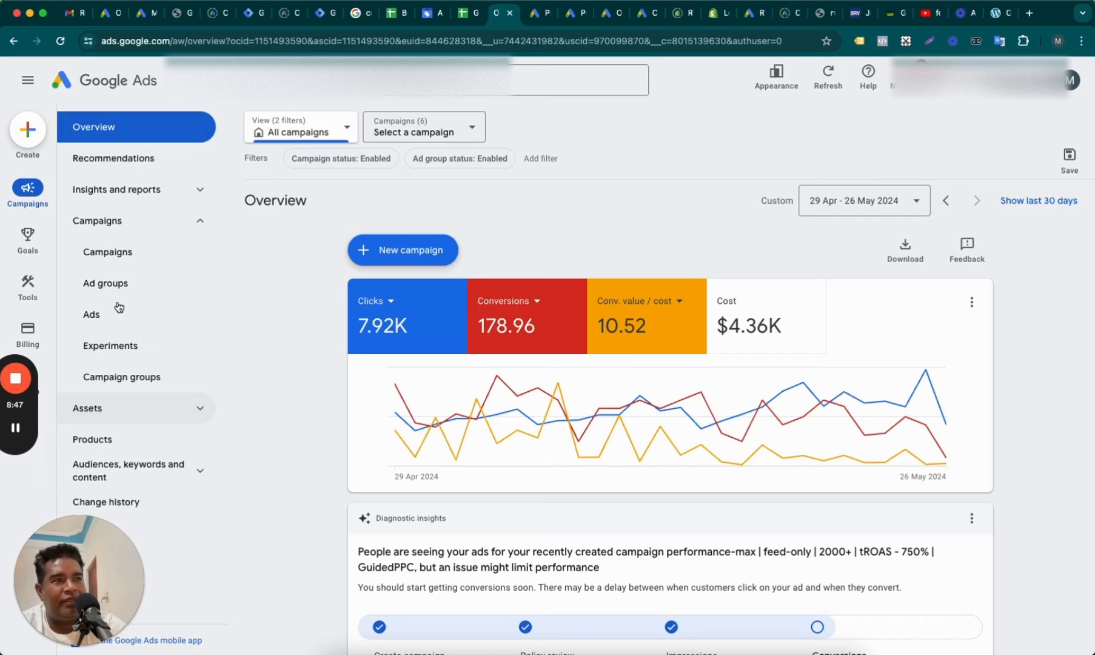
{"action": "left_click", "coordinate": [108, 252]}
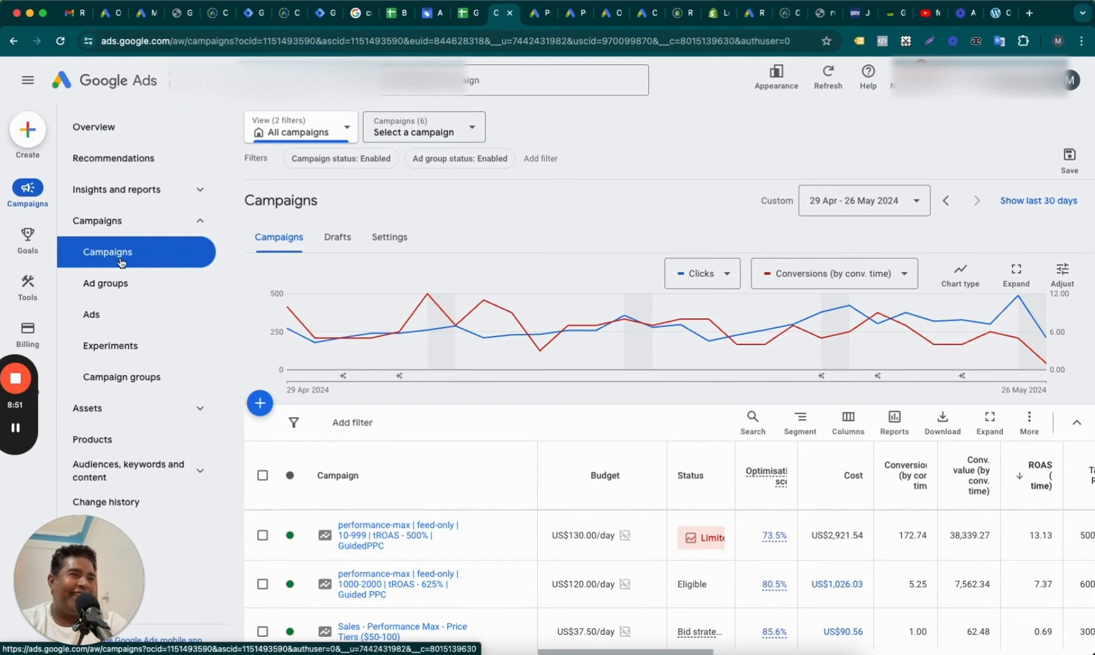
{"action": "mouse_move", "coordinate": [497, 416]}
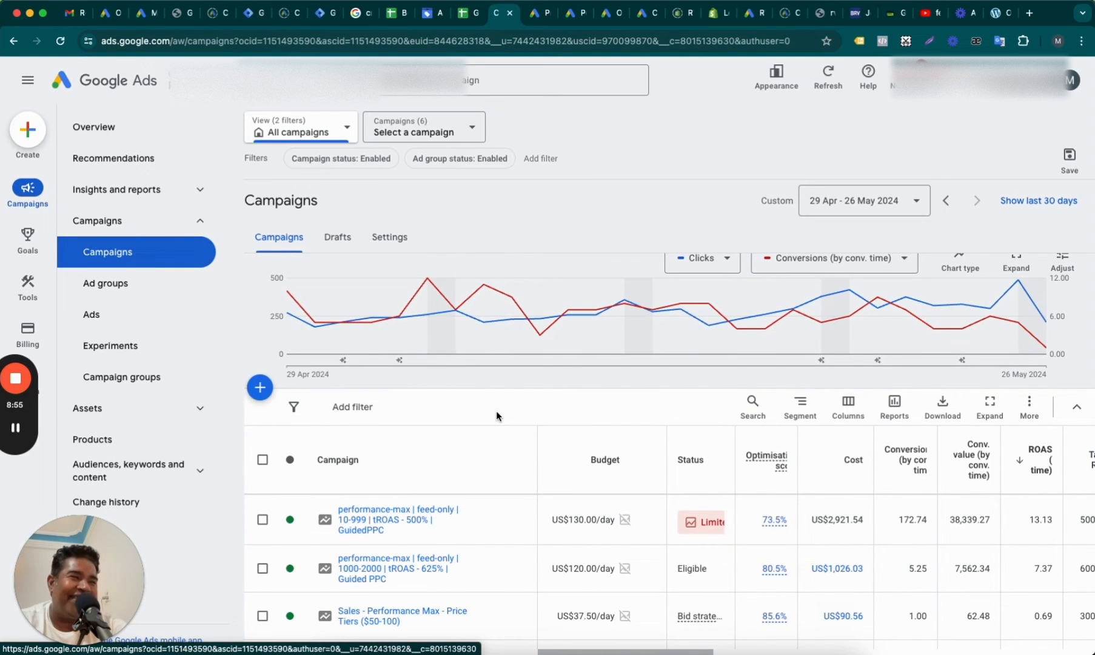
{"action": "scroll", "scroll_direction": "down", "scroll_amount": 3}
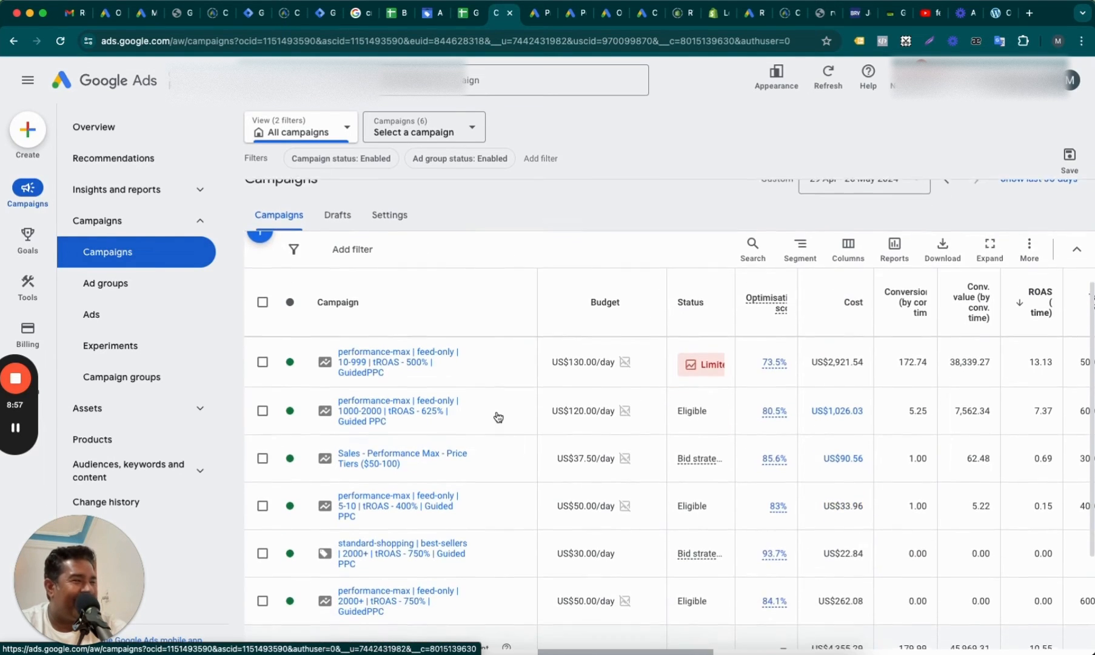
{"action": "scroll", "scroll_direction": "down", "scroll_amount": 3}
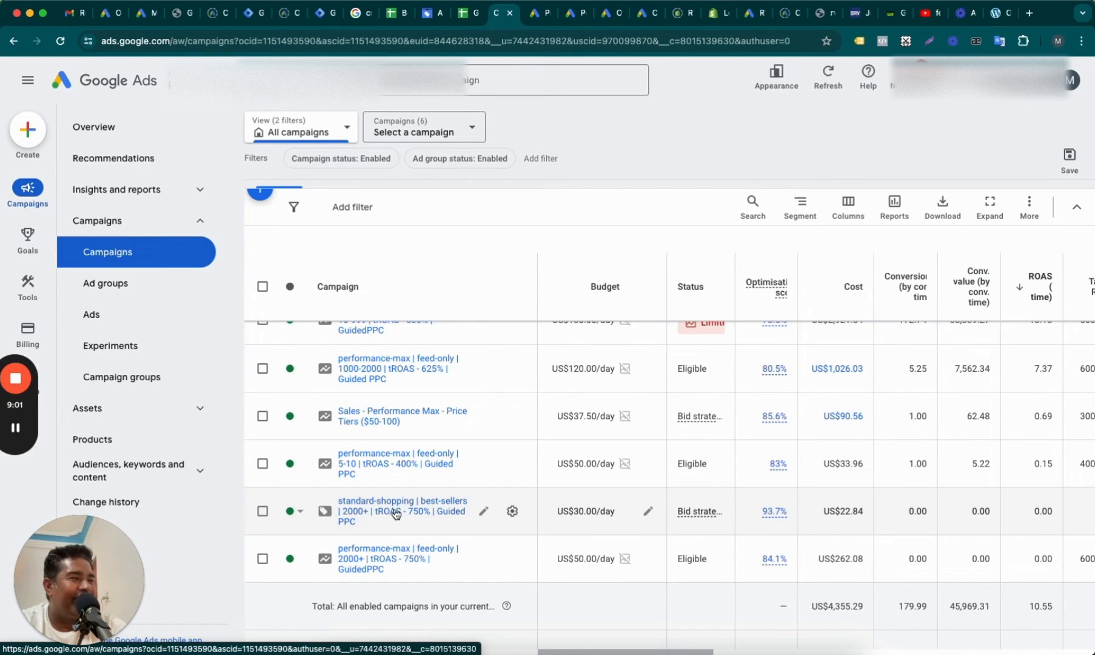
{"action": "left_click", "coordinate": [402, 511]}
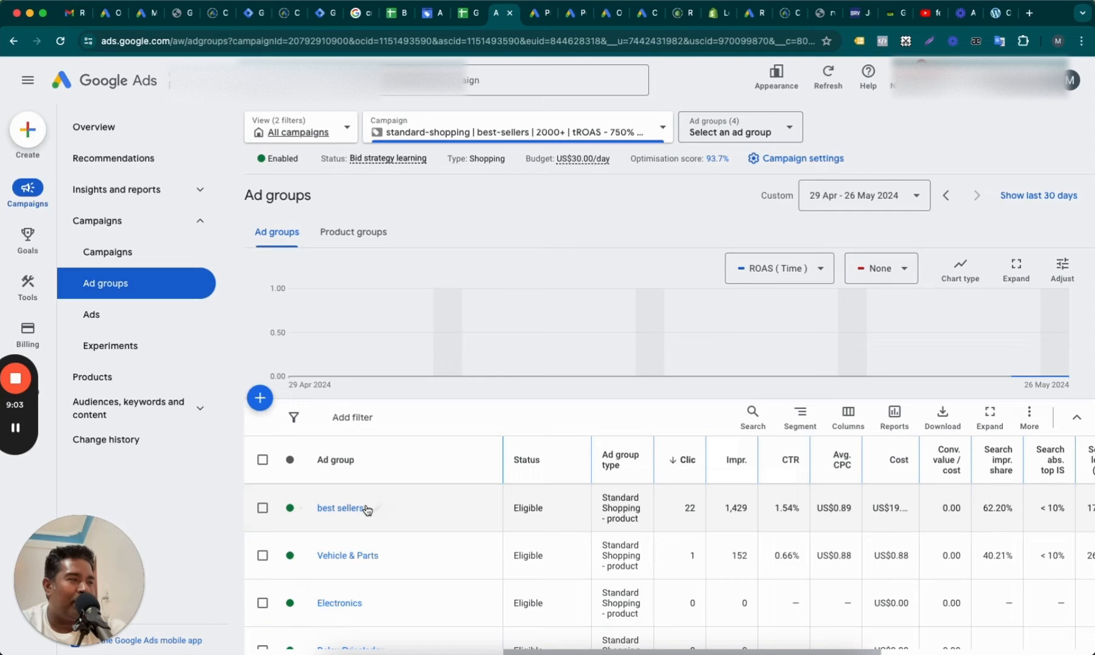
{"action": "scroll", "scroll_direction": "down", "scroll_amount": 3}
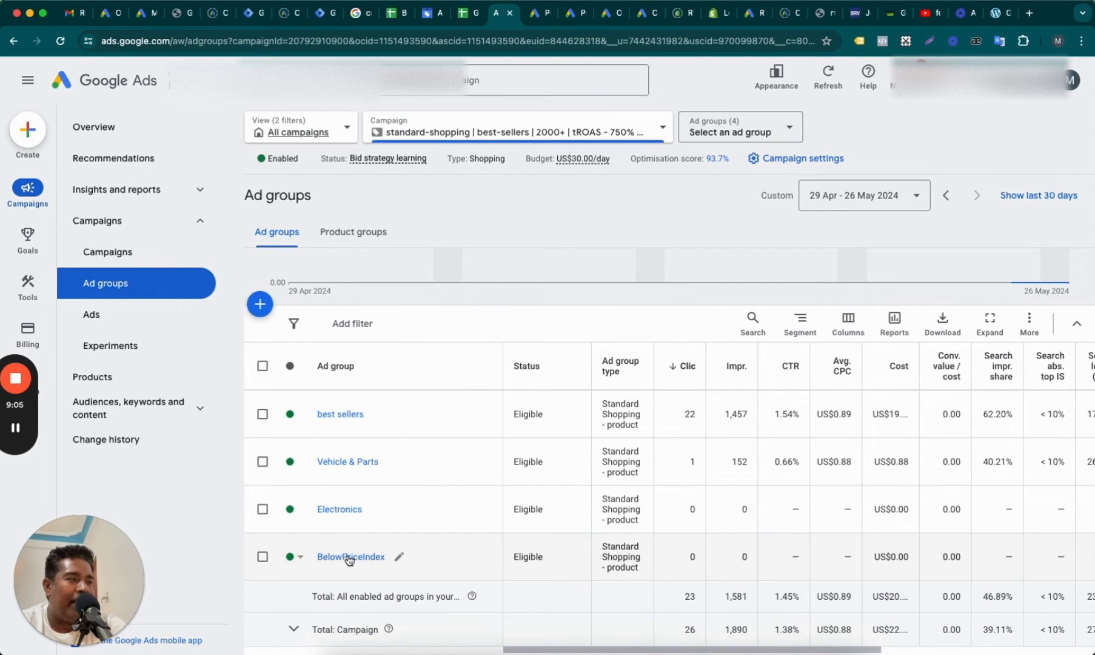
{"action": "left_click", "coordinate": [351, 557]}
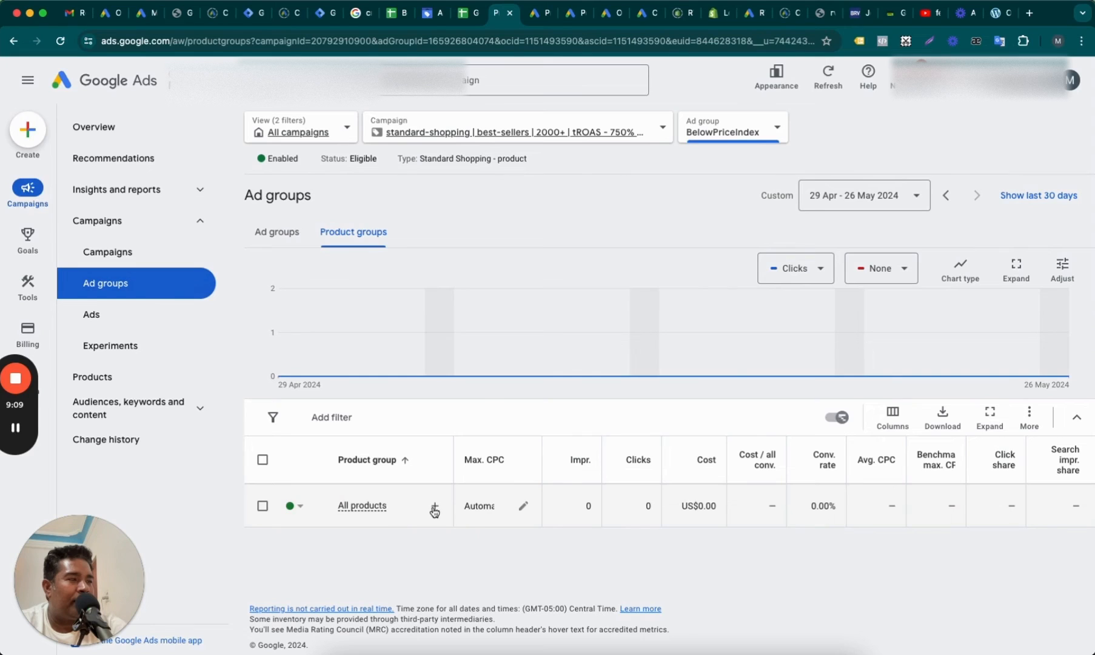
{"action": "left_click", "coordinate": [434, 506]}
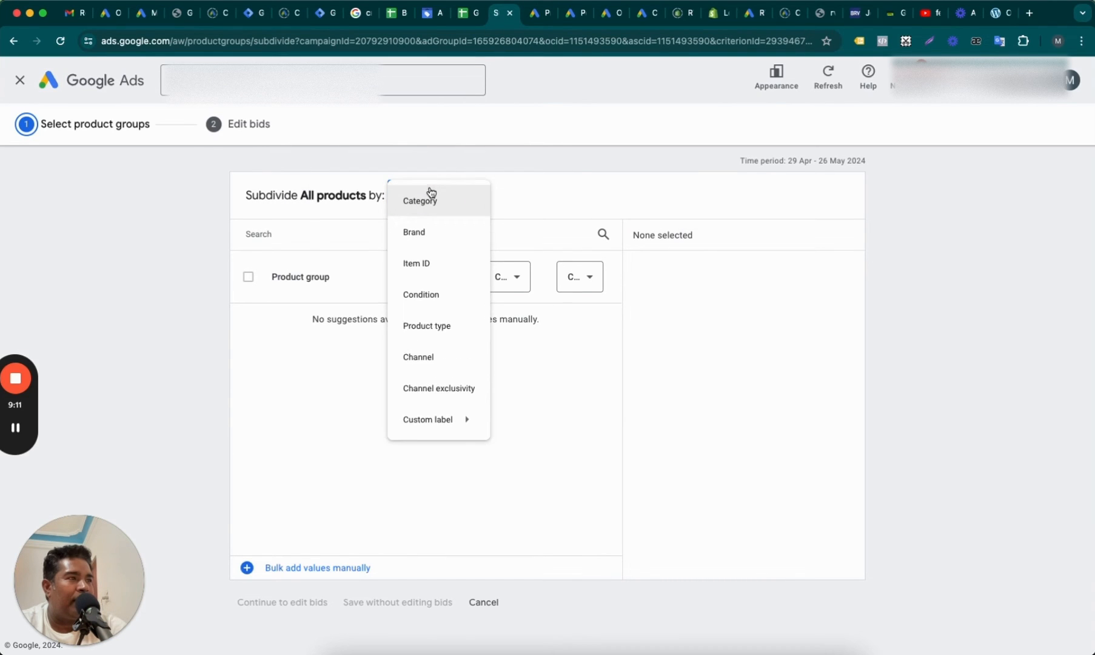
{"action": "mouse_move", "coordinate": [440, 419]}
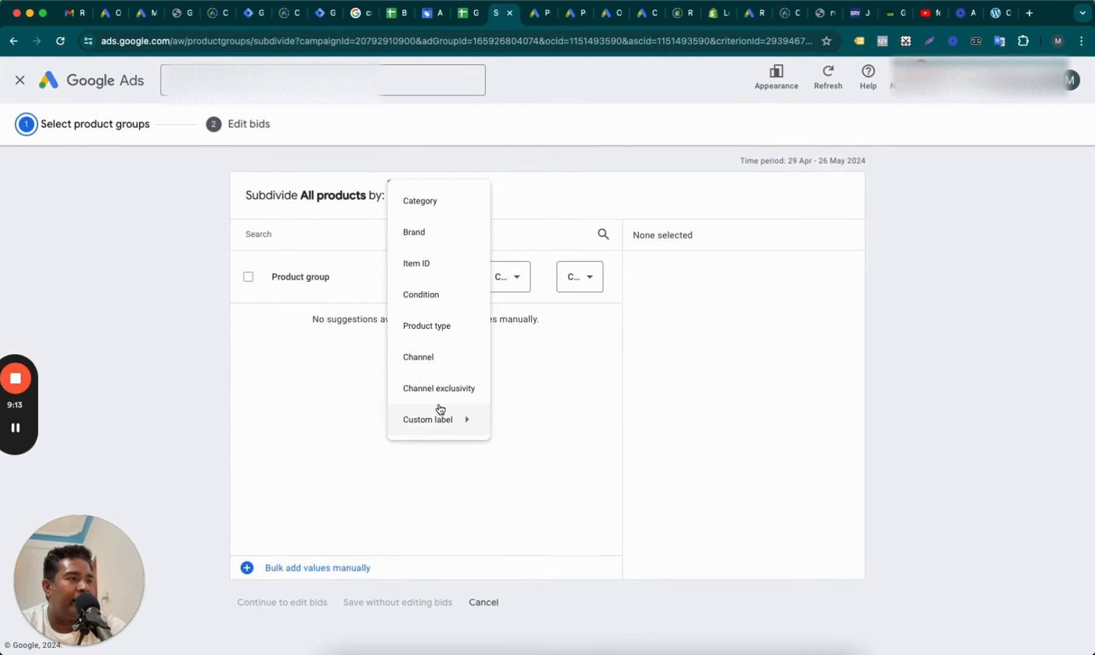
{"action": "left_click", "coordinate": [428, 419]}
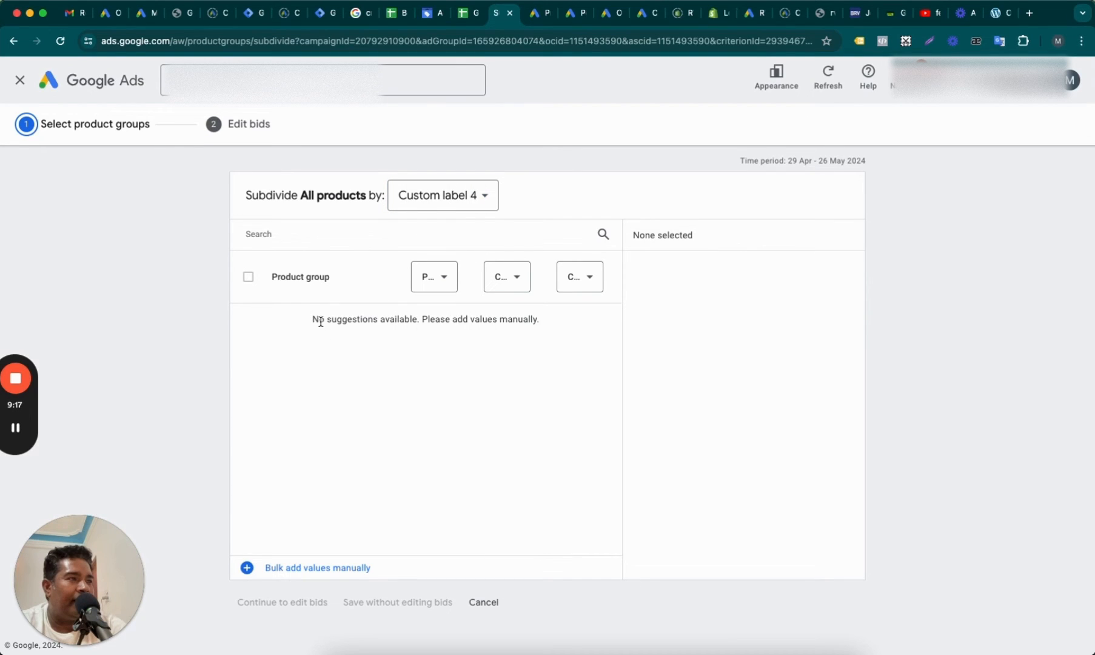
{"action": "mouse_move", "coordinate": [75, 161]}
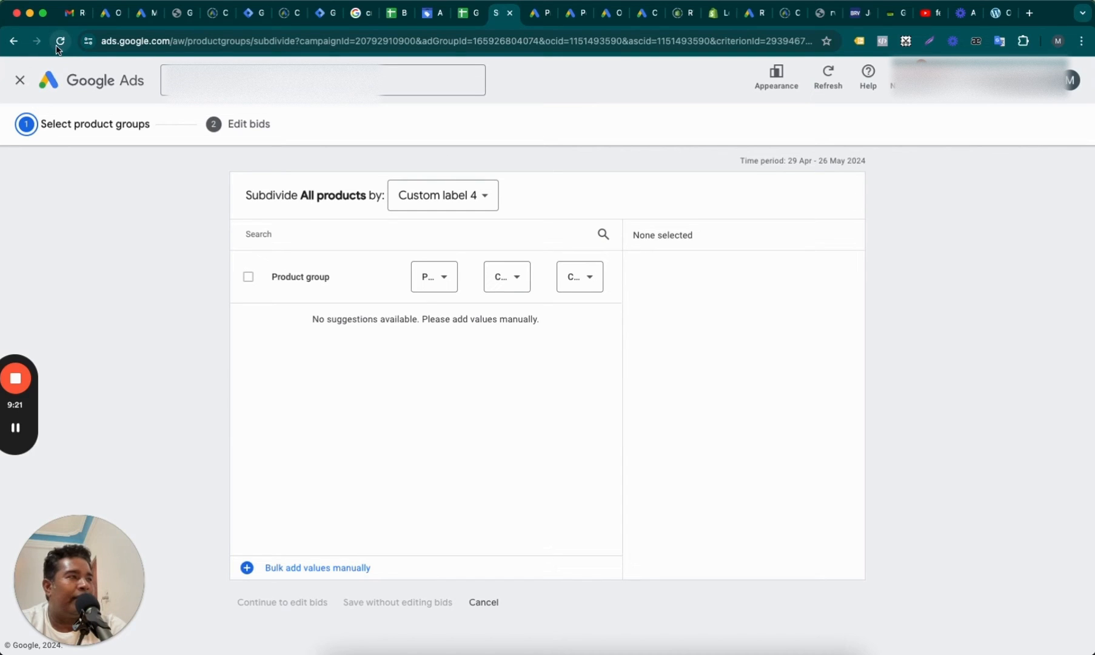
{"action": "mouse_move", "coordinate": [514, 366]}
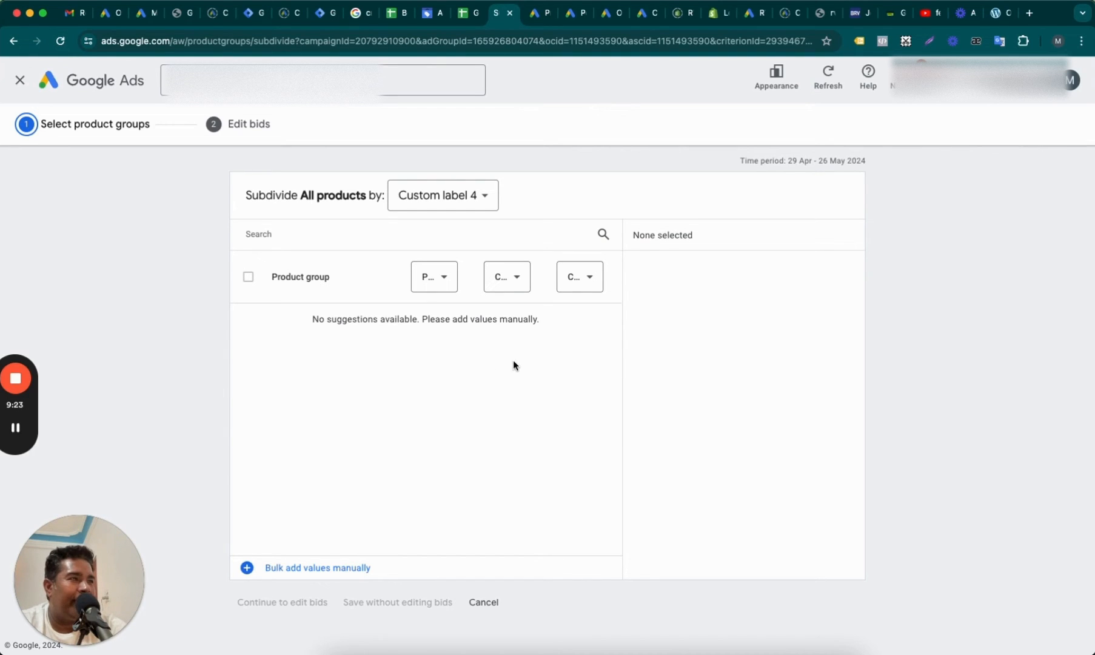
{"action": "left_click", "coordinate": [441, 195]}
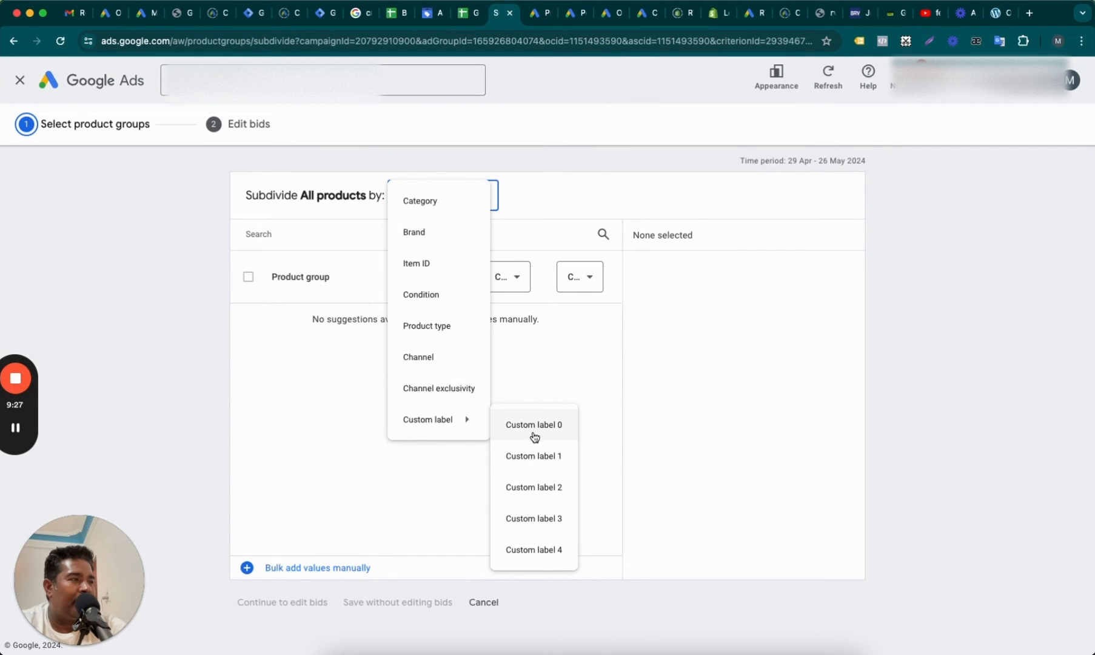
{"action": "left_click", "coordinate": [533, 424]}
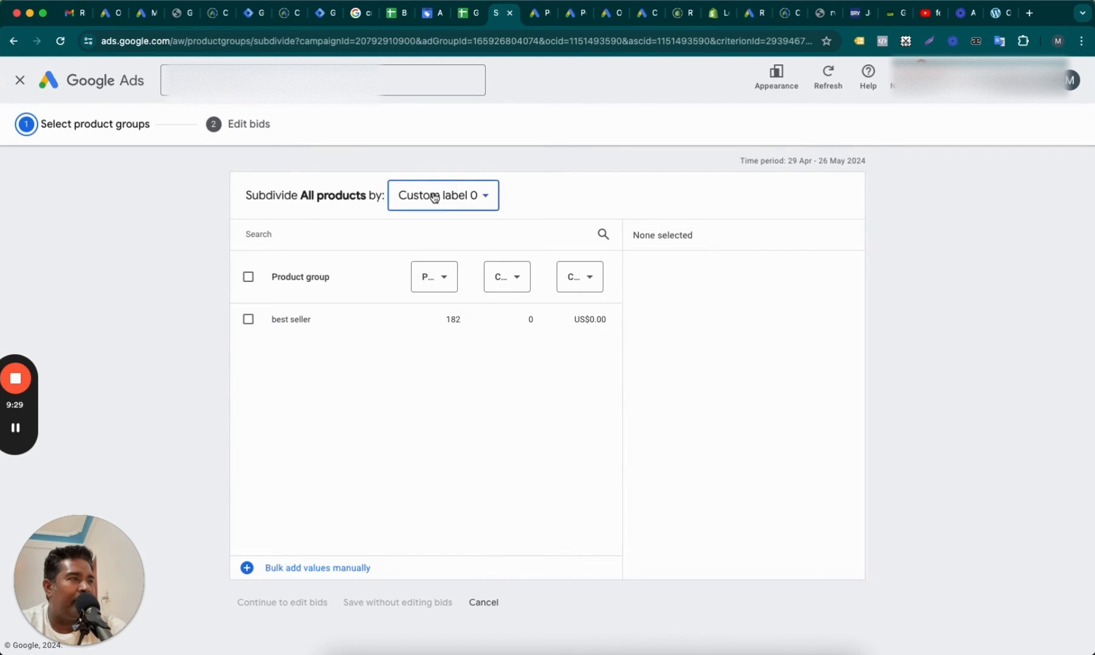
{"action": "left_click", "coordinate": [443, 195]}
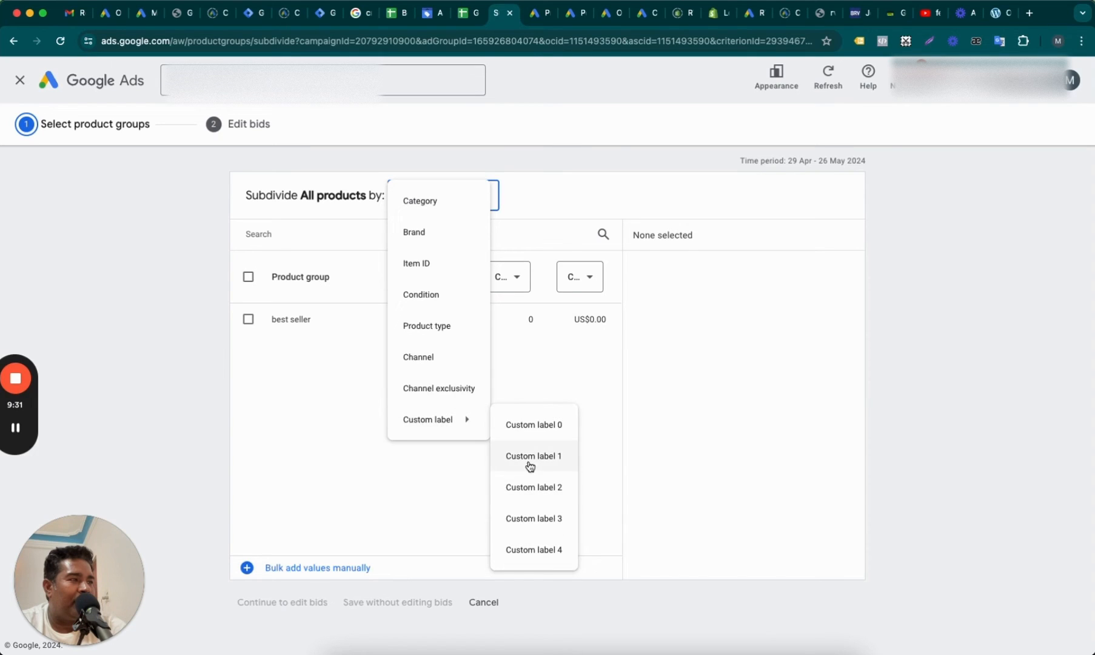
{"action": "left_click", "coordinate": [532, 456]}
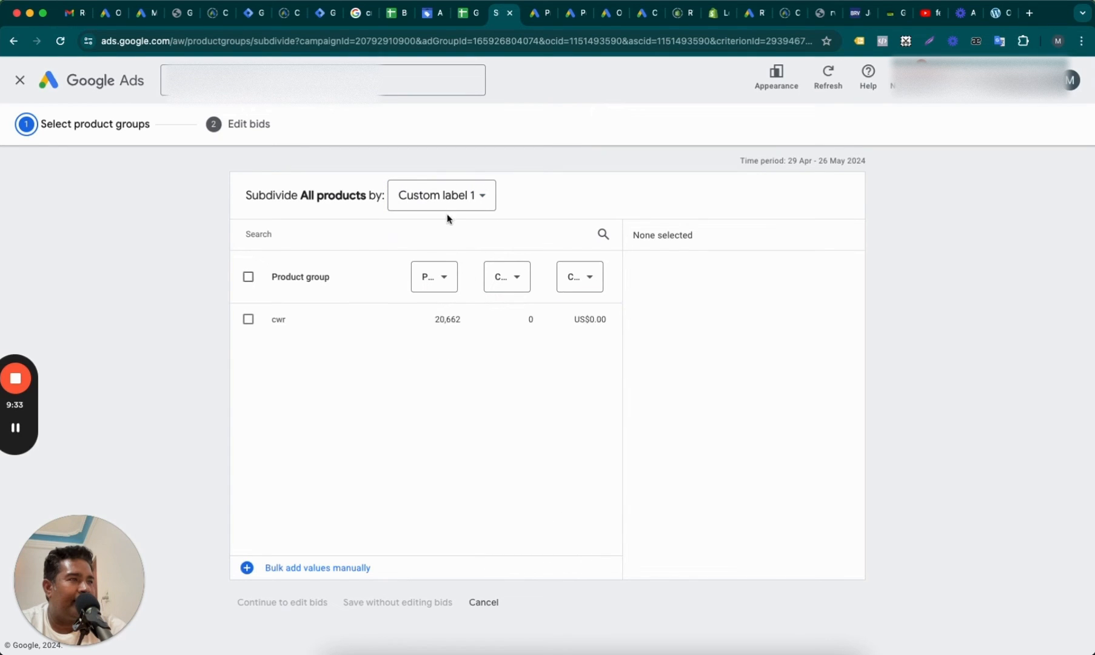
{"action": "left_click", "coordinate": [440, 195]}
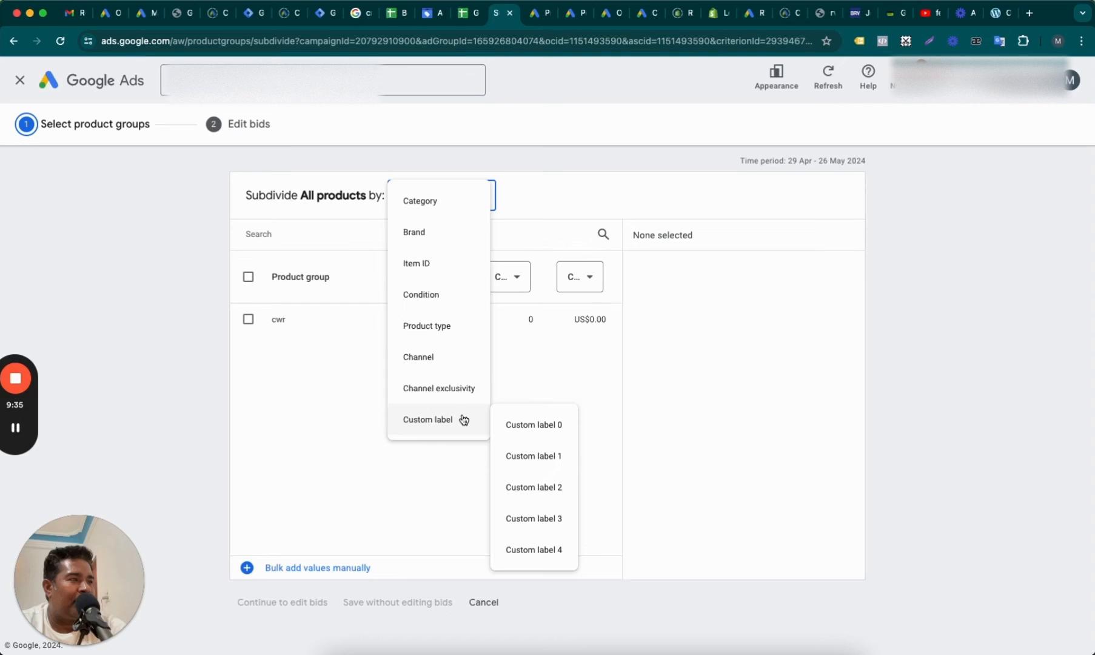
{"action": "left_click", "coordinate": [534, 487]}
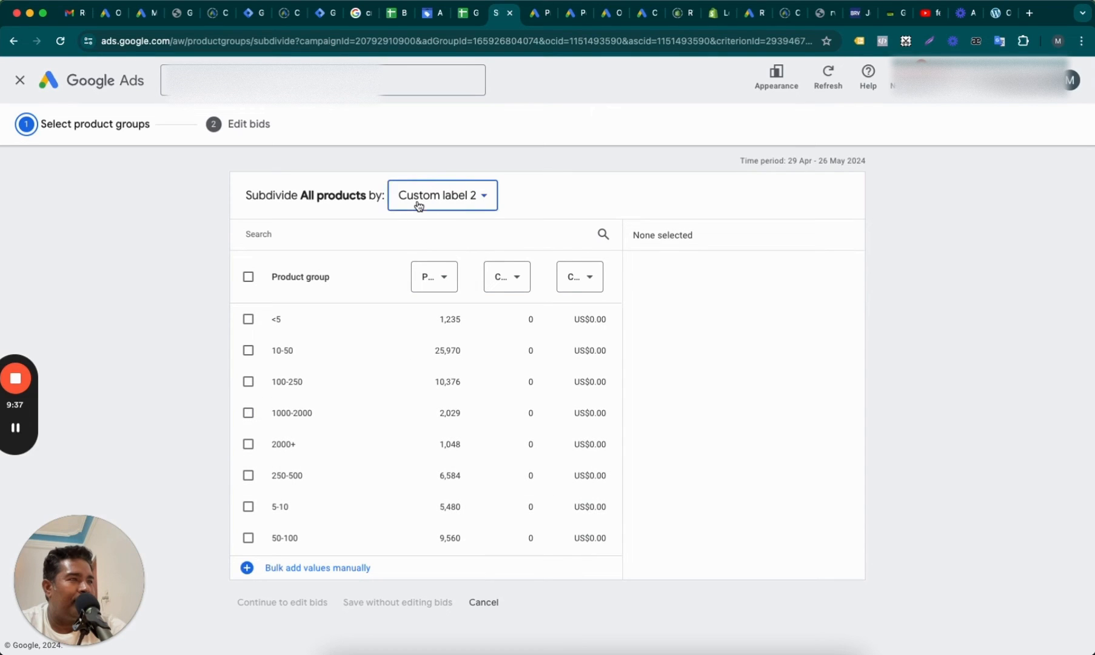
{"action": "left_click", "coordinate": [442, 195]}
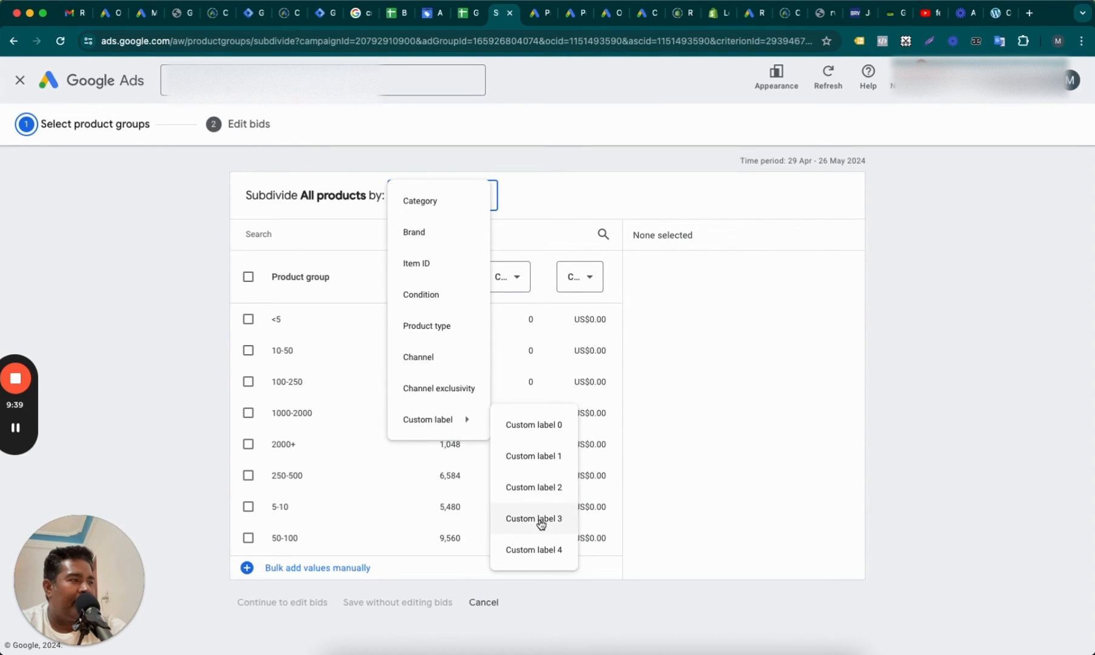
{"action": "left_click", "coordinate": [533, 518]}
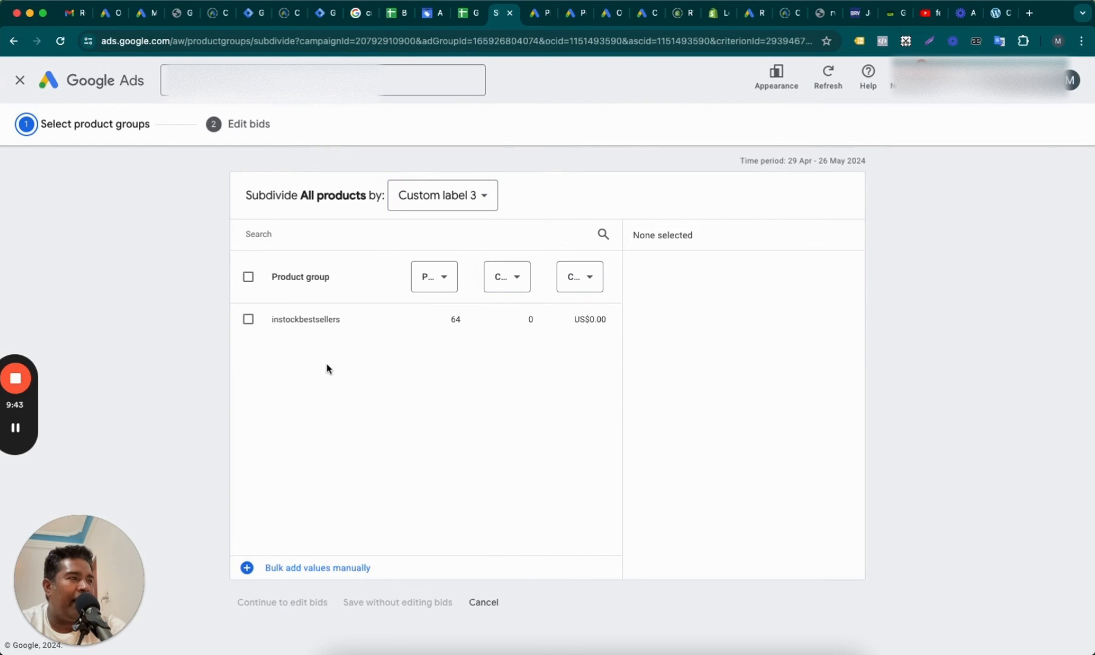
{"action": "mouse_move", "coordinate": [334, 338]}
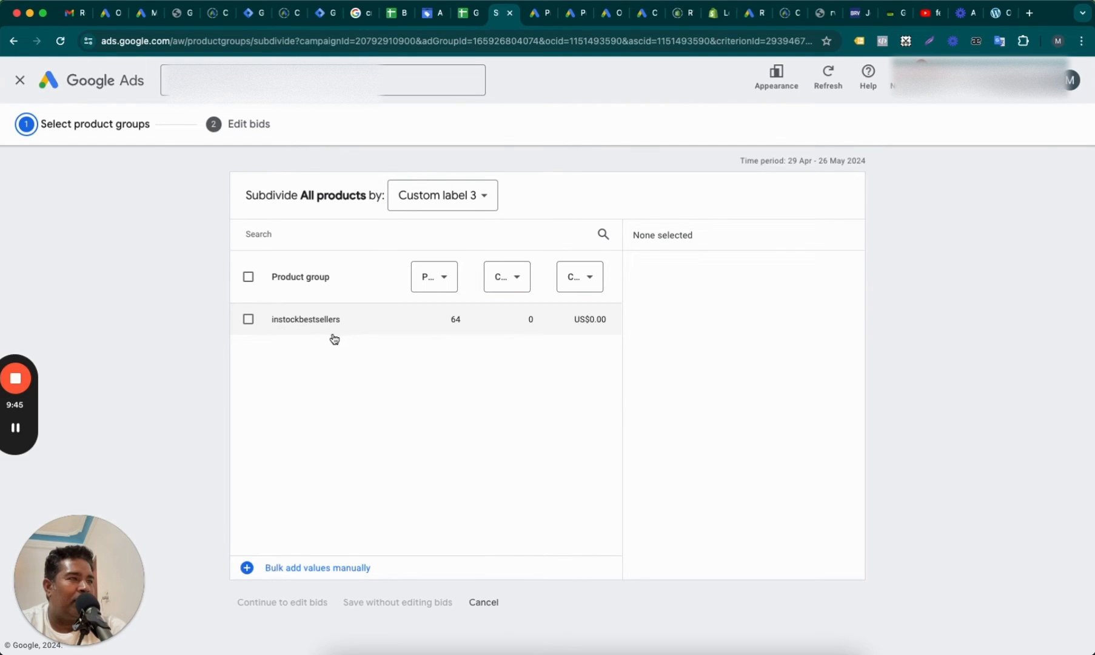
{"action": "left_click", "coordinate": [441, 195]}
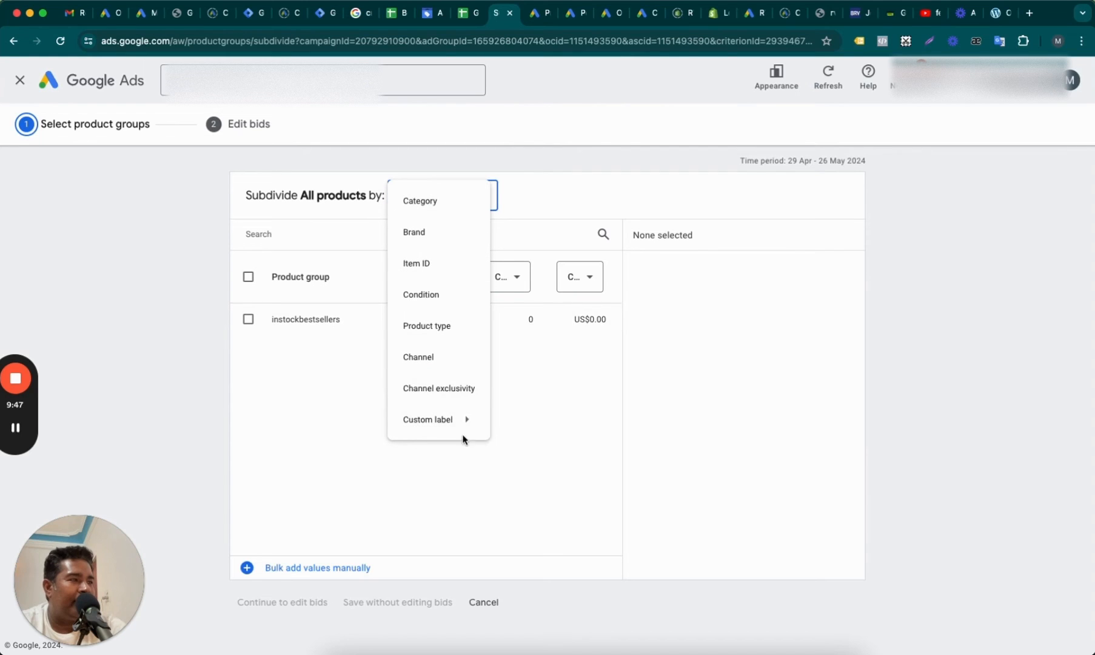
{"action": "left_click", "coordinate": [427, 419]}
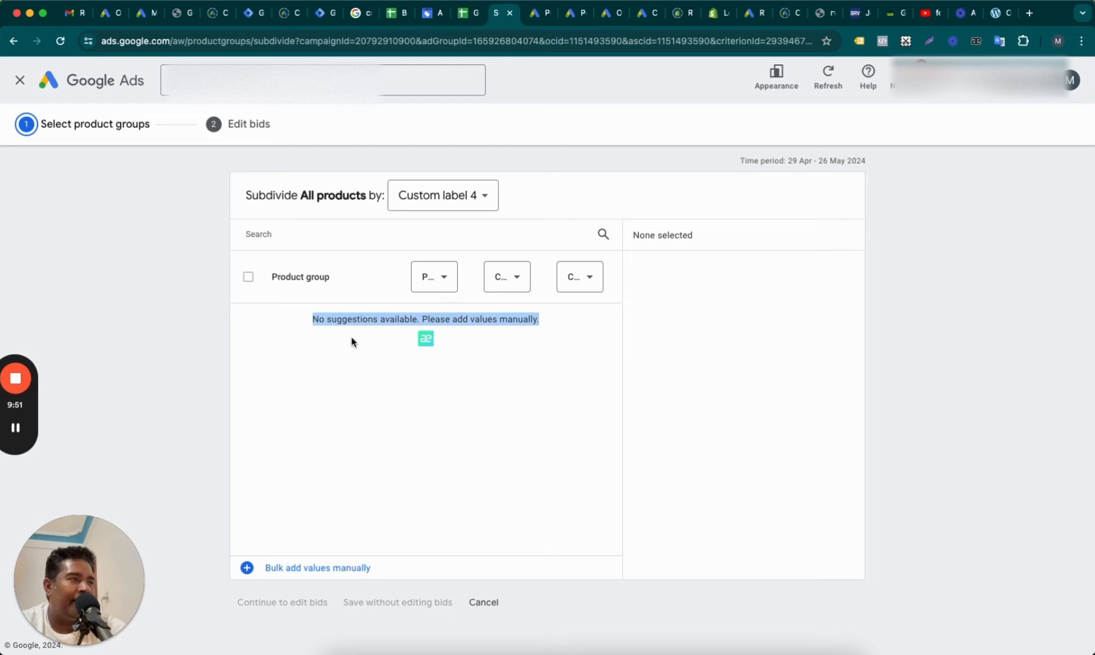
{"action": "mouse_move", "coordinate": [460, 613]}
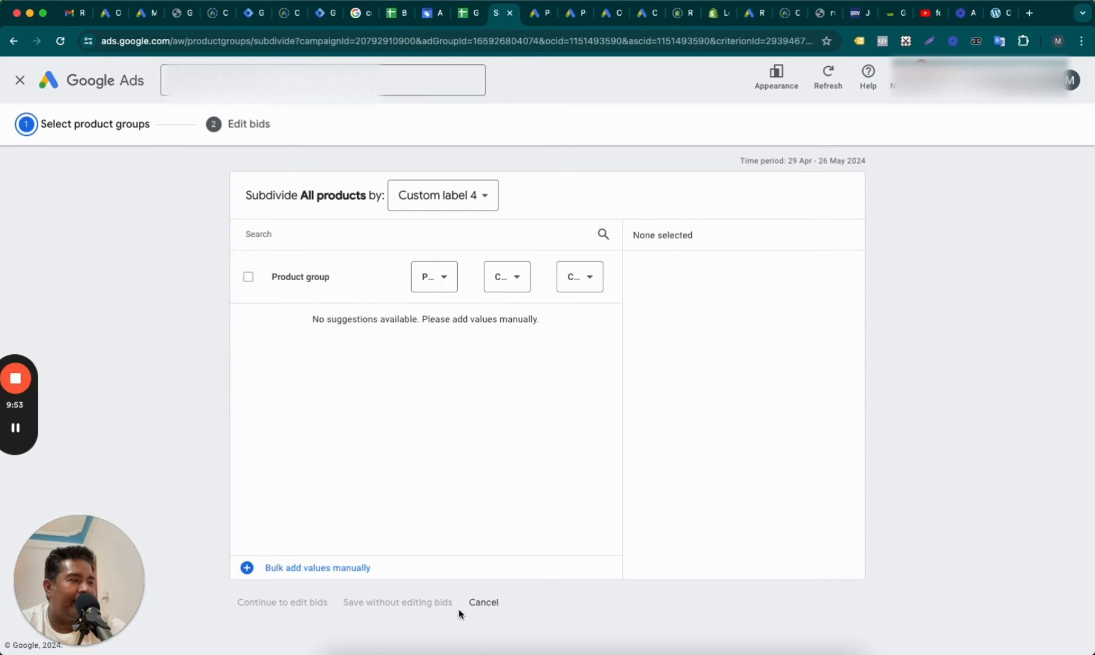
{"action": "left_click", "coordinate": [482, 602]}
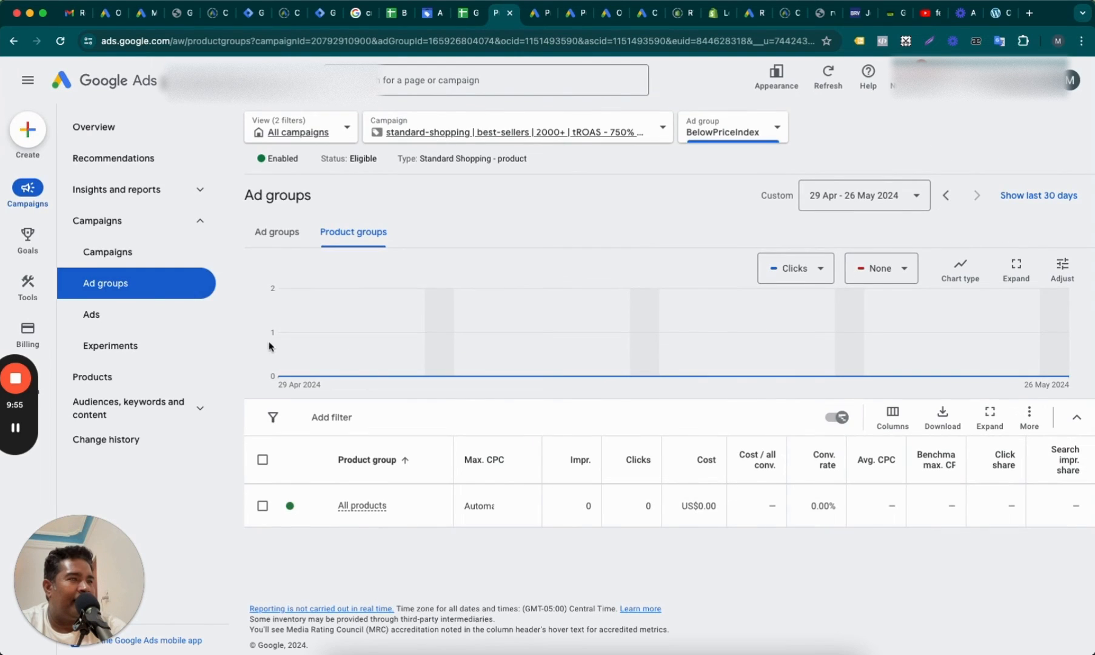
Reload the product groups page and choose Custom label 4 to subdivide All products
{"action": "left_click", "coordinate": [60, 41]}
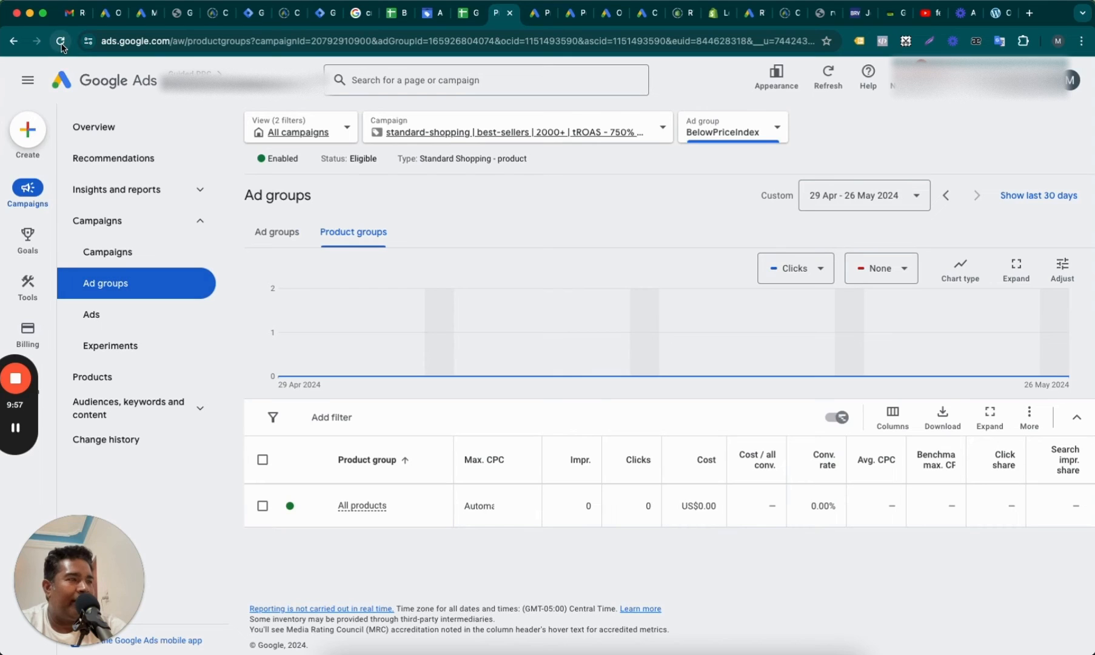
{"action": "left_click", "coordinate": [60, 41]}
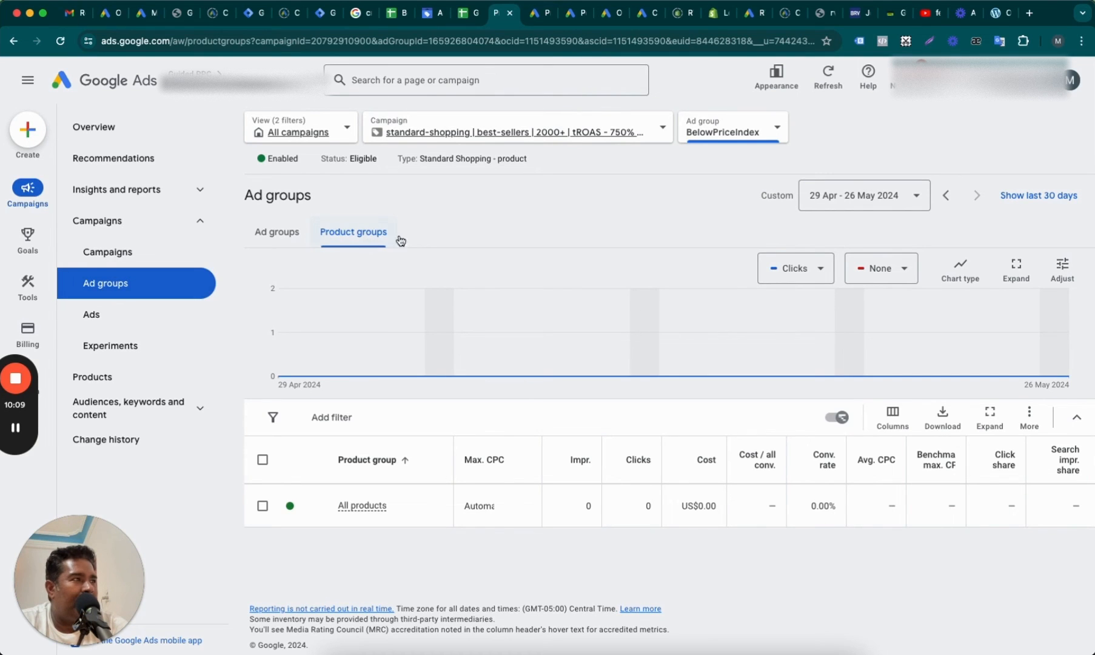
{"action": "mouse_move", "coordinate": [436, 506]}
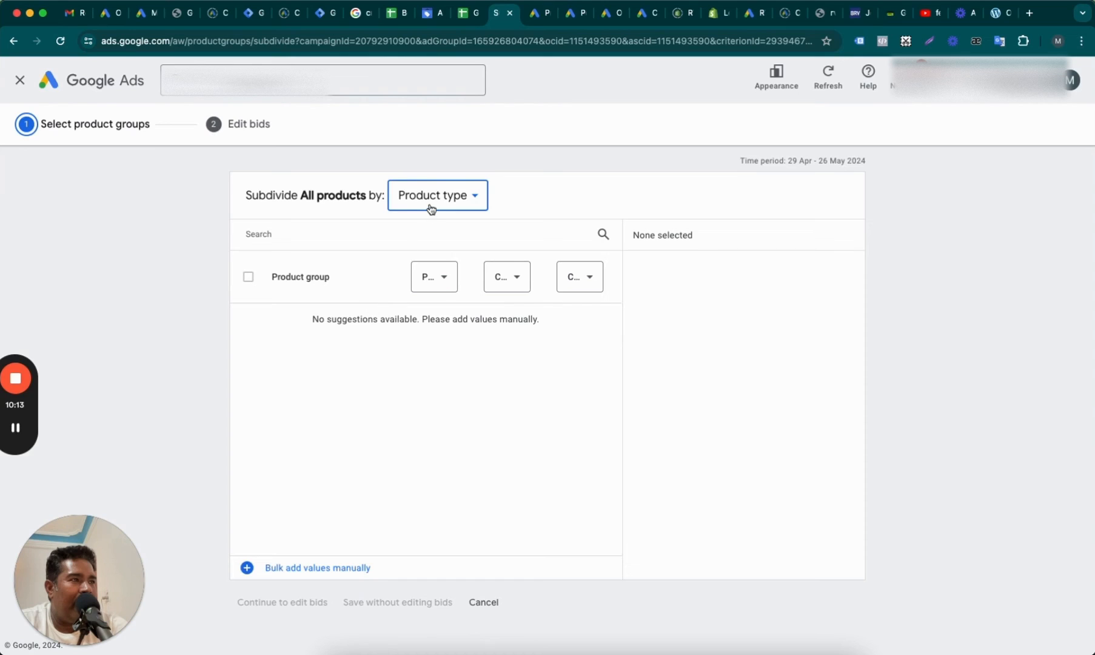
{"action": "left_click", "coordinate": [436, 195]}
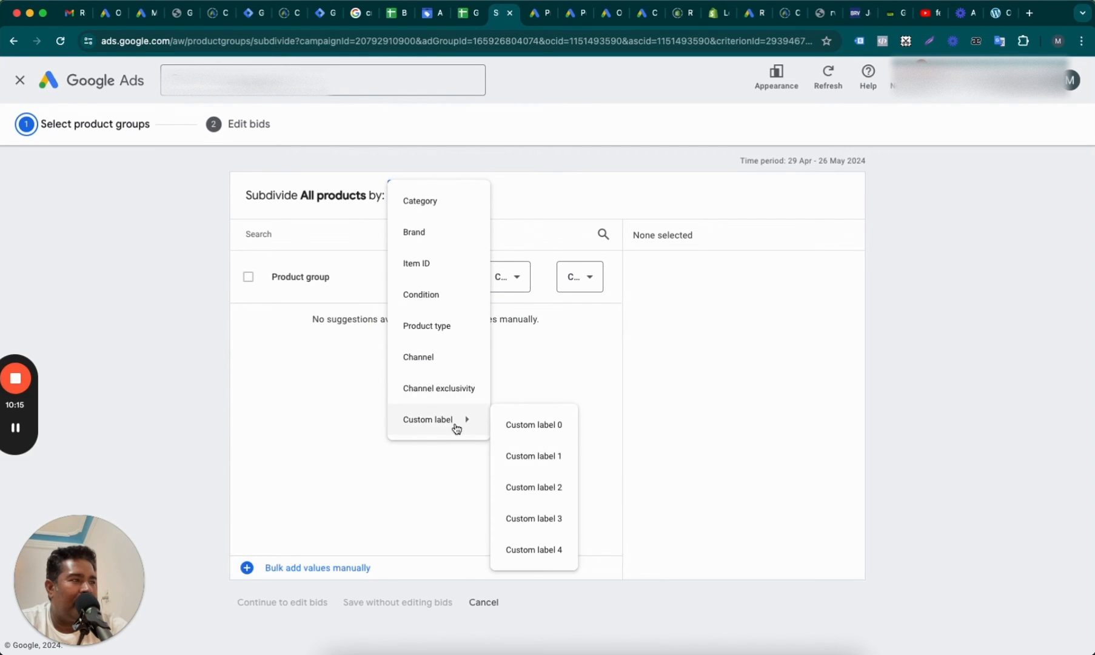
{"action": "left_click", "coordinate": [533, 550]}
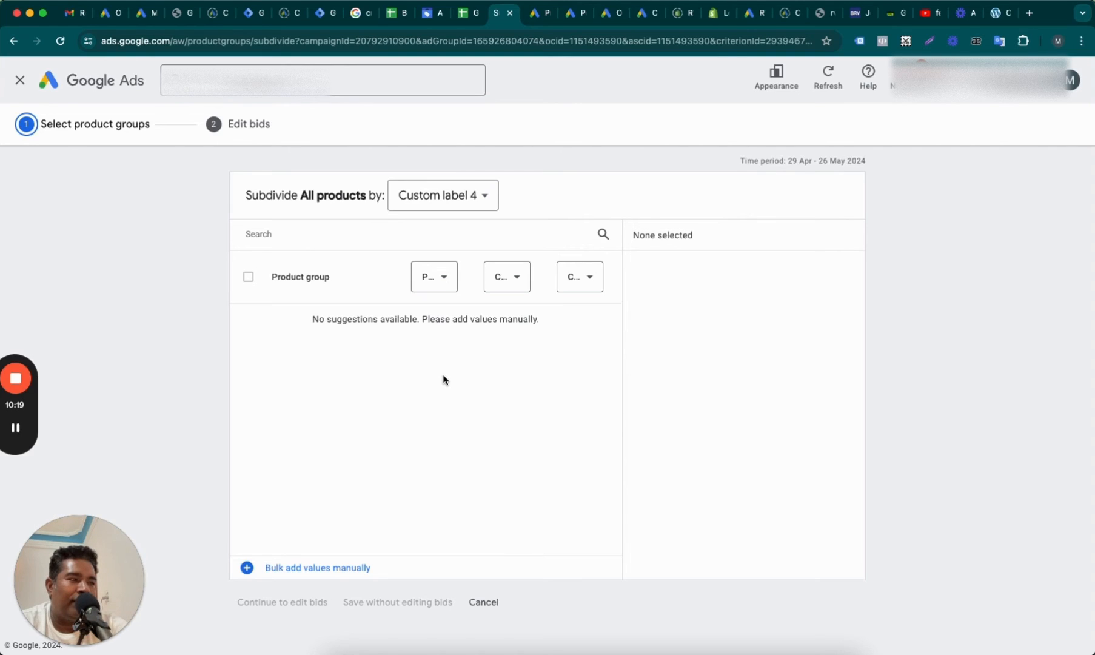
{"action": "mouse_move", "coordinate": [427, 355]}
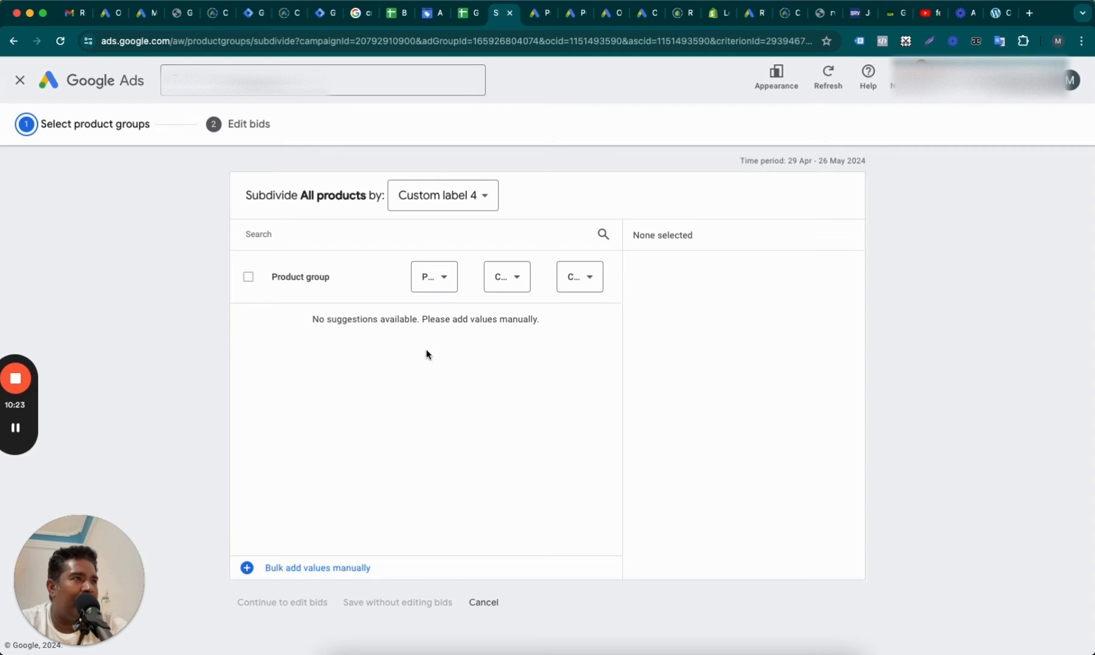
{"action": "mouse_move", "coordinate": [431, 13]}
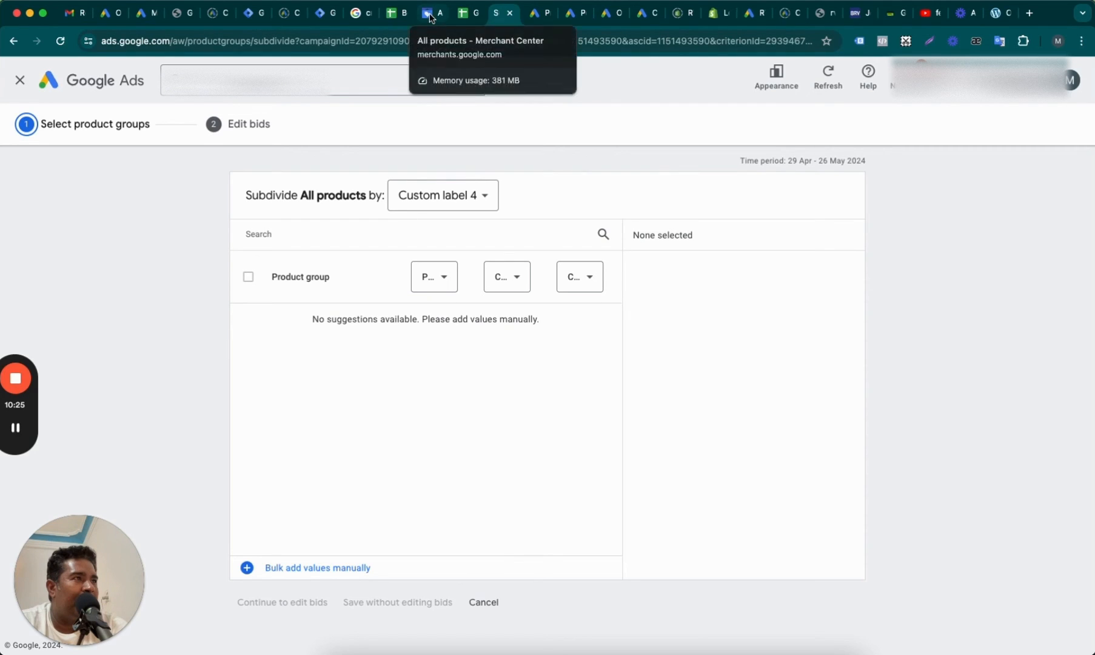
Recheck the screw product's Custom label 4 (belowprice) and Active status in Merchant Center
{"action": "left_click", "coordinate": [432, 13]}
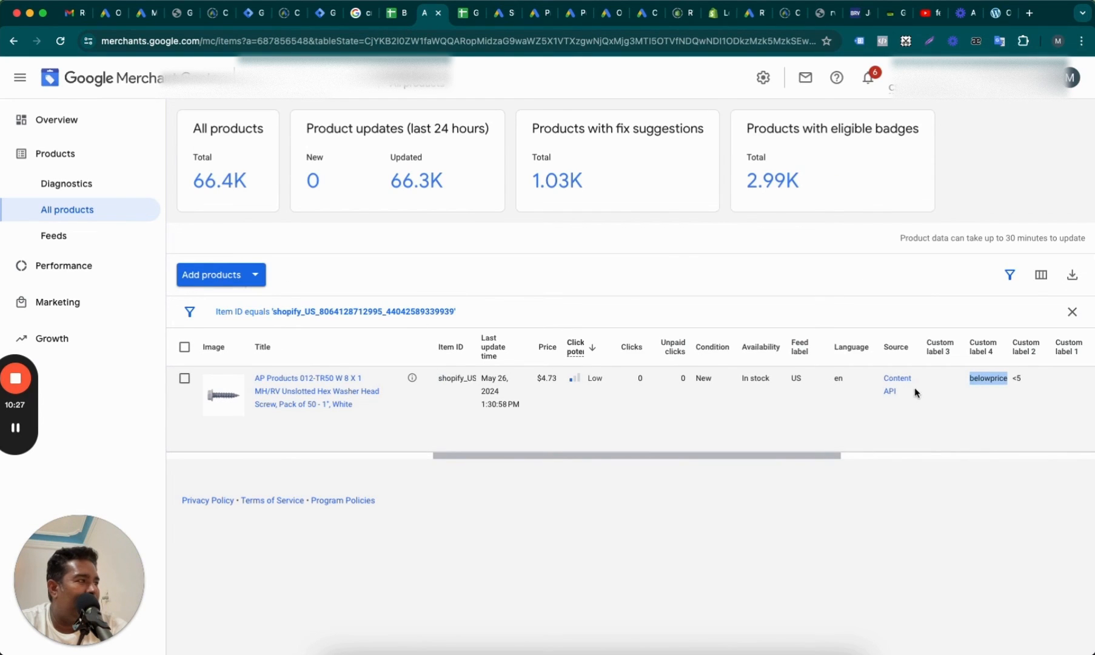
{"action": "mouse_move", "coordinate": [1023, 383]}
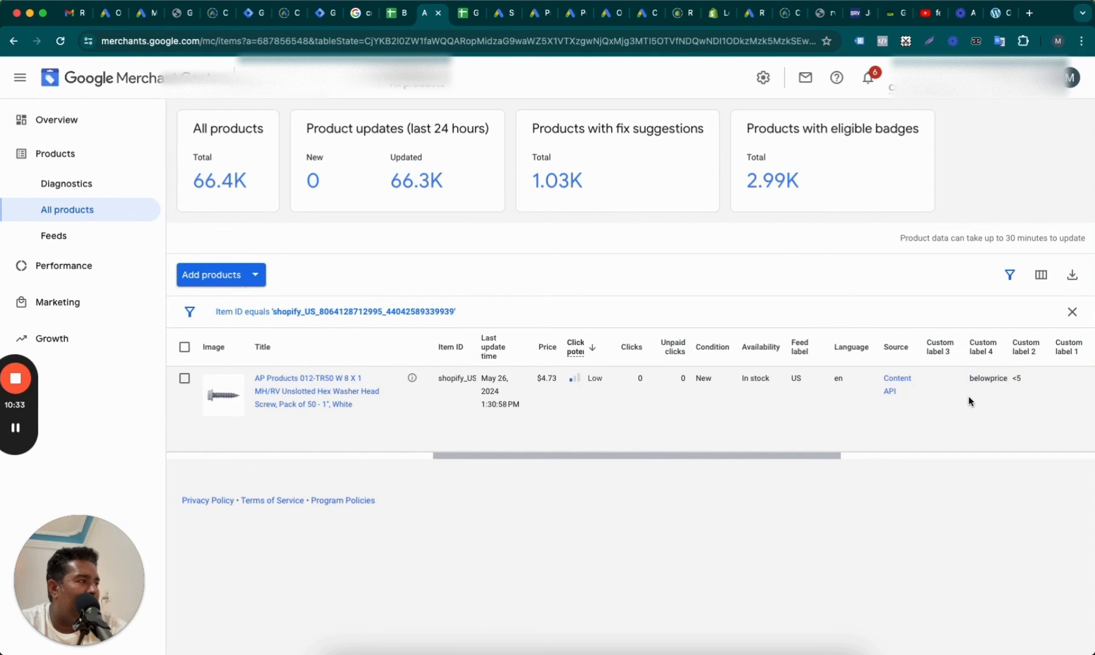
{"action": "scroll", "scroll_direction": "right", "scroll_amount": 3}
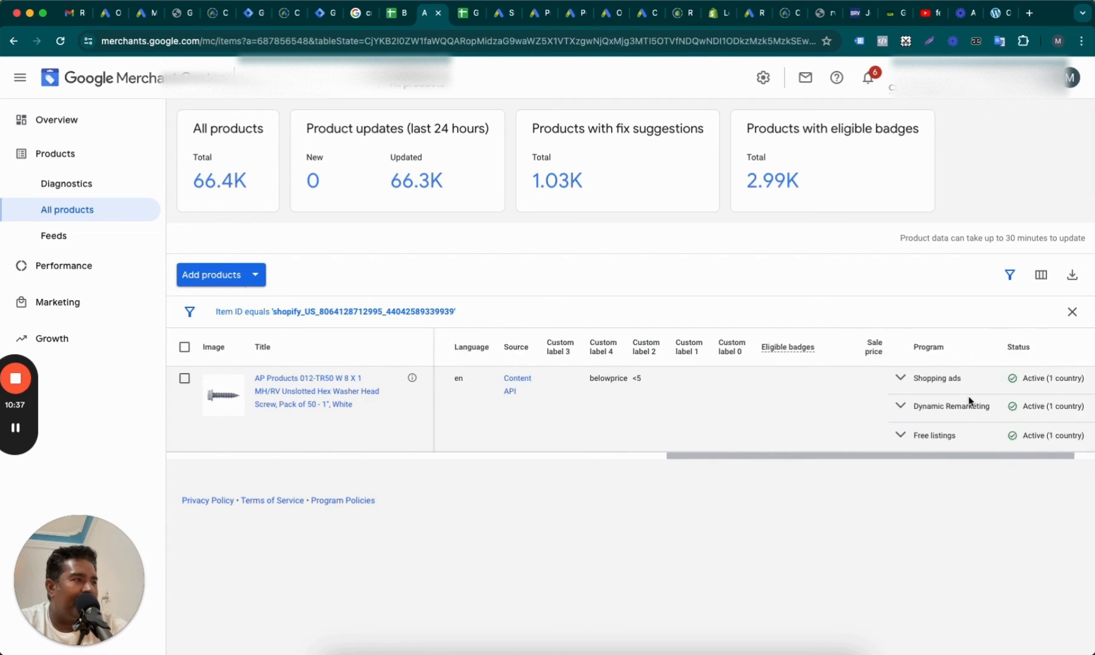
{"action": "left_click", "coordinate": [502, 13]}
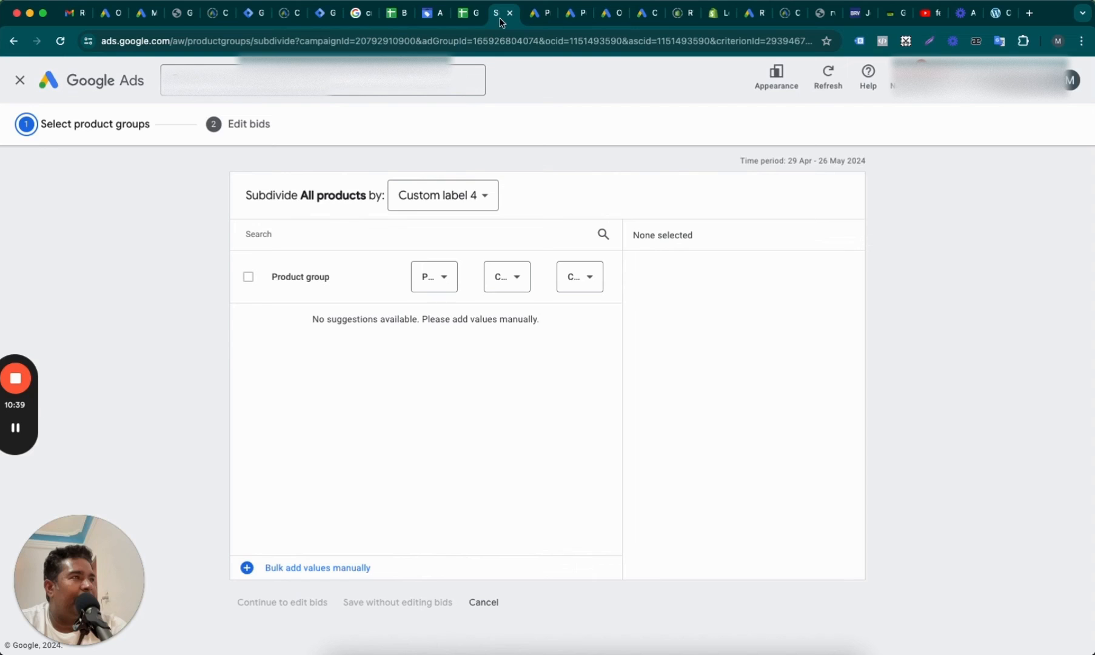
Reload Google Ads, subdivide by Custom label 4 again (no values), and start a new tab
{"action": "left_click", "coordinate": [60, 41]}
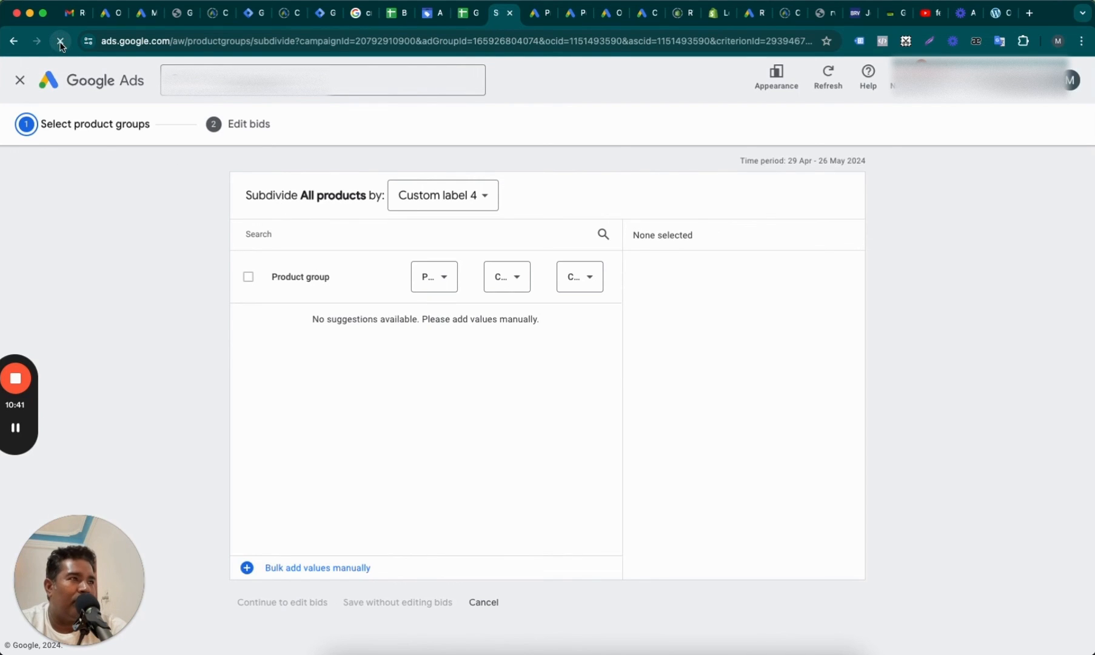
{"action": "left_click", "coordinate": [60, 40]}
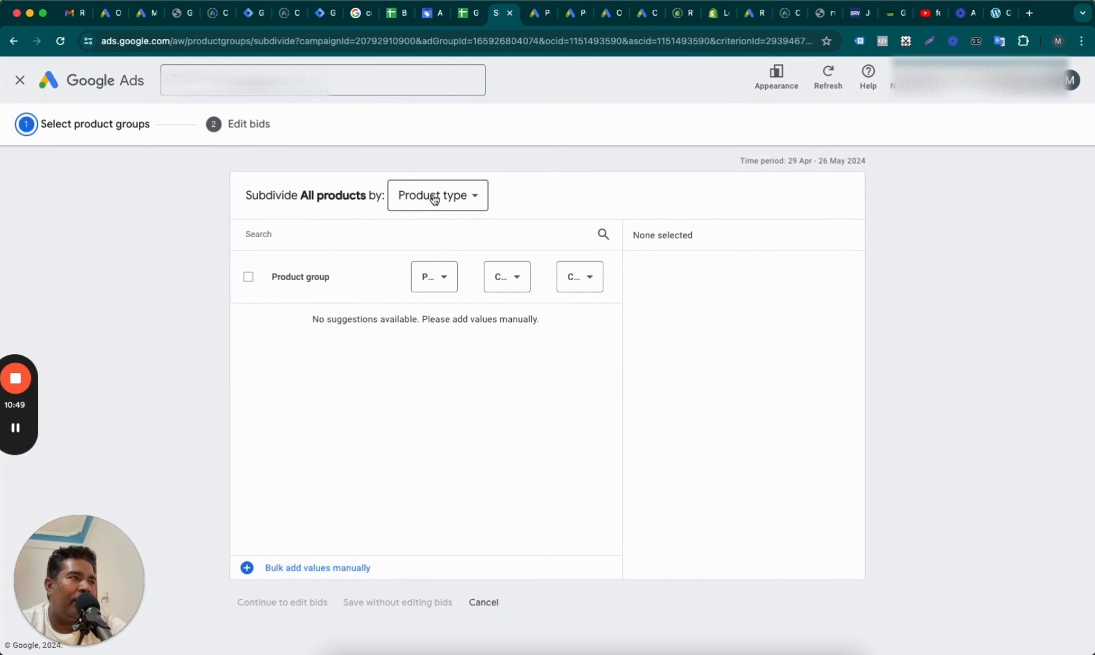
{"action": "left_click", "coordinate": [437, 194]}
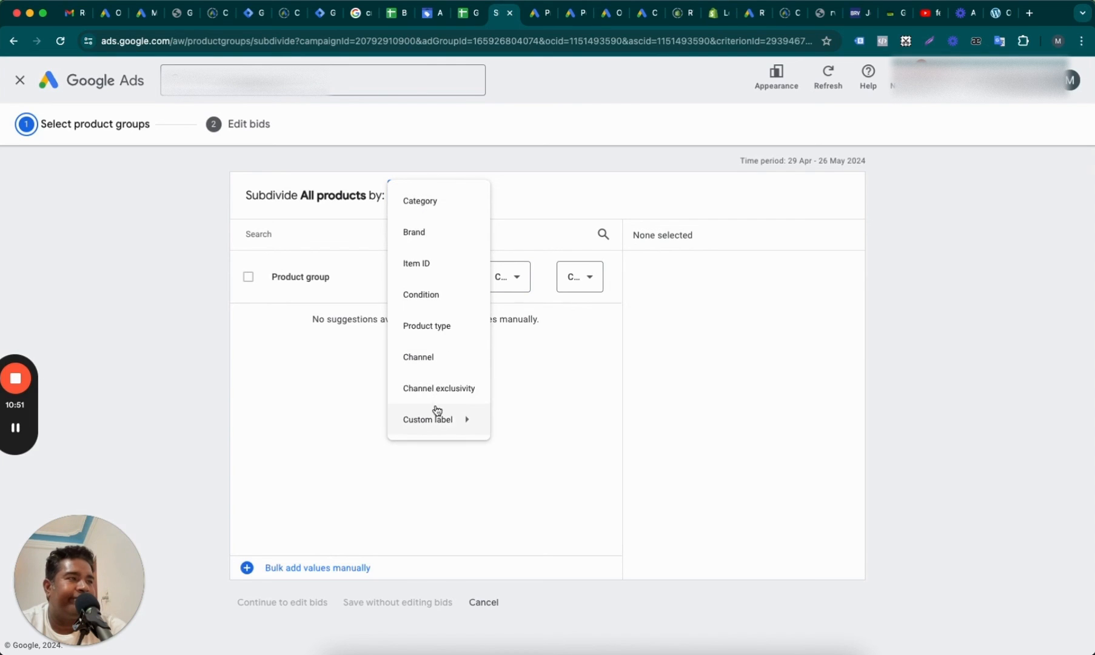
{"action": "left_click", "coordinate": [427, 419]}
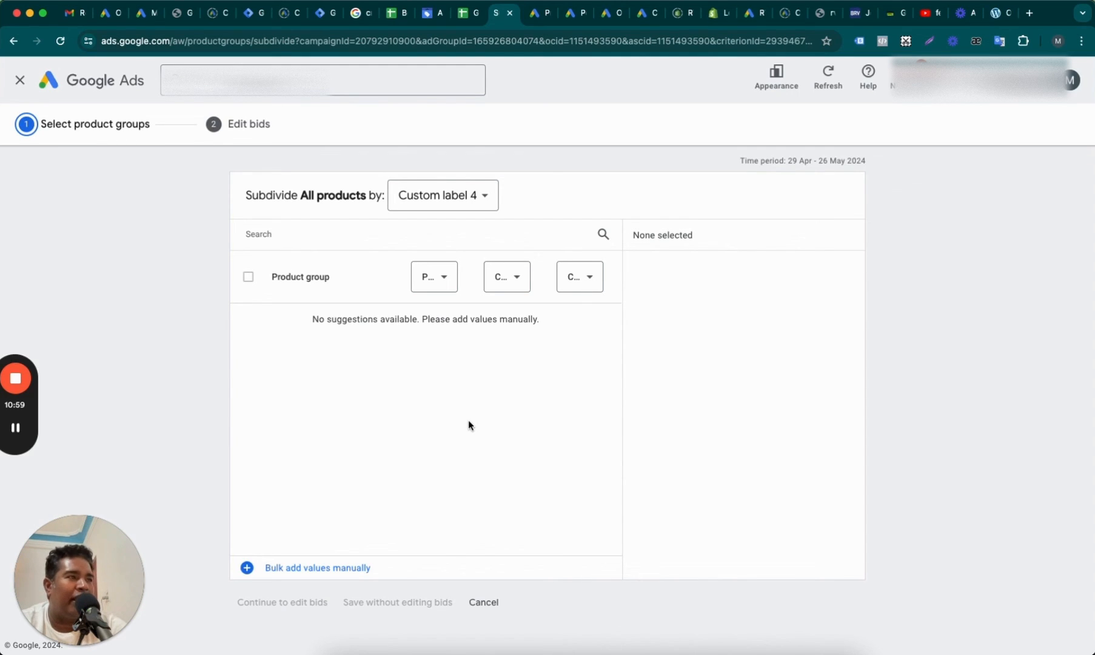
{"action": "mouse_move", "coordinate": [203, 441]}
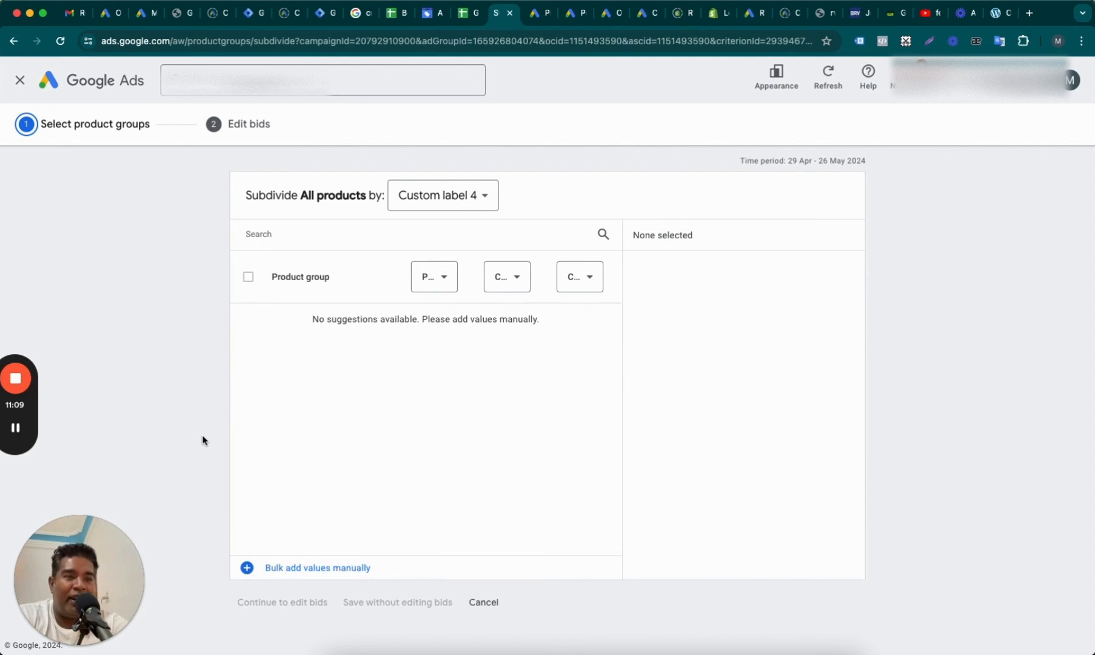
{"action": "left_click", "coordinate": [1026, 13]}
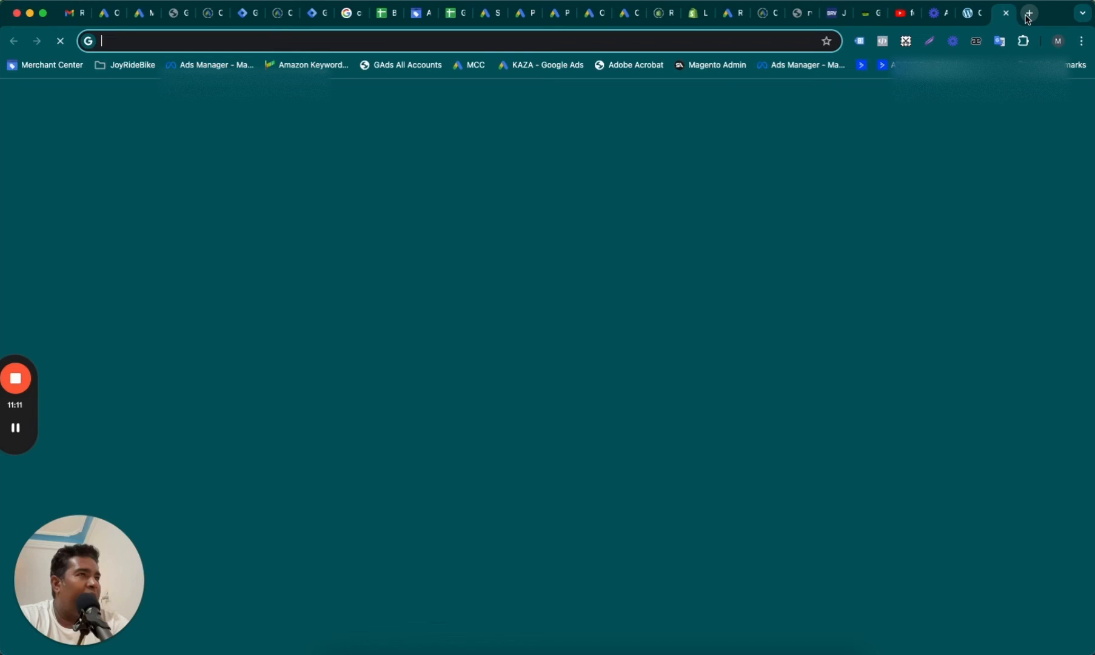
Go to guidedppc.com and bring up its Free Audit page
{"action": "type", "text": "guidedppc.com"}
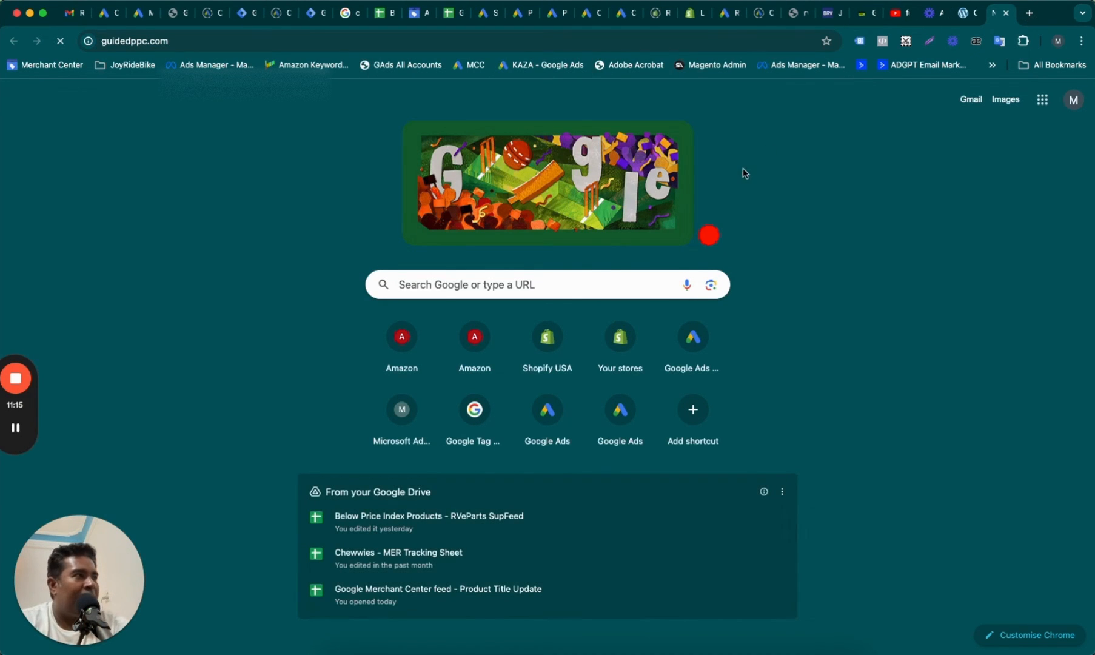
{"action": "left_click", "coordinate": [128, 40]}
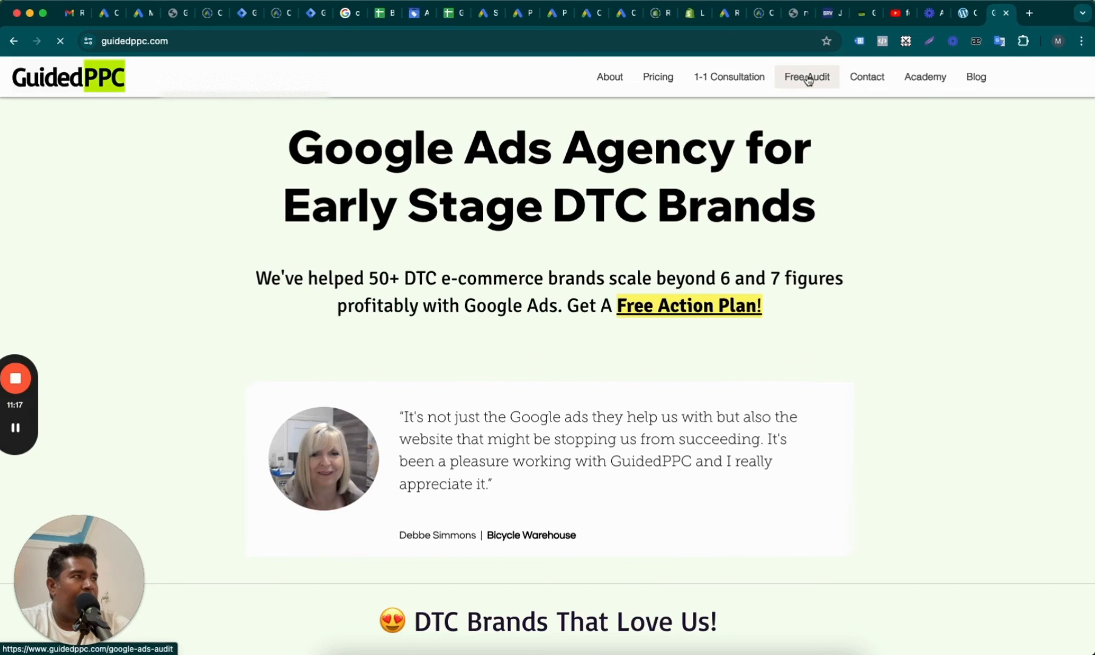
{"action": "left_click", "coordinate": [806, 77]}
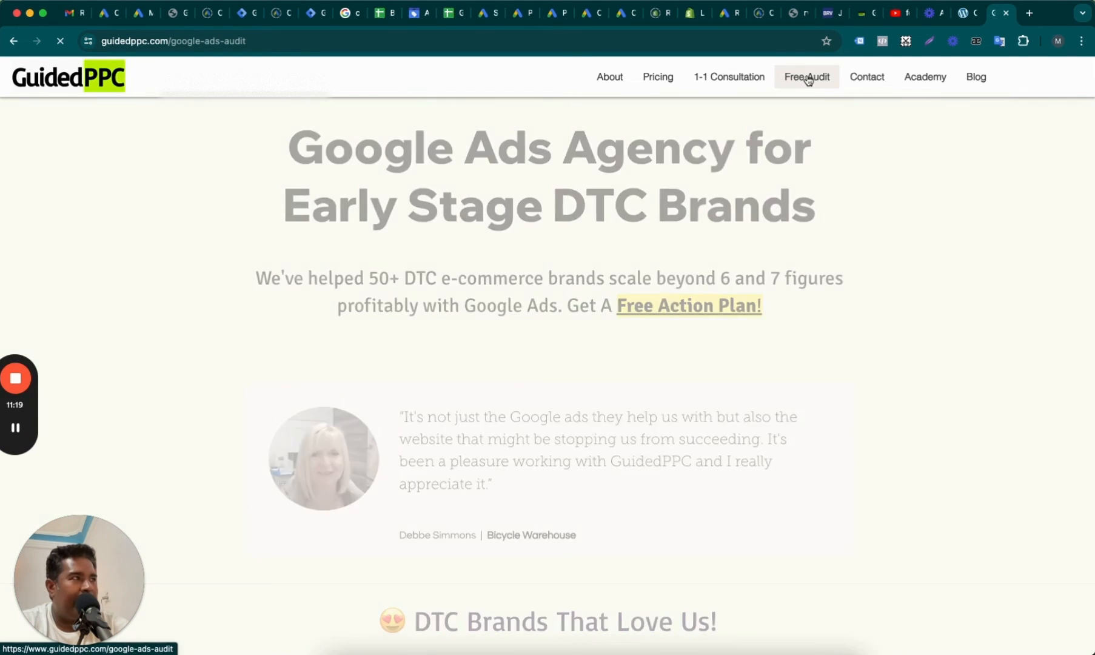
{"action": "left_click", "coordinate": [806, 77]}
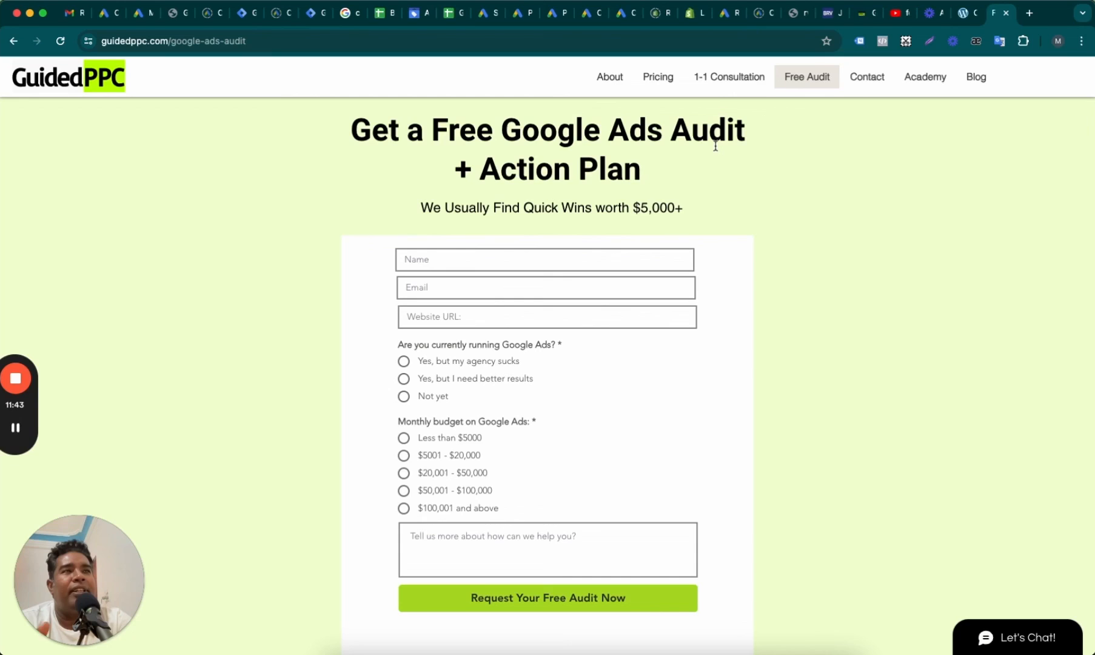
{"action": "mouse_move", "coordinate": [728, 77]}
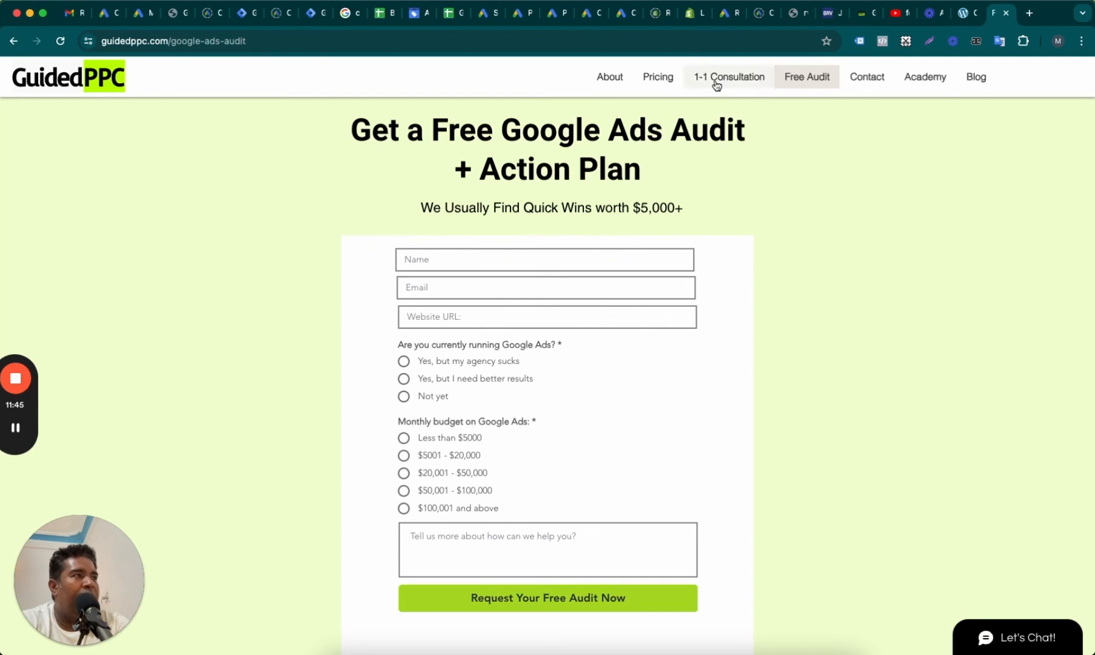
Review the 1-on-1 Consultation page's $159, $795 and $1,590 pricing options
{"action": "left_click", "coordinate": [728, 77]}
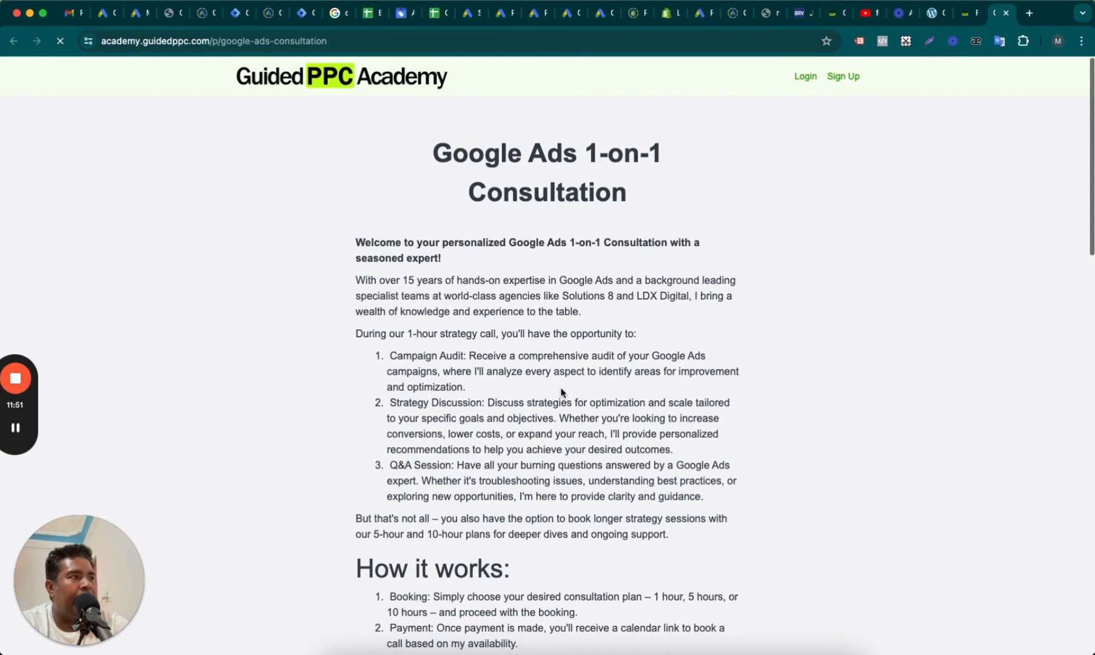
{"action": "scroll", "scroll_direction": "down", "scroll_amount": 3}
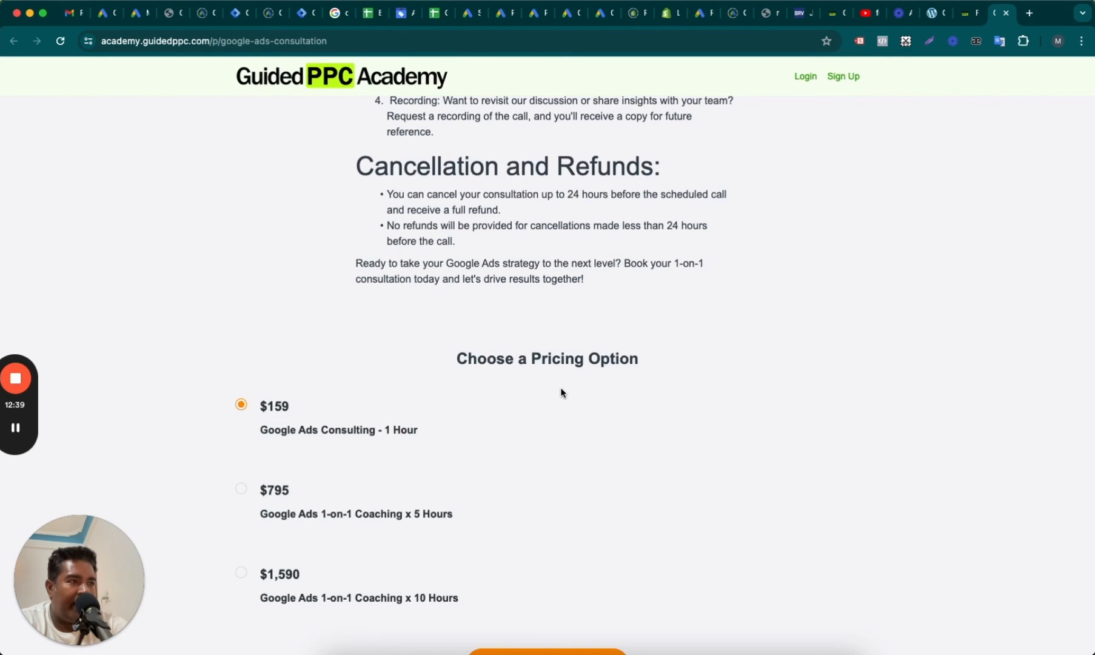
{"action": "mouse_move", "coordinate": [317, 430]}
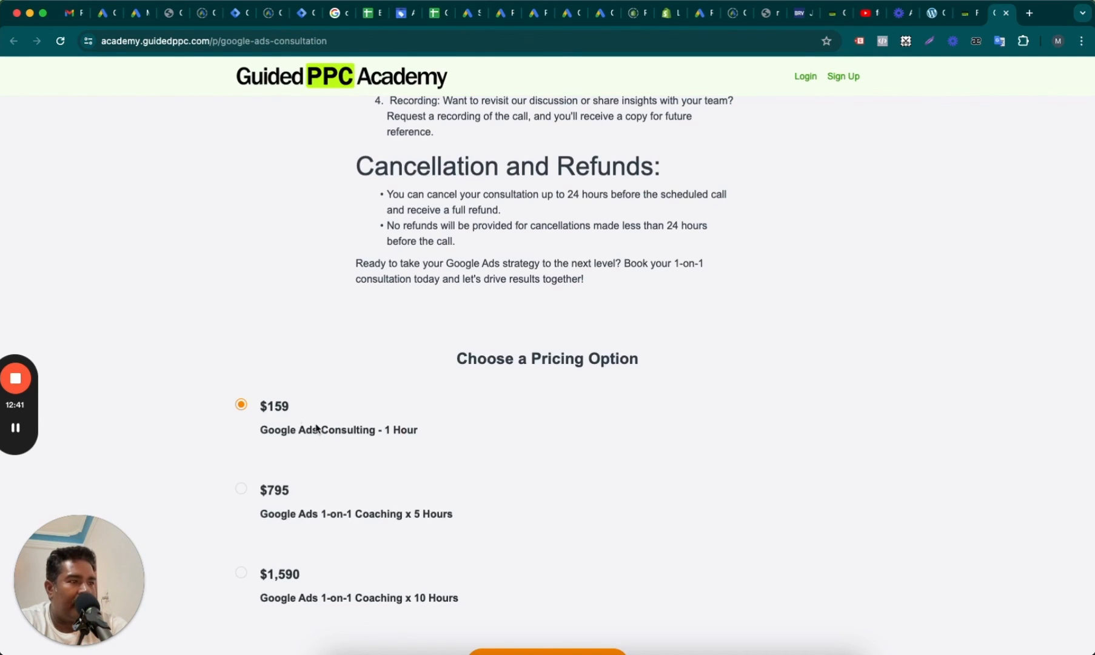
{"action": "mouse_move", "coordinate": [410, 603]}
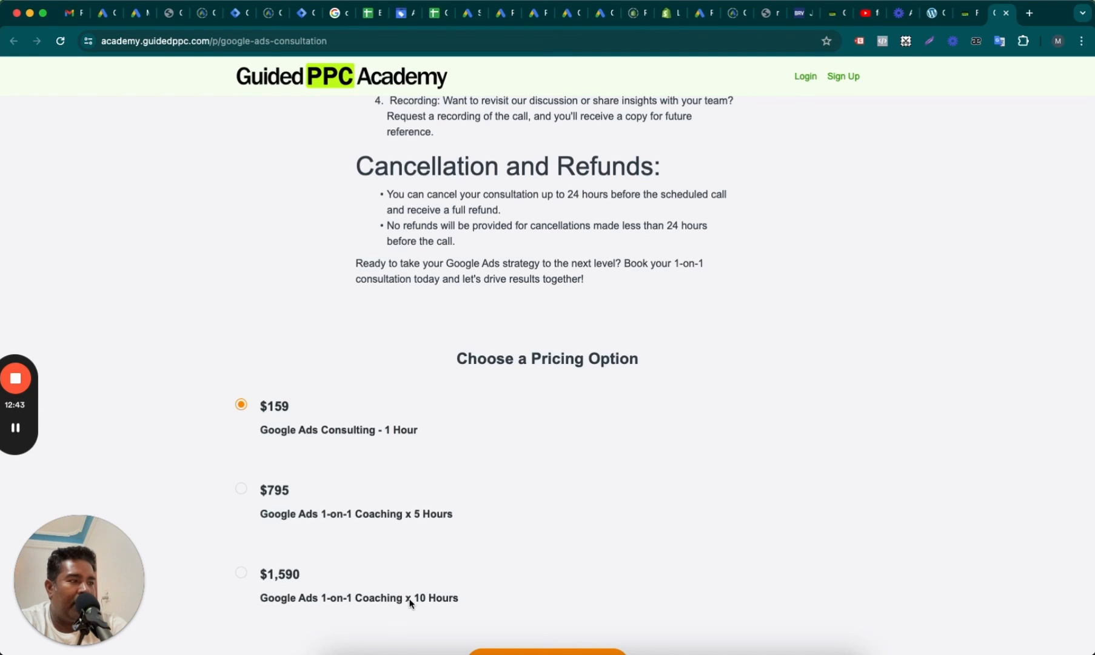
{"action": "mouse_move", "coordinate": [376, 571]}
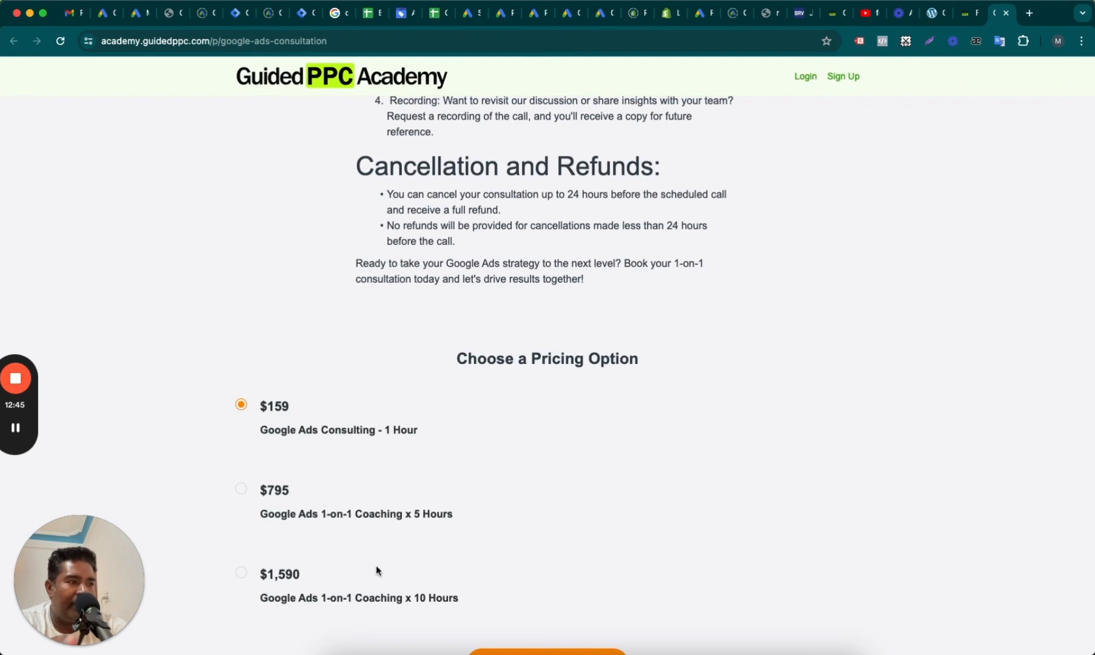
{"action": "scroll", "scroll_direction": "up", "scroll_amount": 3}
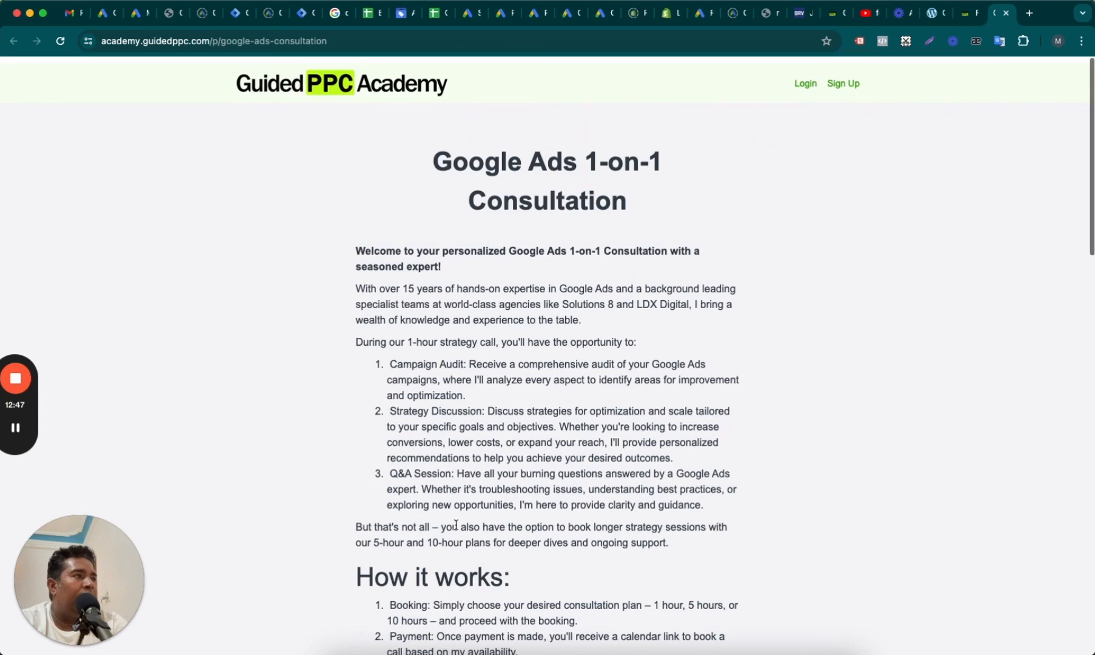
{"action": "scroll", "scroll_direction": "up", "scroll_amount": 3}
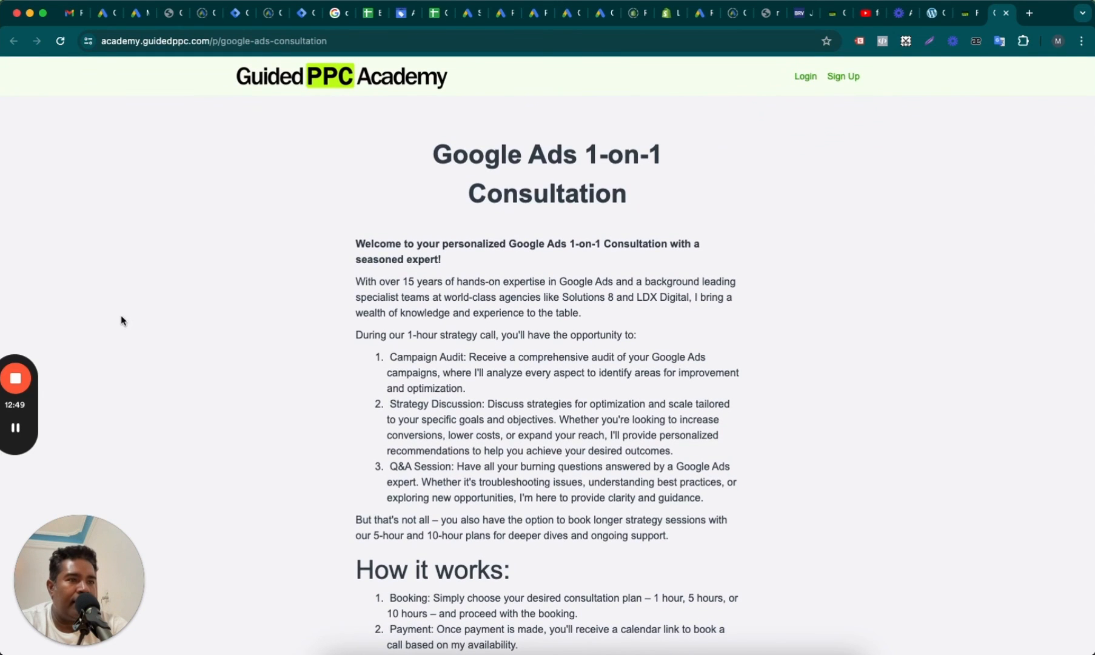
{"action": "mouse_move", "coordinate": [41, 382]}
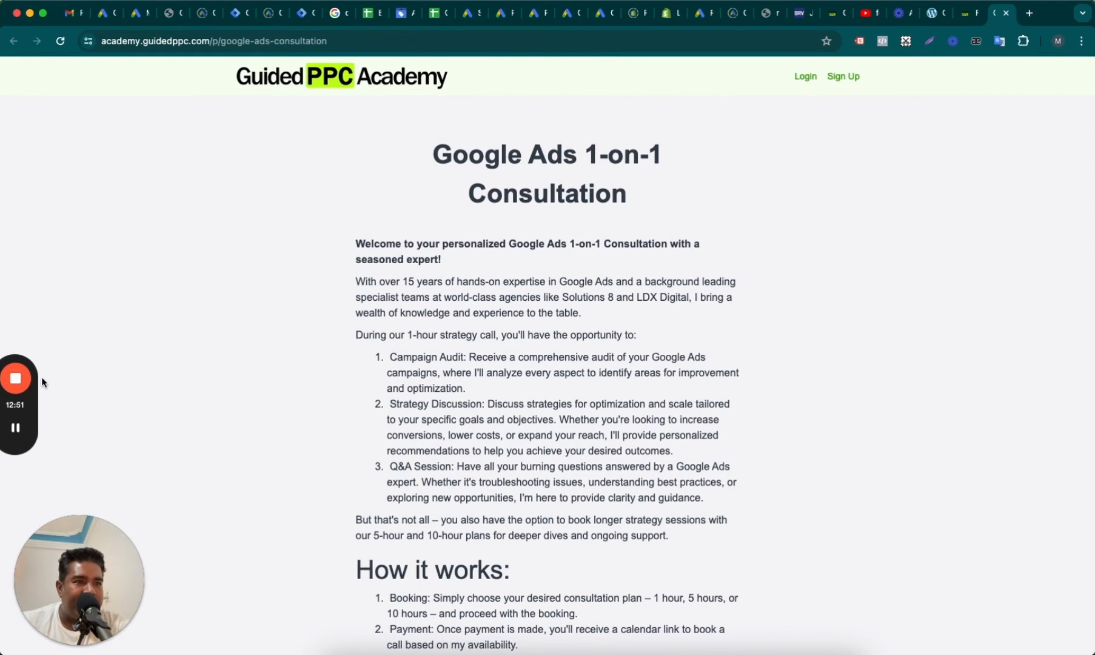